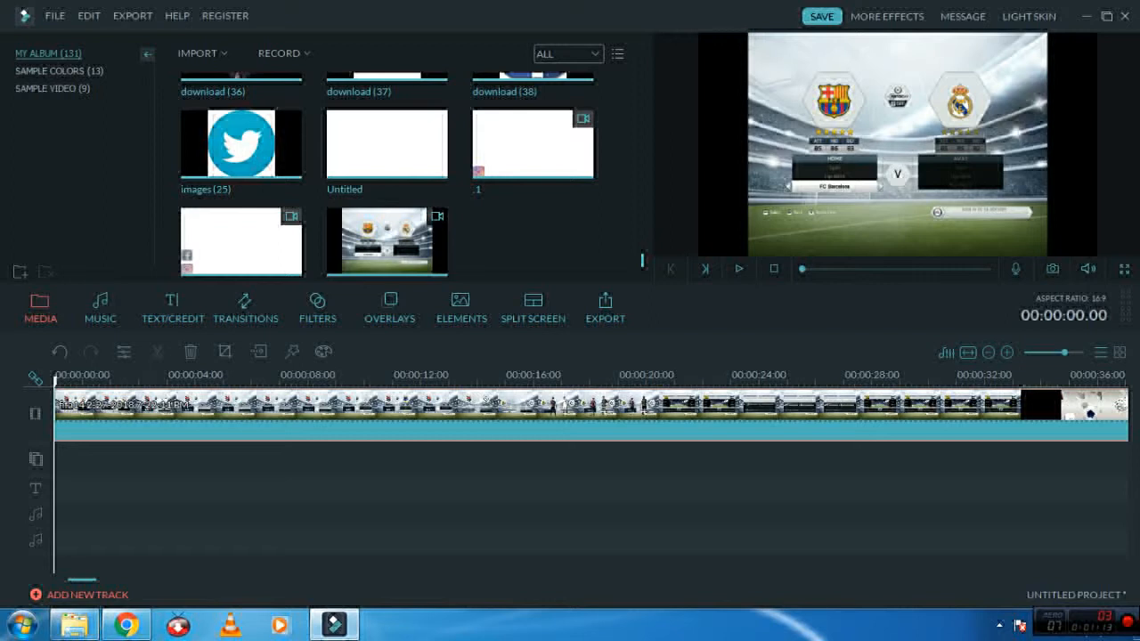
Preview the football clip near four seconds and near its end, zooming the timeline out to show it whole.
click(737, 267)
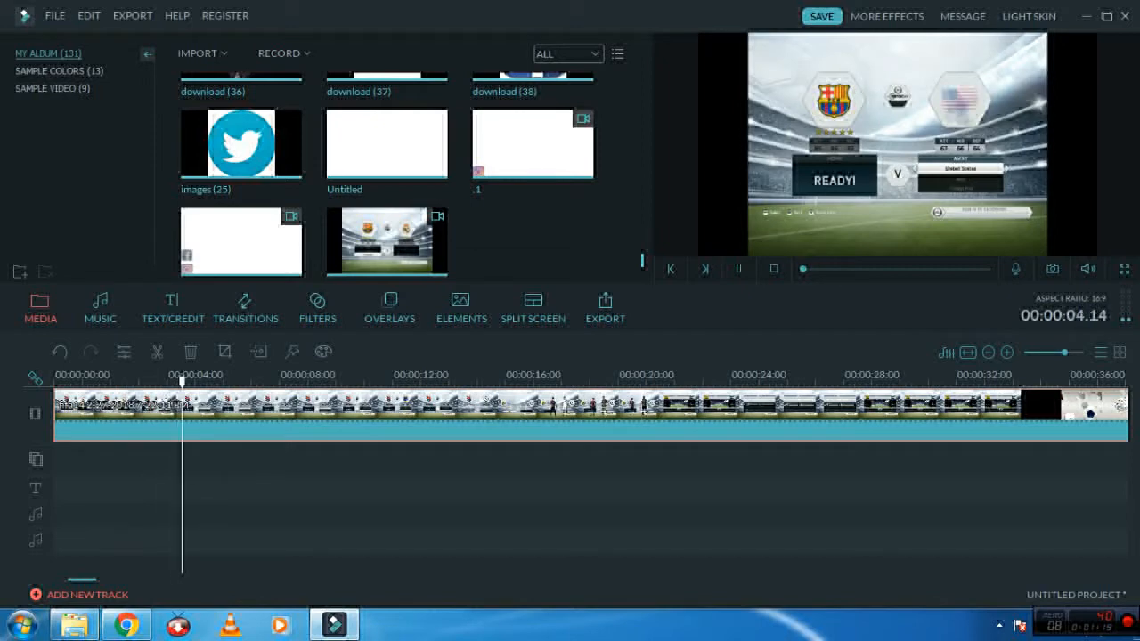
click(737, 269)
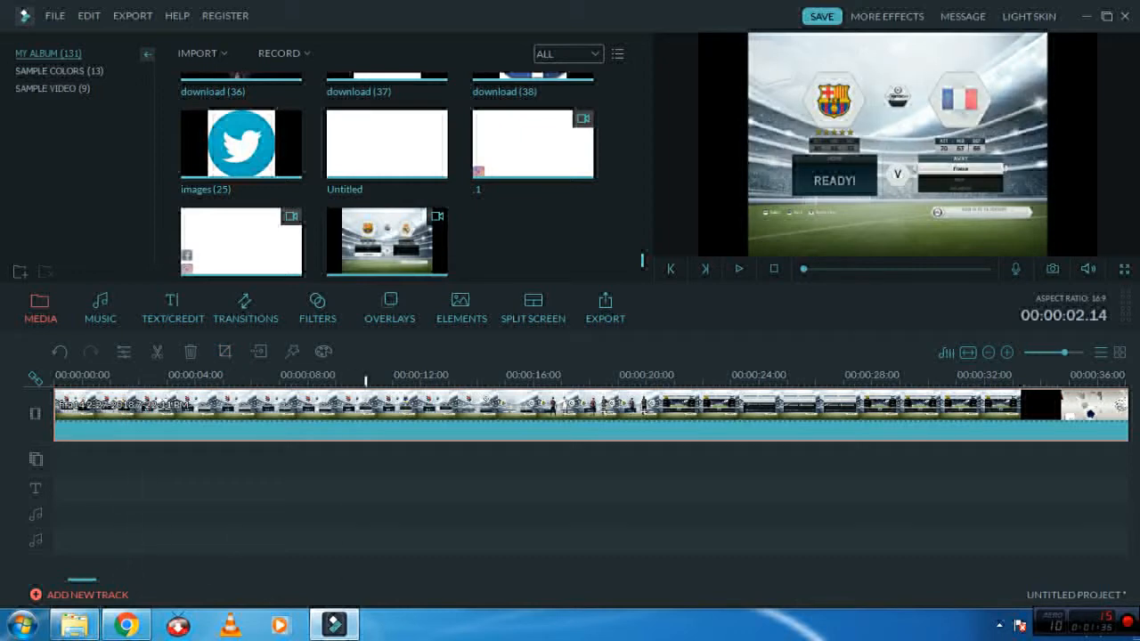
click(951, 382)
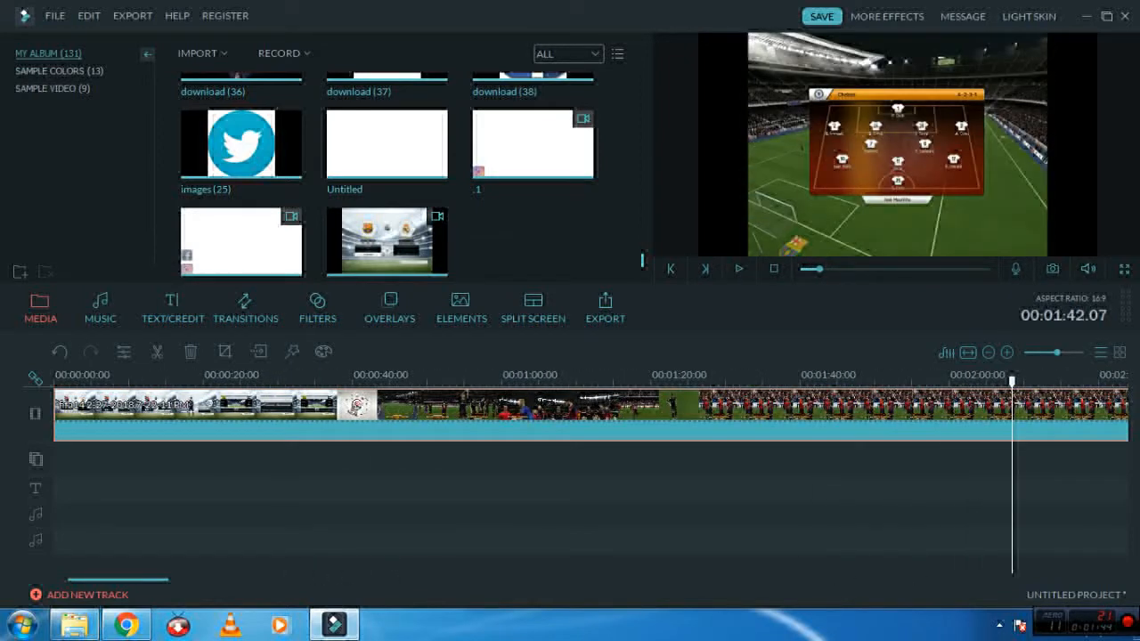
click(738, 267)
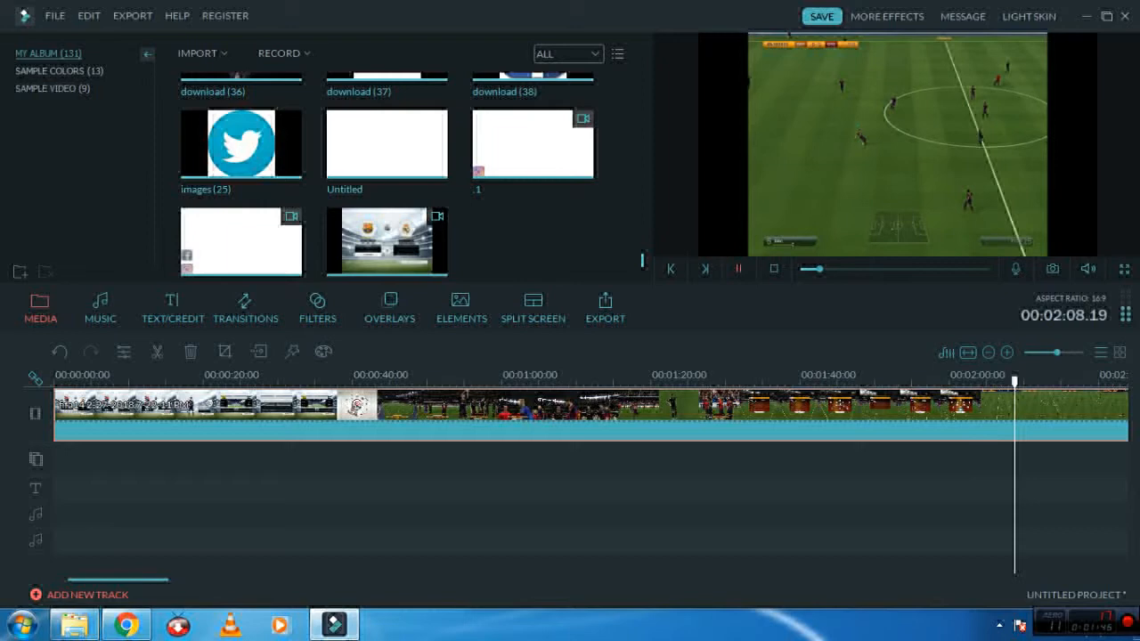
Preview the match around the one-minute and 1:45 marks, then switch over to the web browser.
click(738, 269)
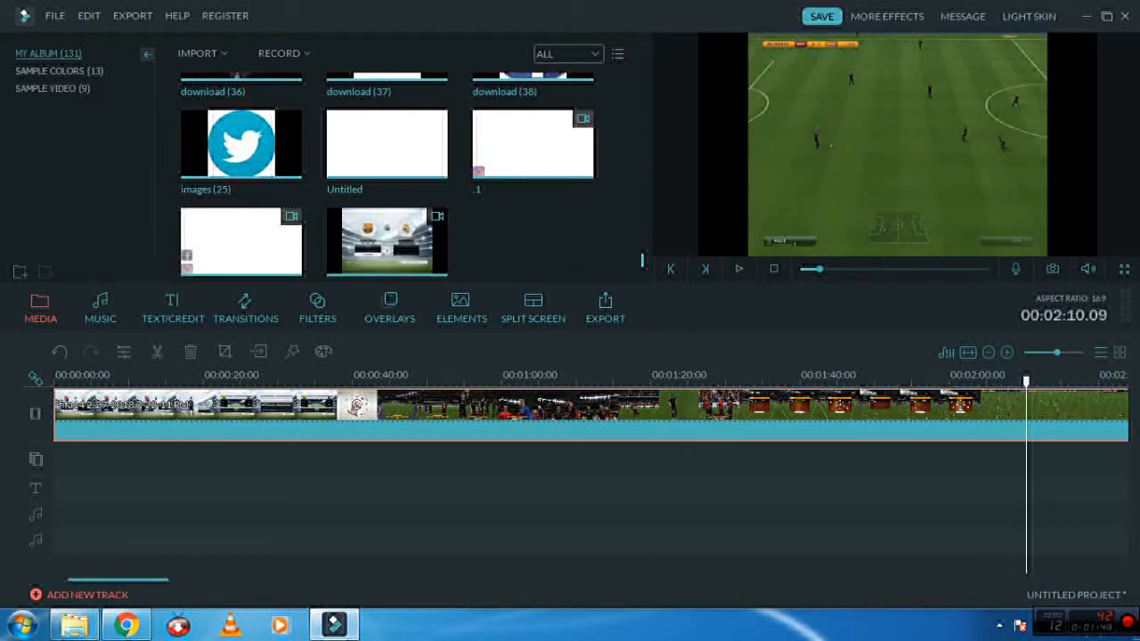
click(551, 381)
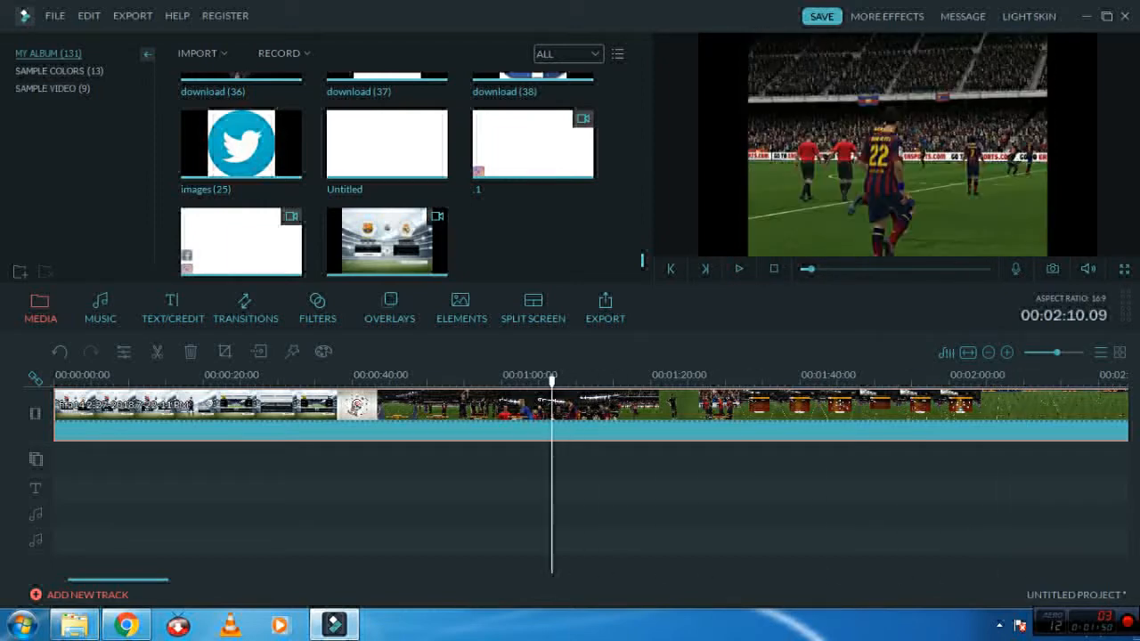
click(800, 374)
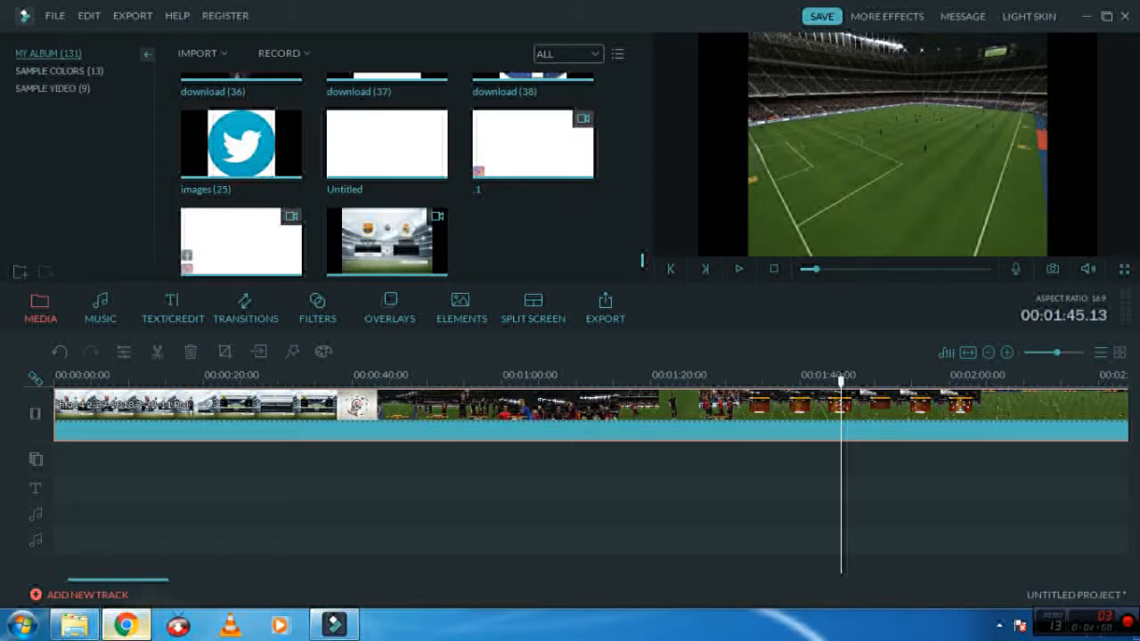
click(124, 624)
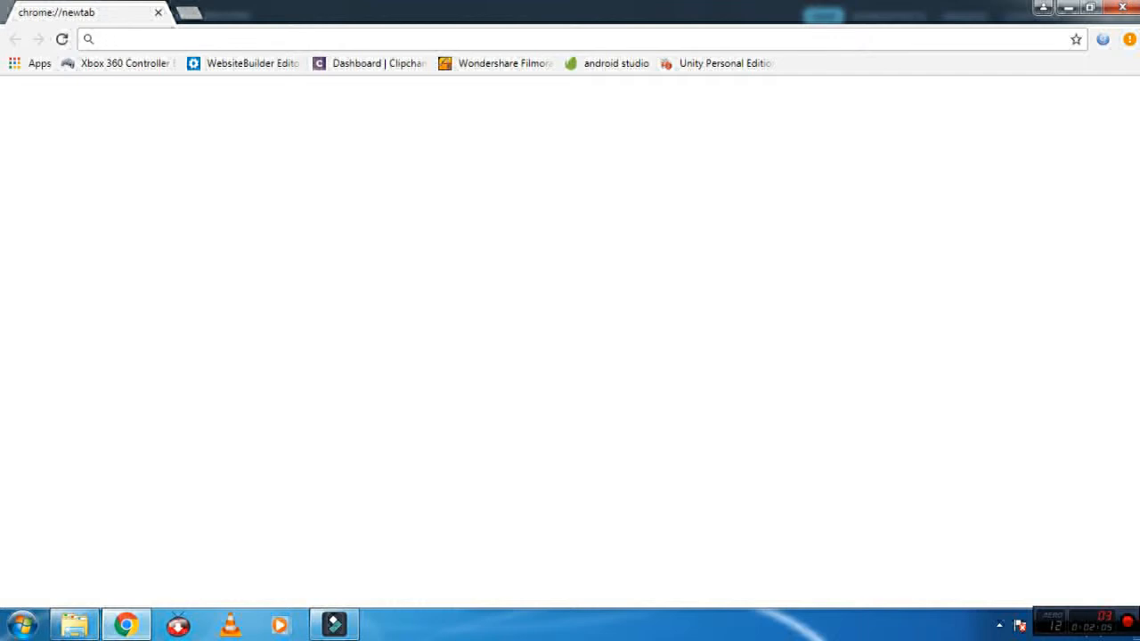
Search Google for "different types of emoji" via the address-bar suggestion.
text(different type)
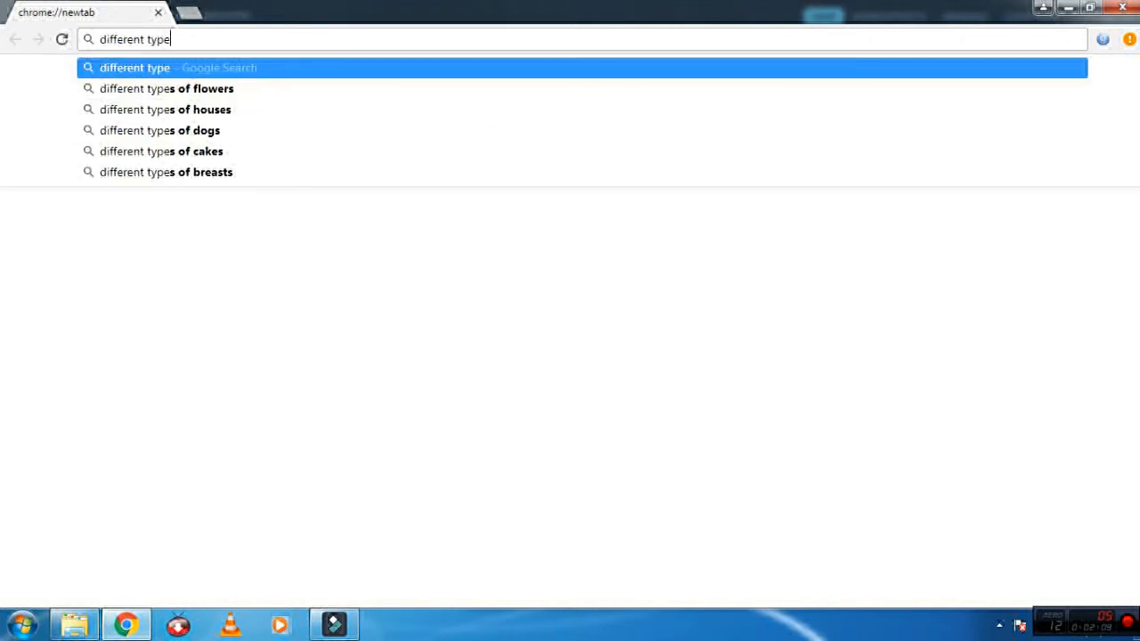
key(Backspace)
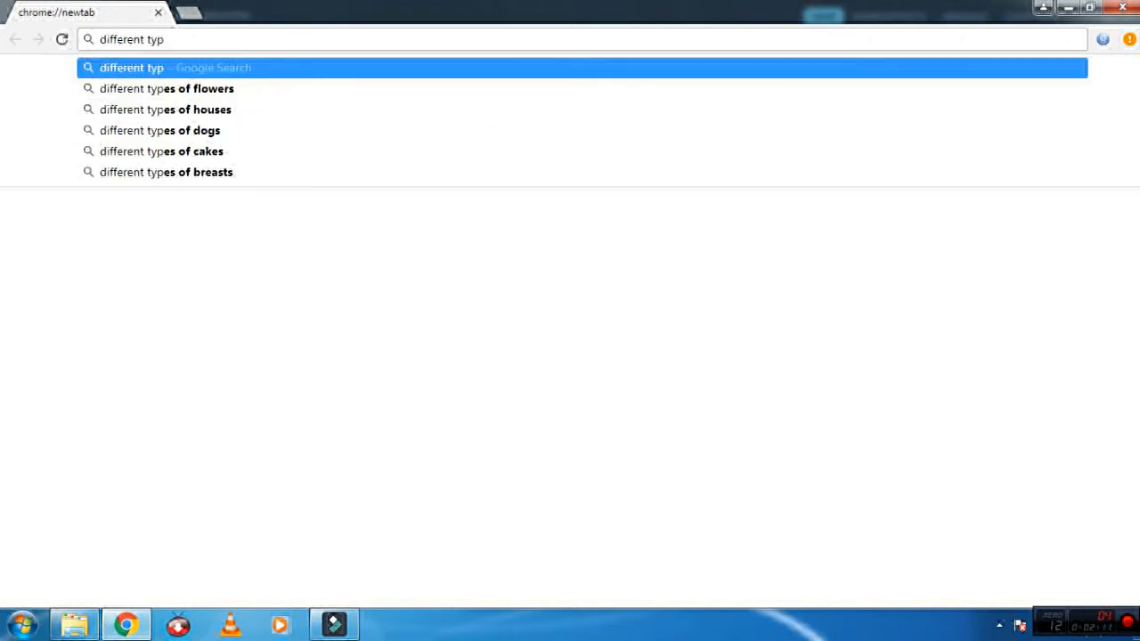
text(es of imo)
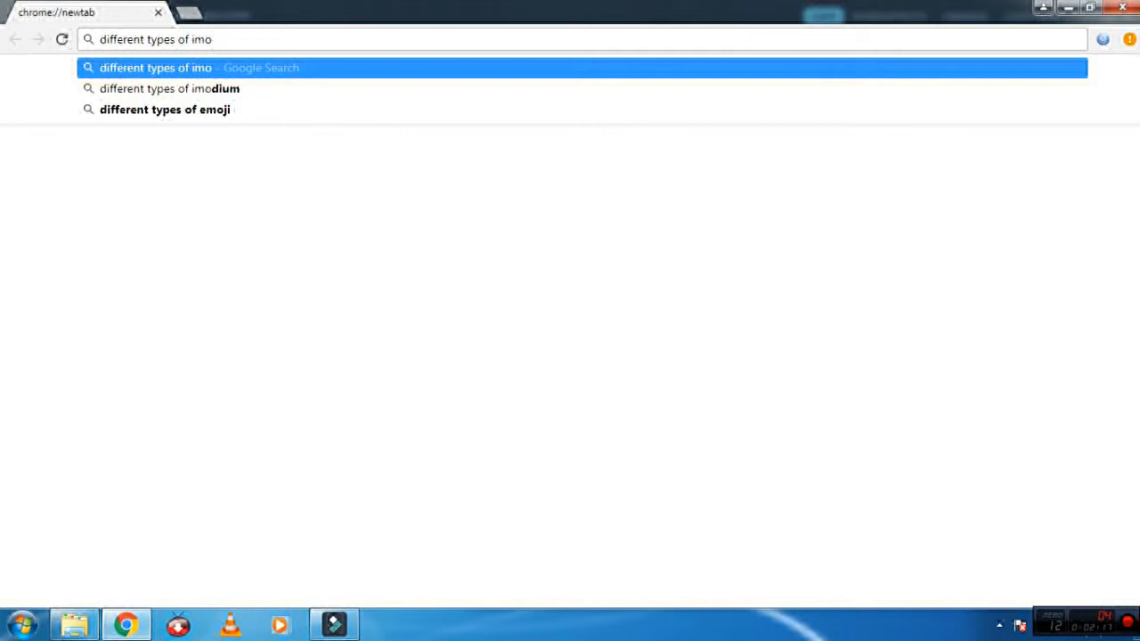
click(164, 109)
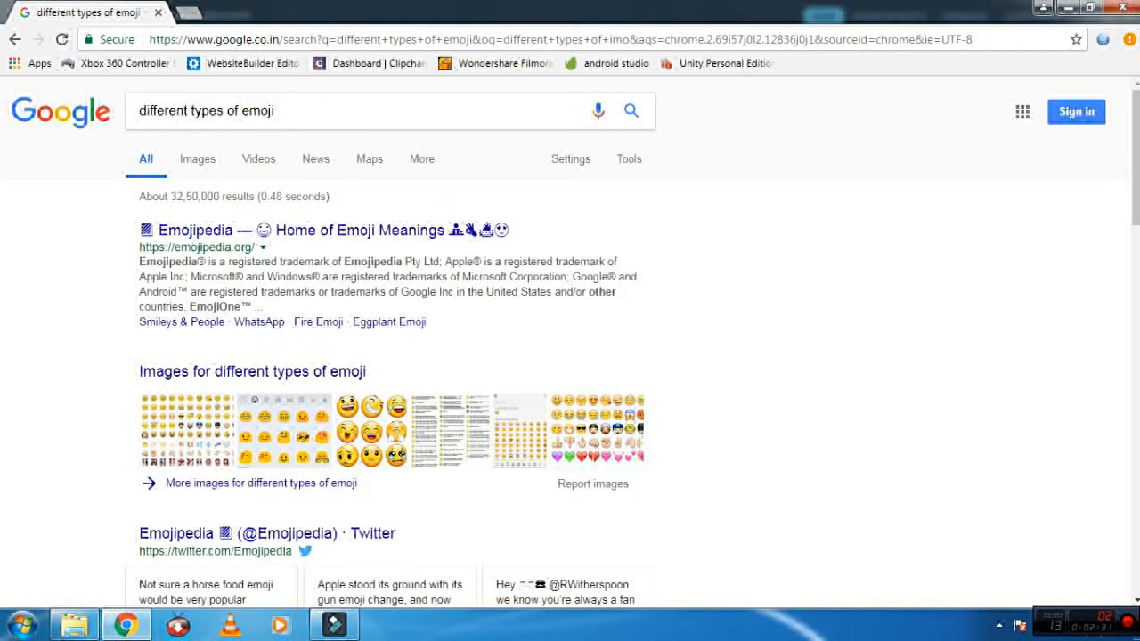
Show image results for the emoji search and refine it to images of transparent emojis.
click(196, 159)
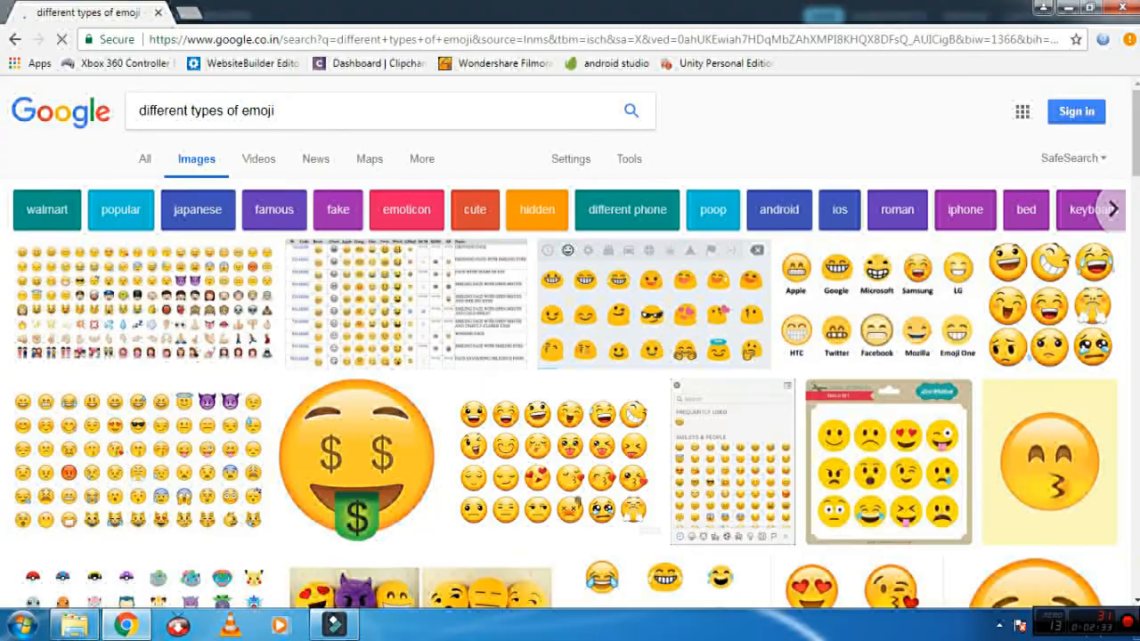
scroll(down, 3)
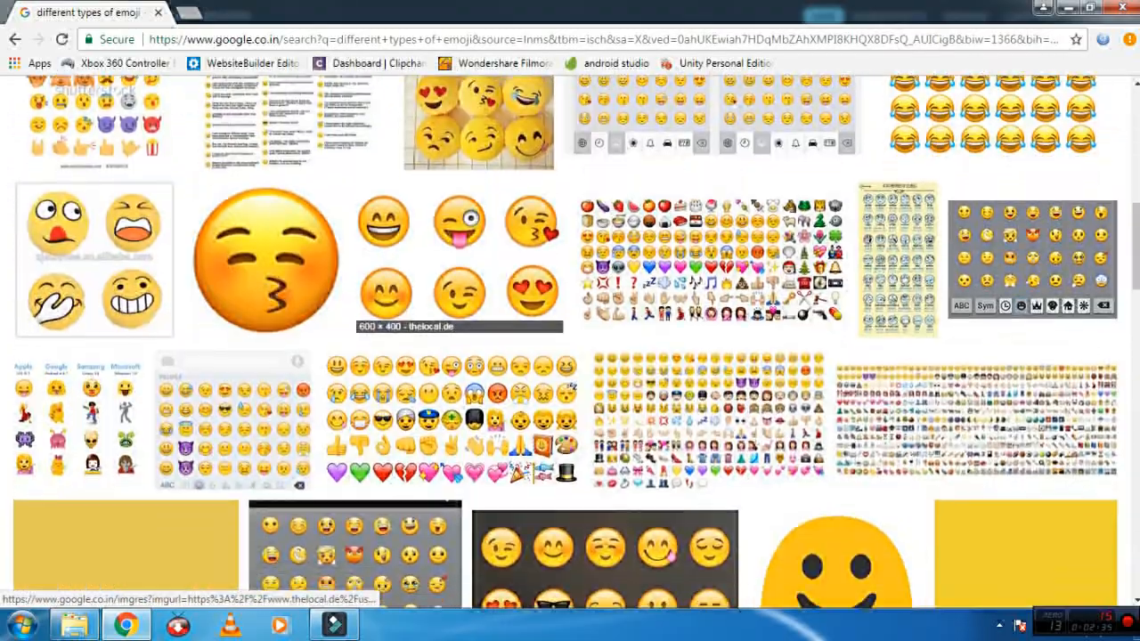
scroll(down, 3)
text(images of tranpa)
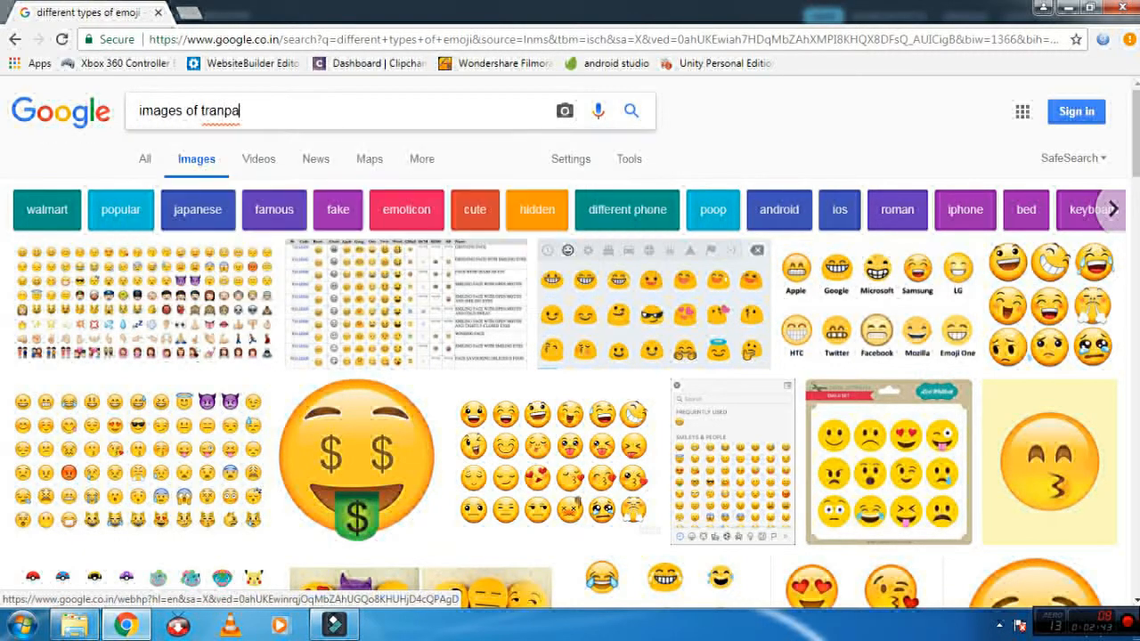
text(rent imojis)
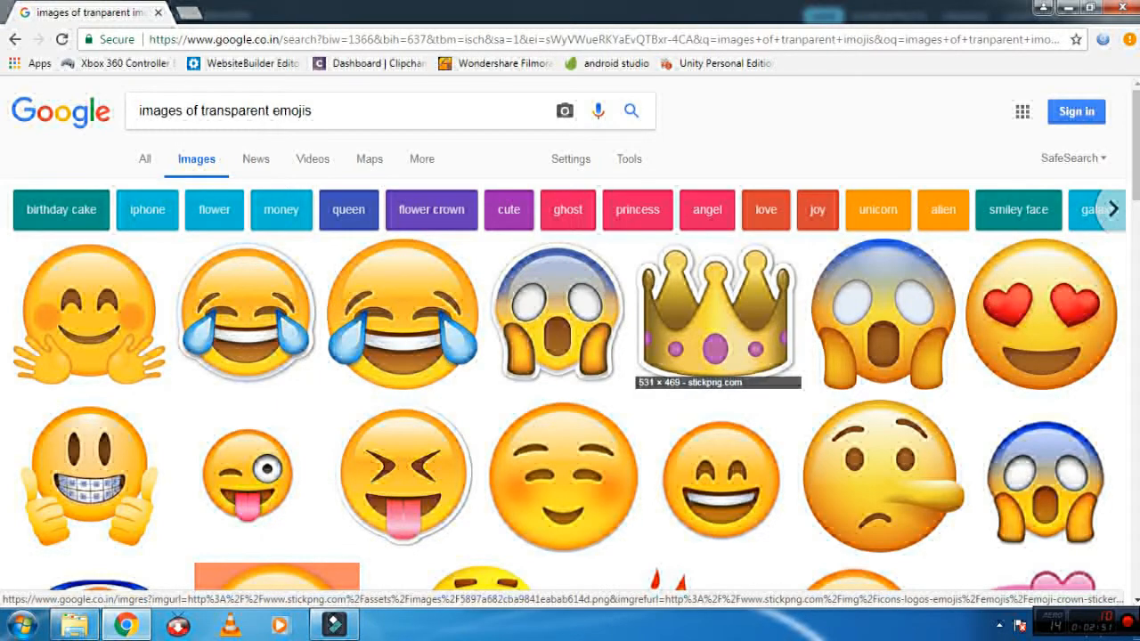
Browse down through the transparent emoji image results, then return to Filmora.
scroll(down, 3)
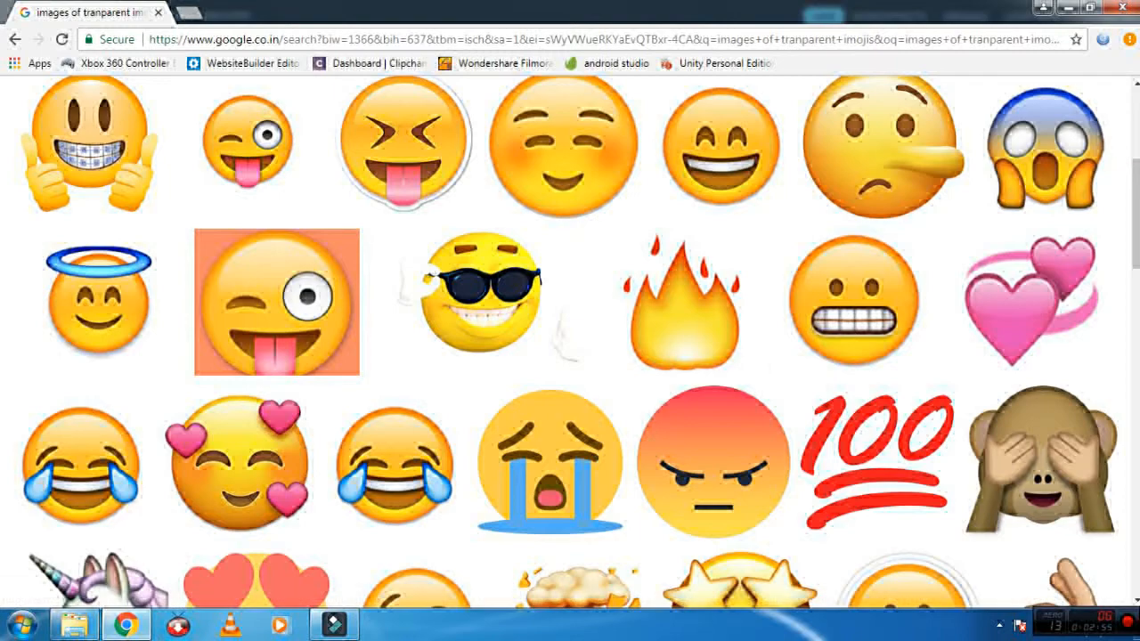
scroll(down, 3)
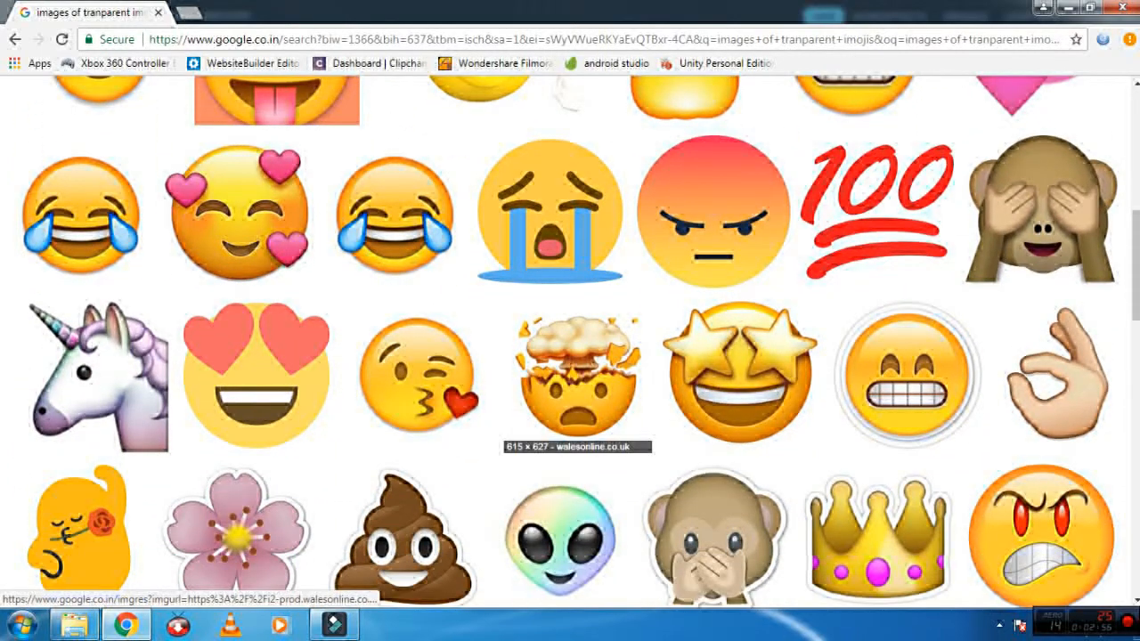
scroll(down, 3)
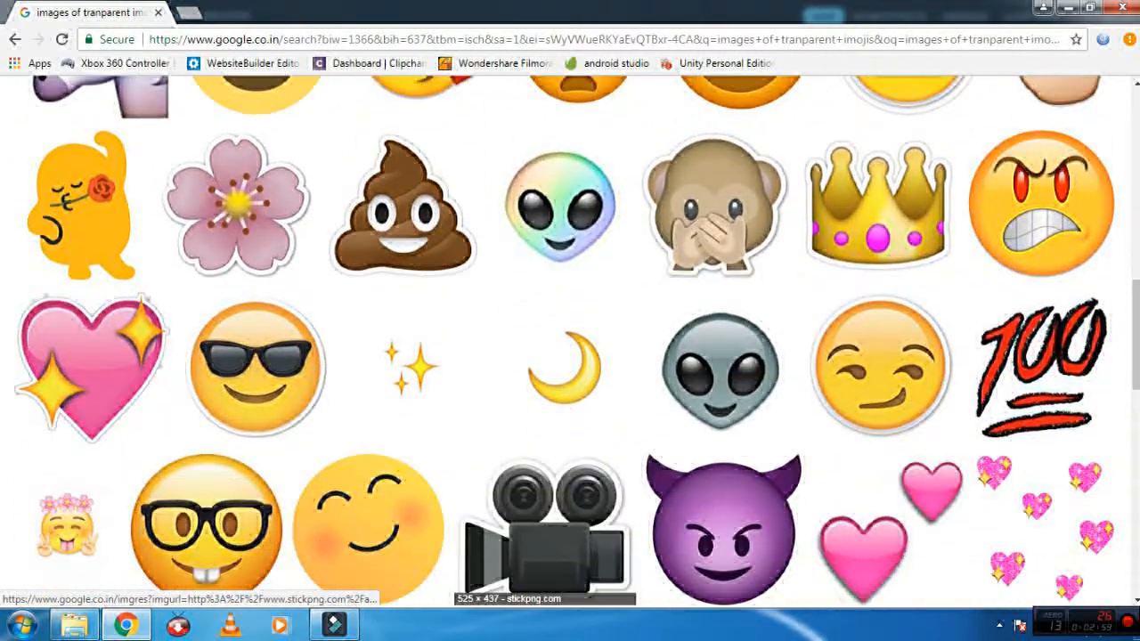
click(333, 624)
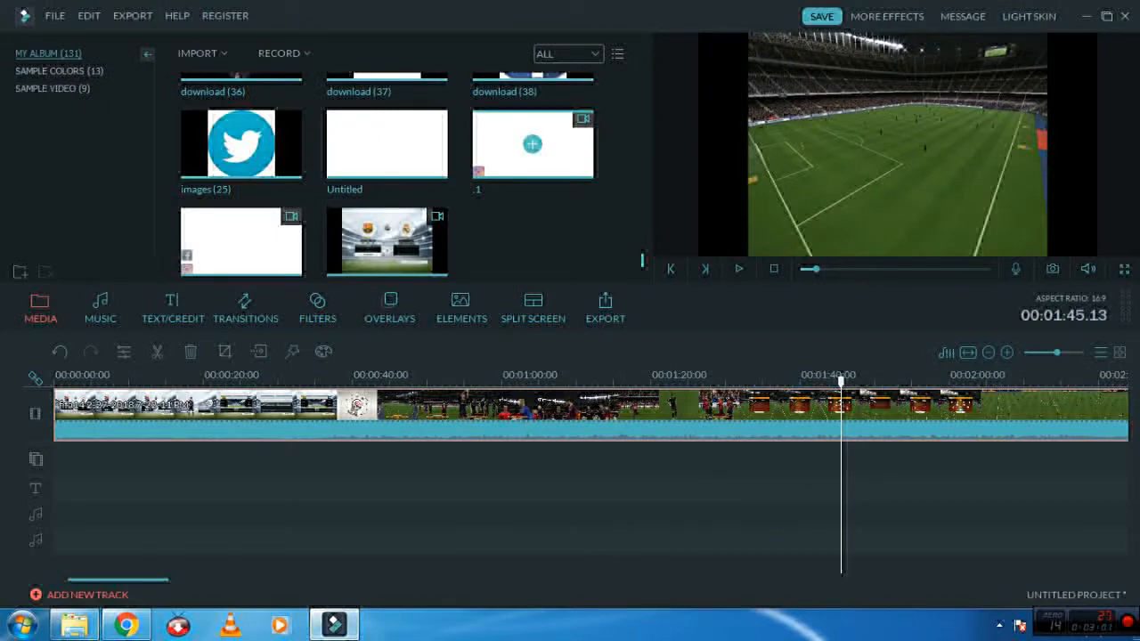
scroll(down, 3)
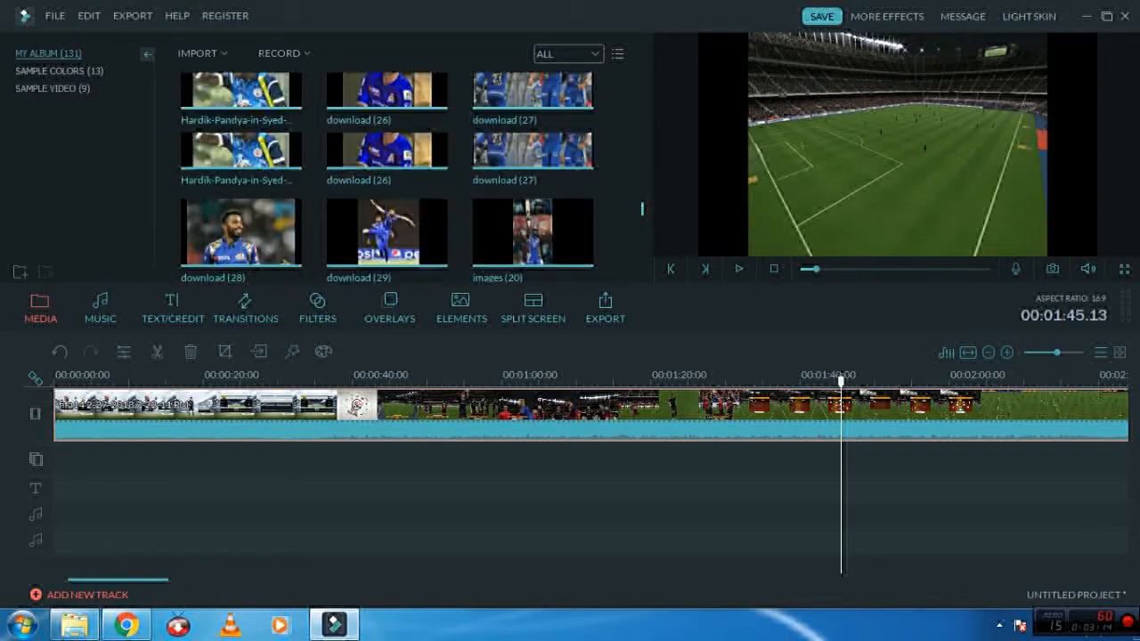
scroll(down, 3)
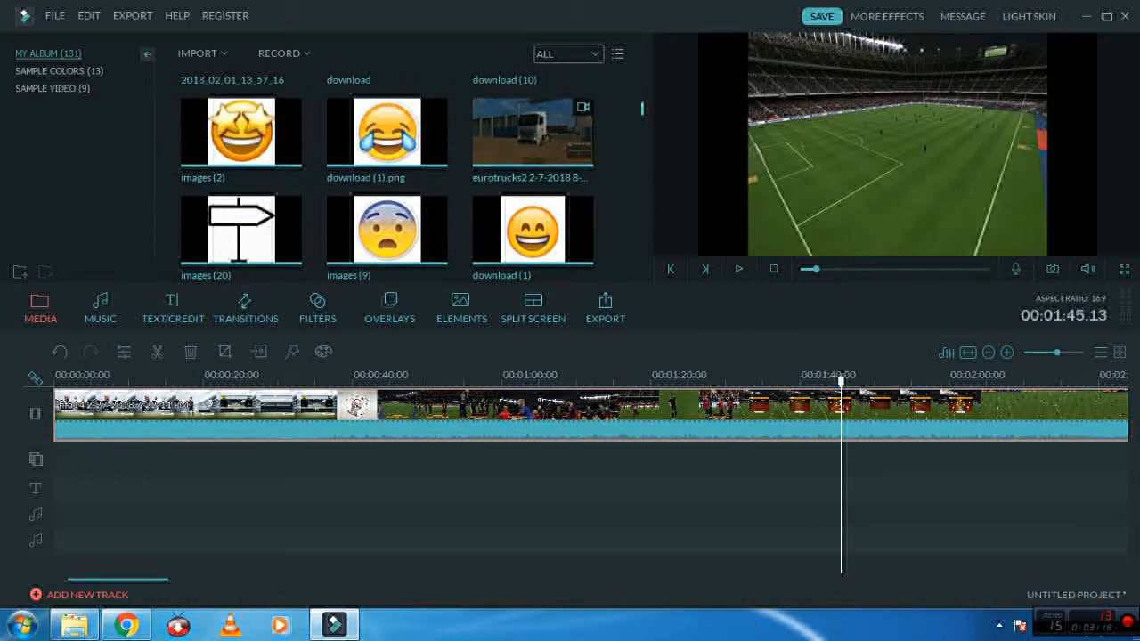
scroll(down, 3)
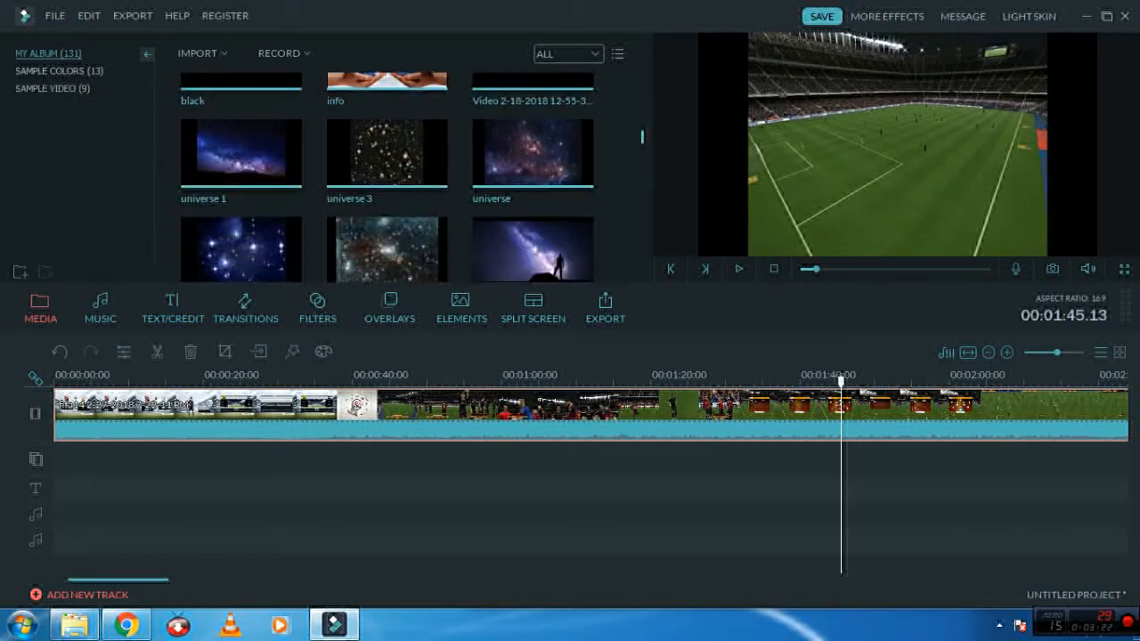
scroll(down, 3)
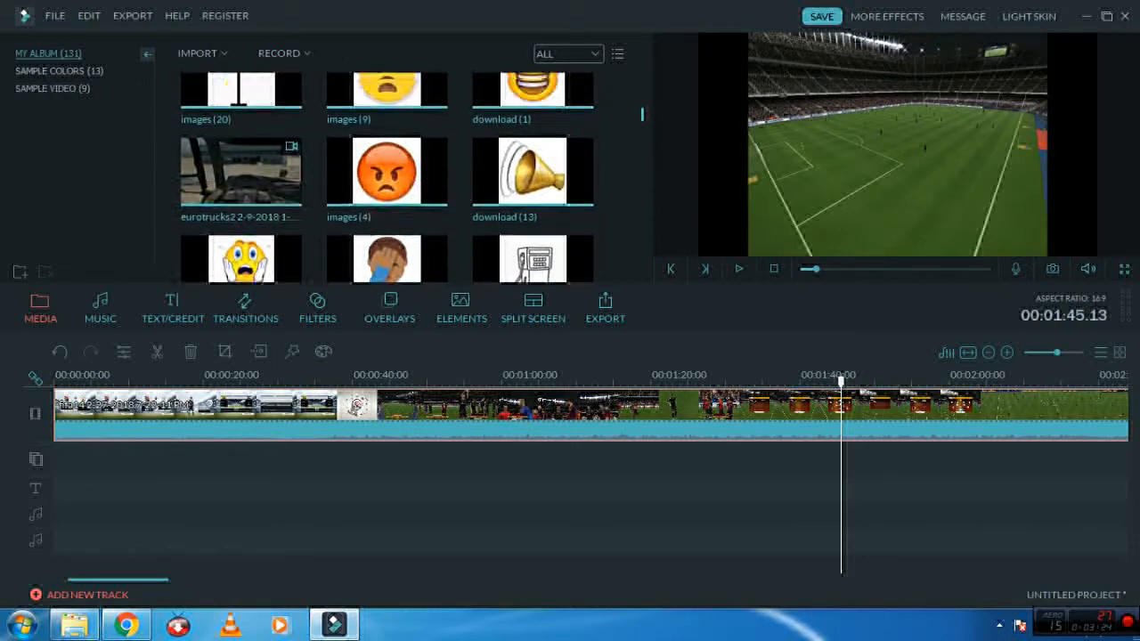
scroll(down, 3)
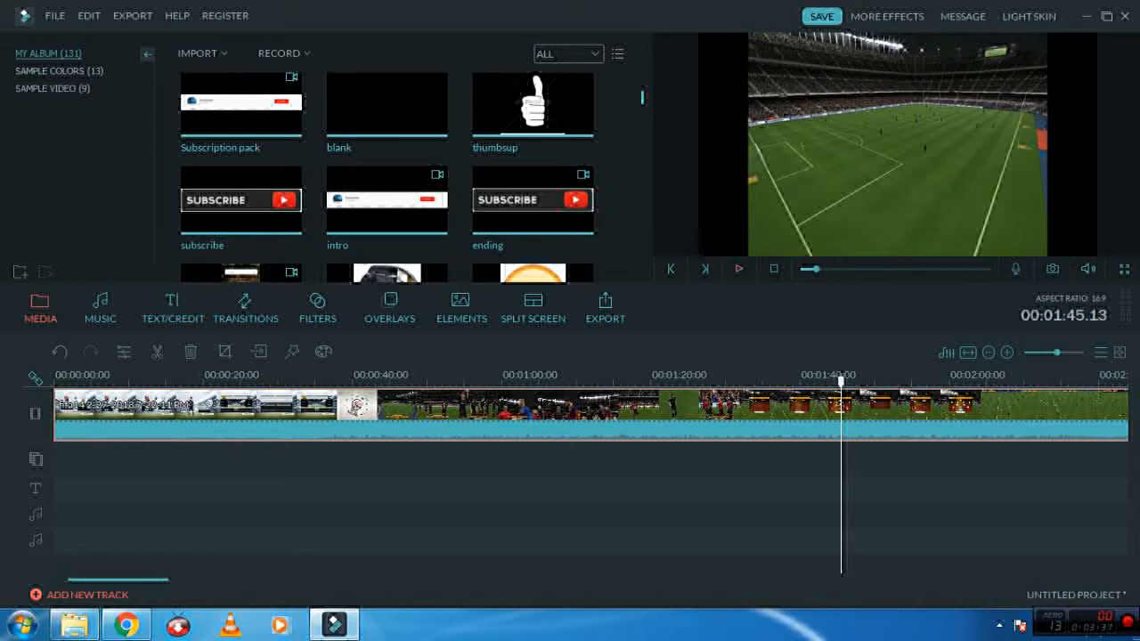
click(737, 267)
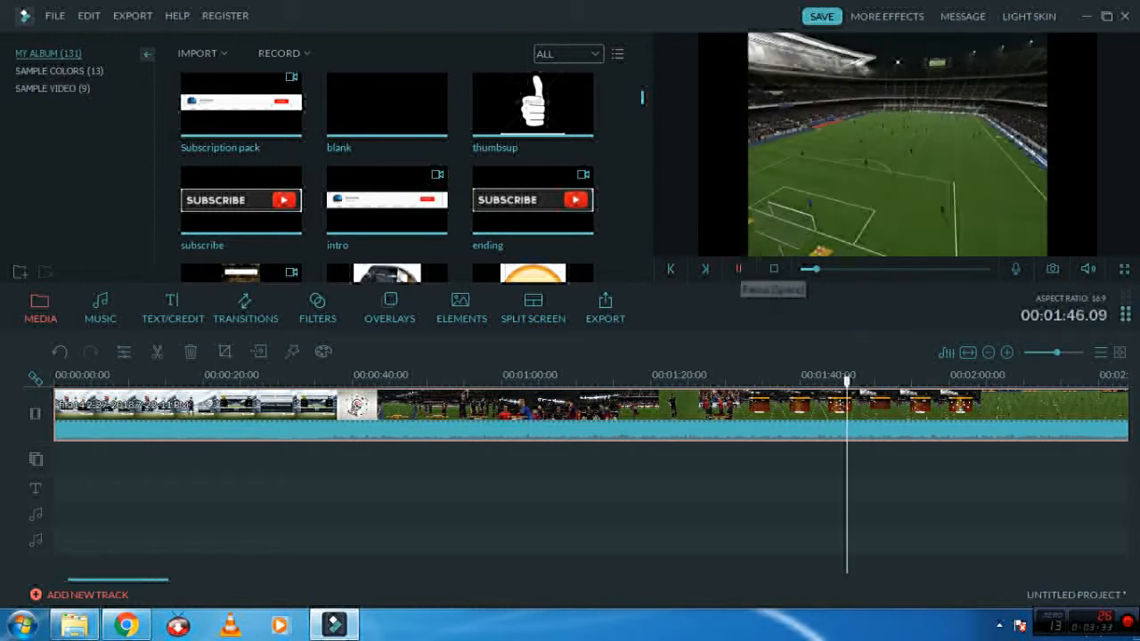
click(738, 267)
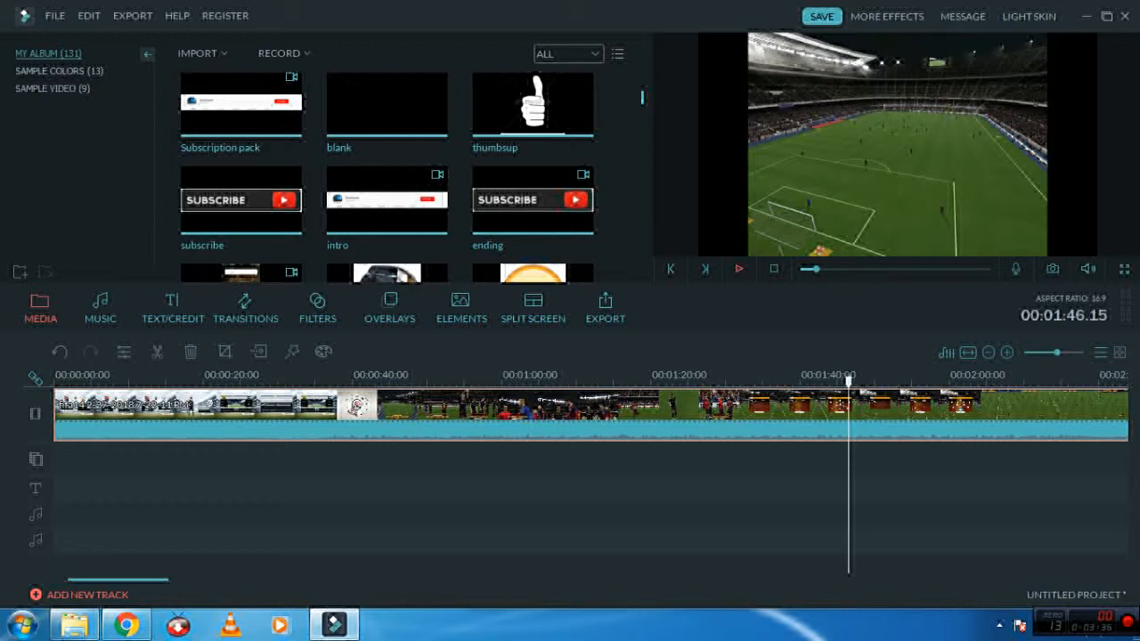
click(737, 269)
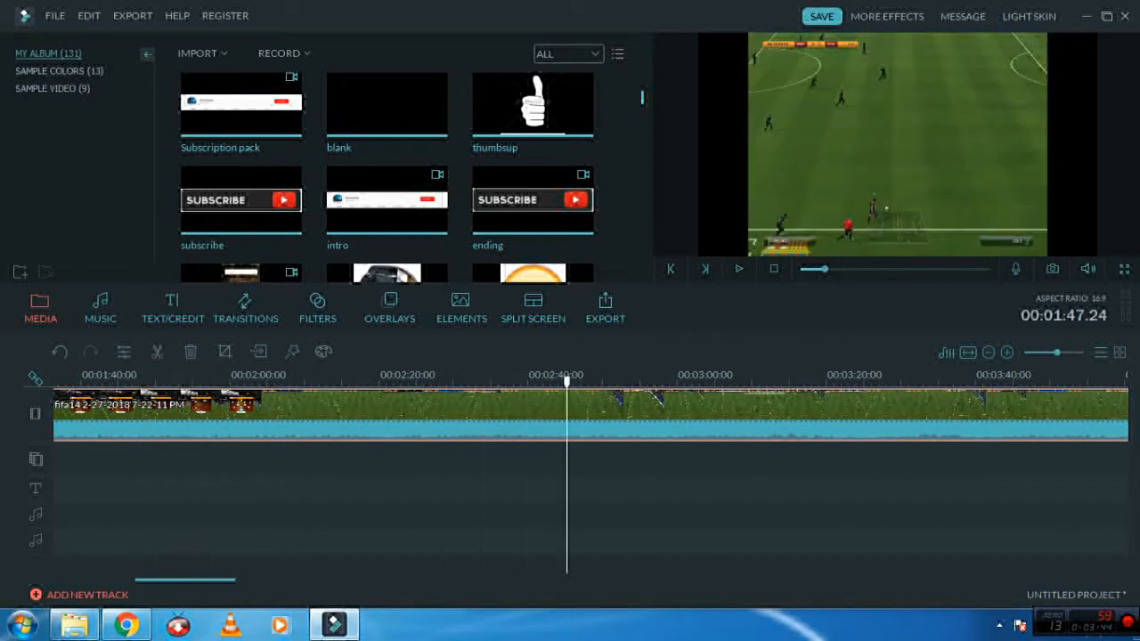
click(970, 383)
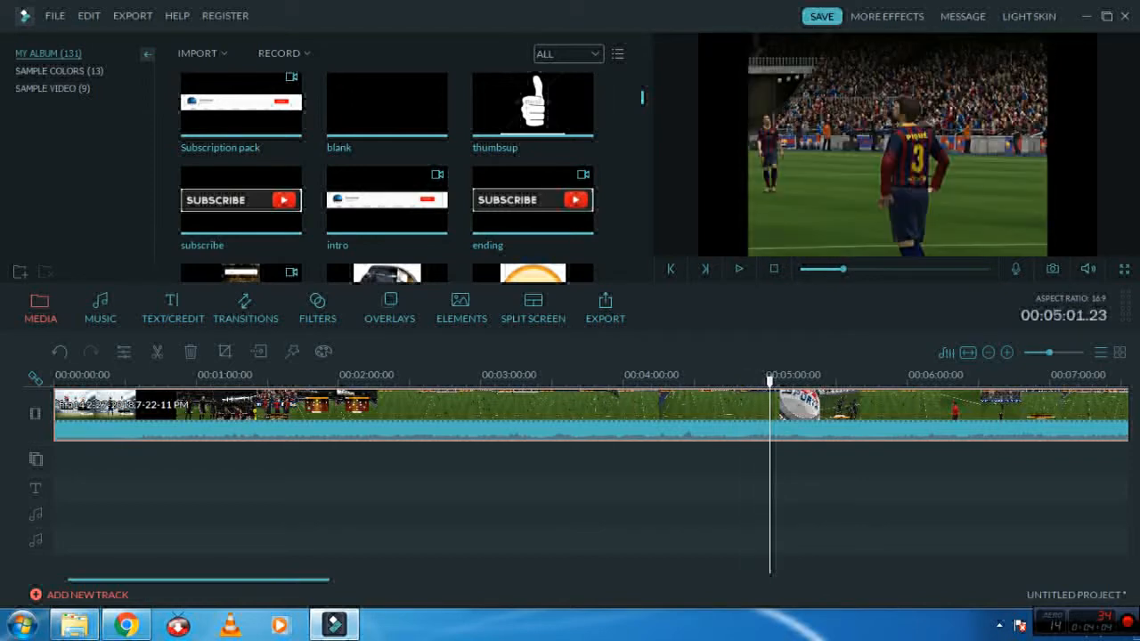
Move the playhead to just before the five-minute mark of the match and stop there.
drag(769, 381, 759, 381)
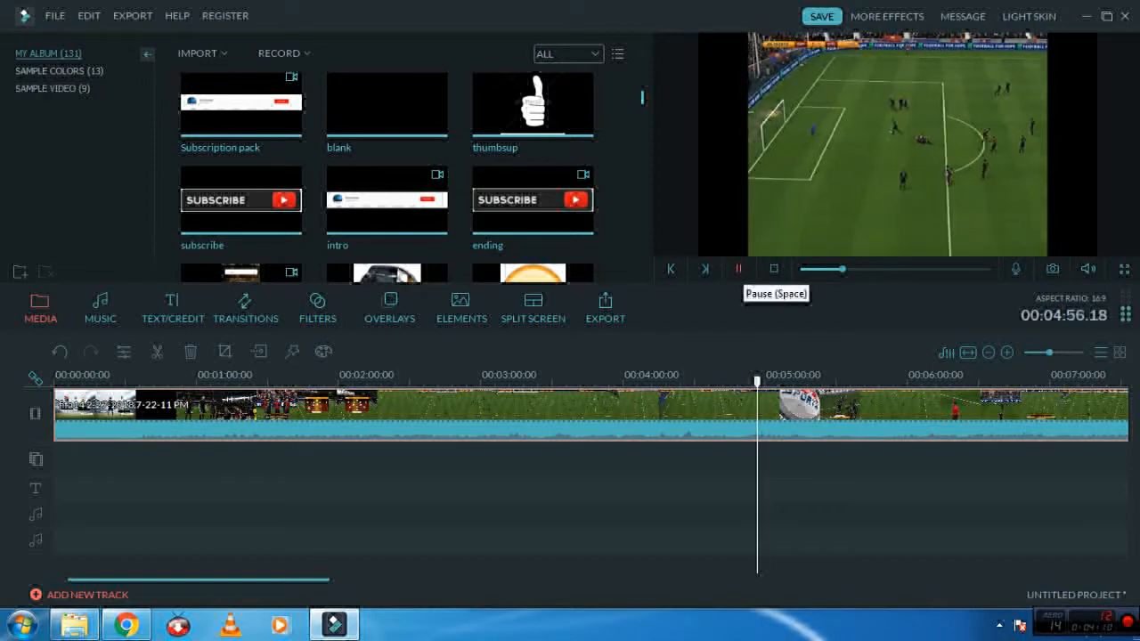
click(738, 267)
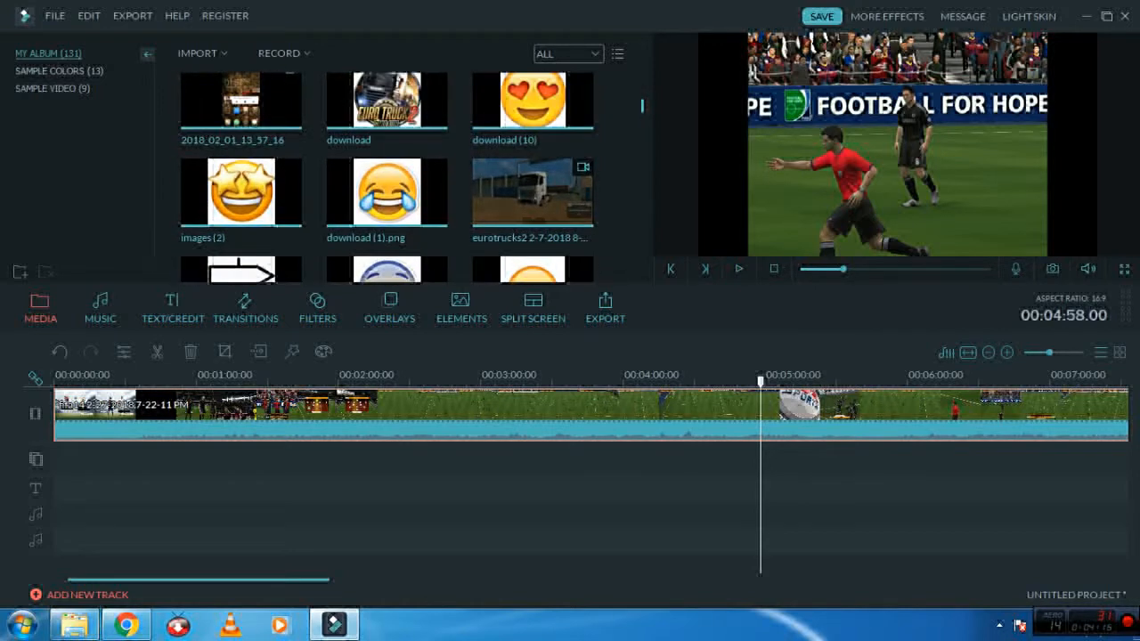
Find the OOPS emoji image (images (21)) in the media library and place it on the PIP track.
scroll(down, 3)
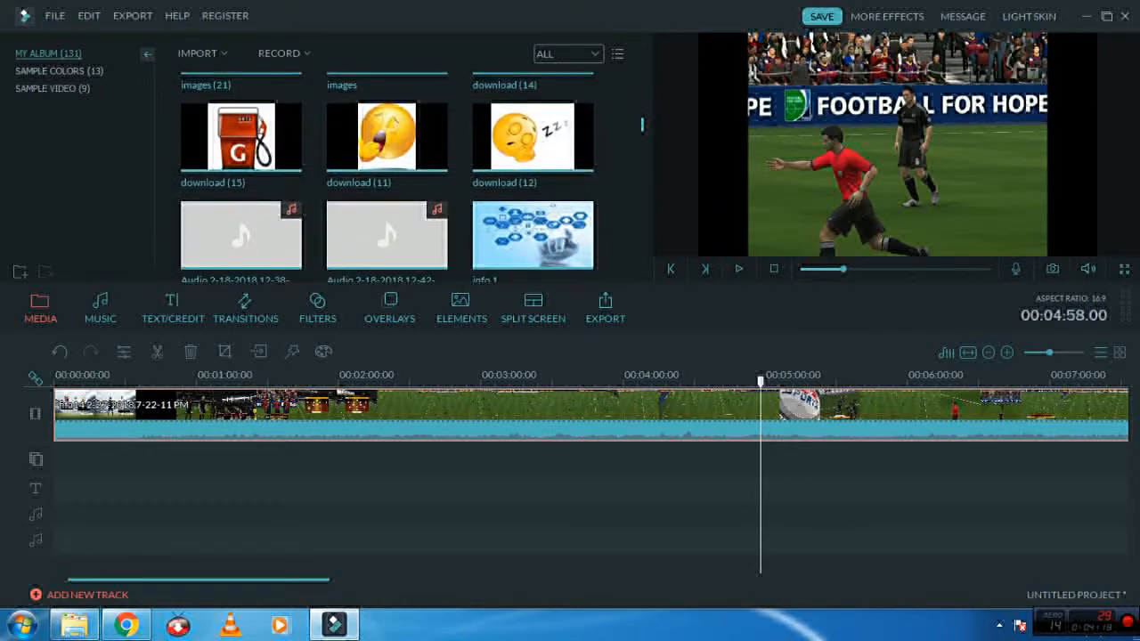
scroll(down, 3)
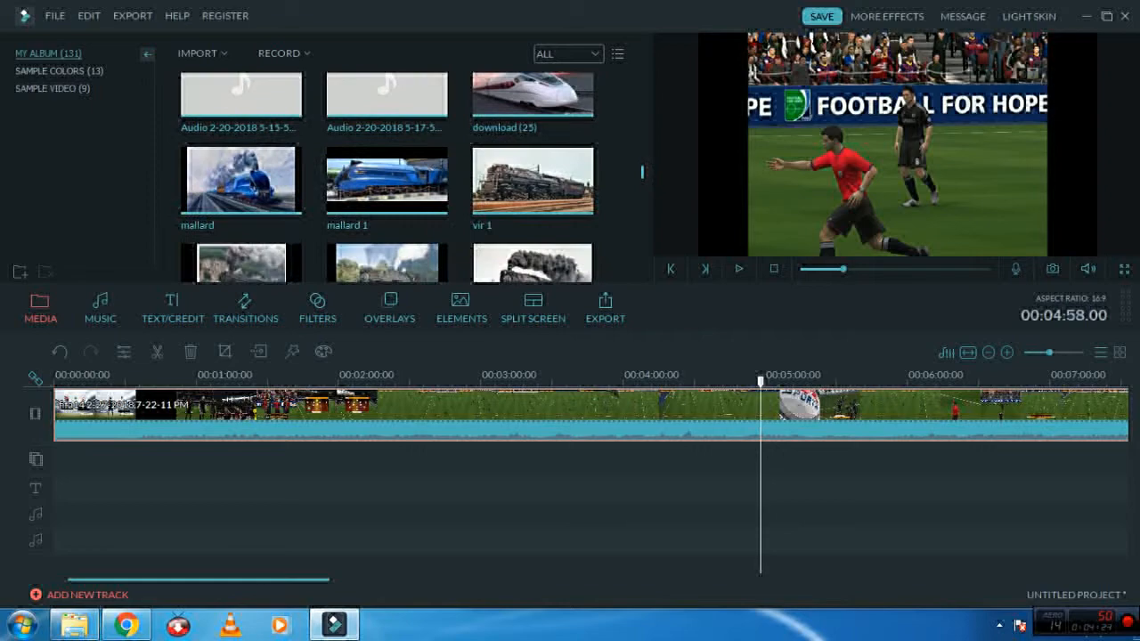
scroll(down, 3)
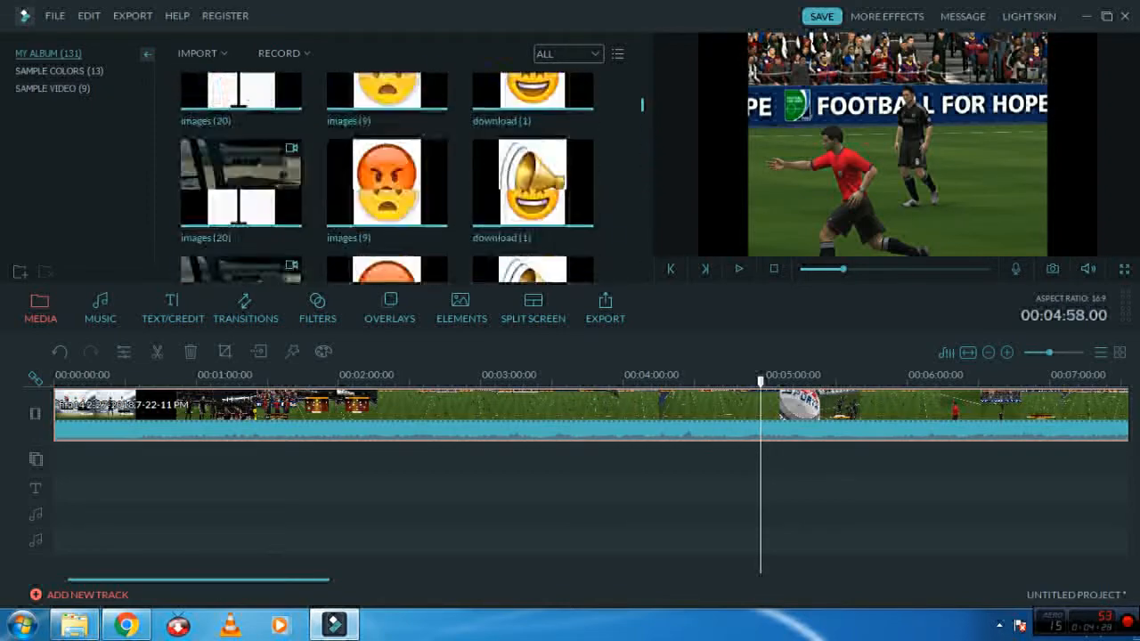
scroll(down, 3)
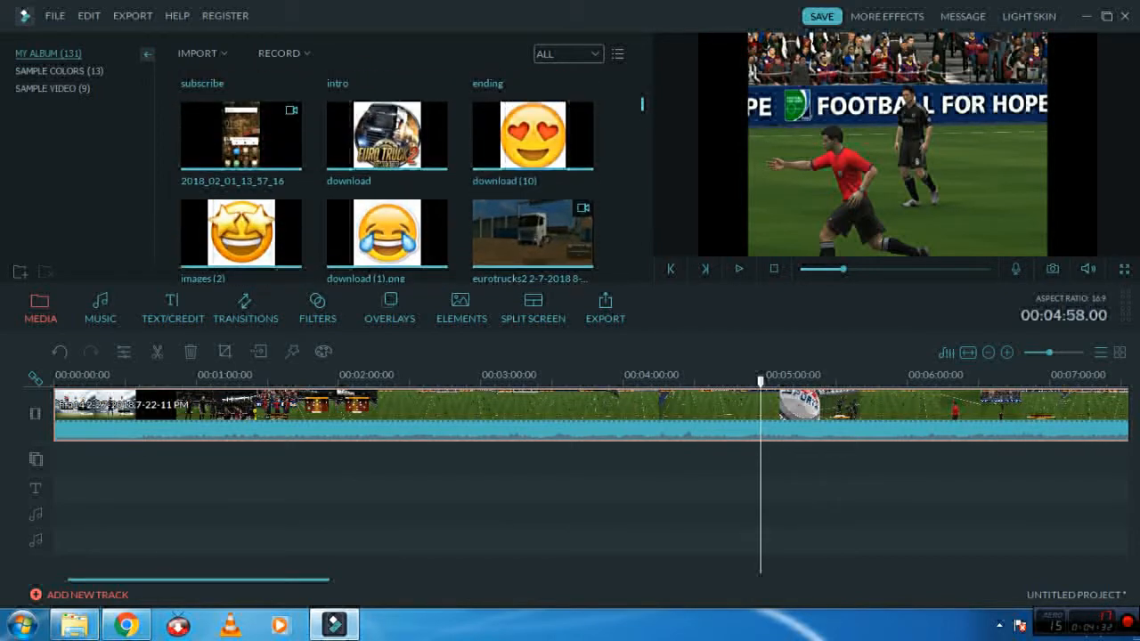
scroll(down, 3)
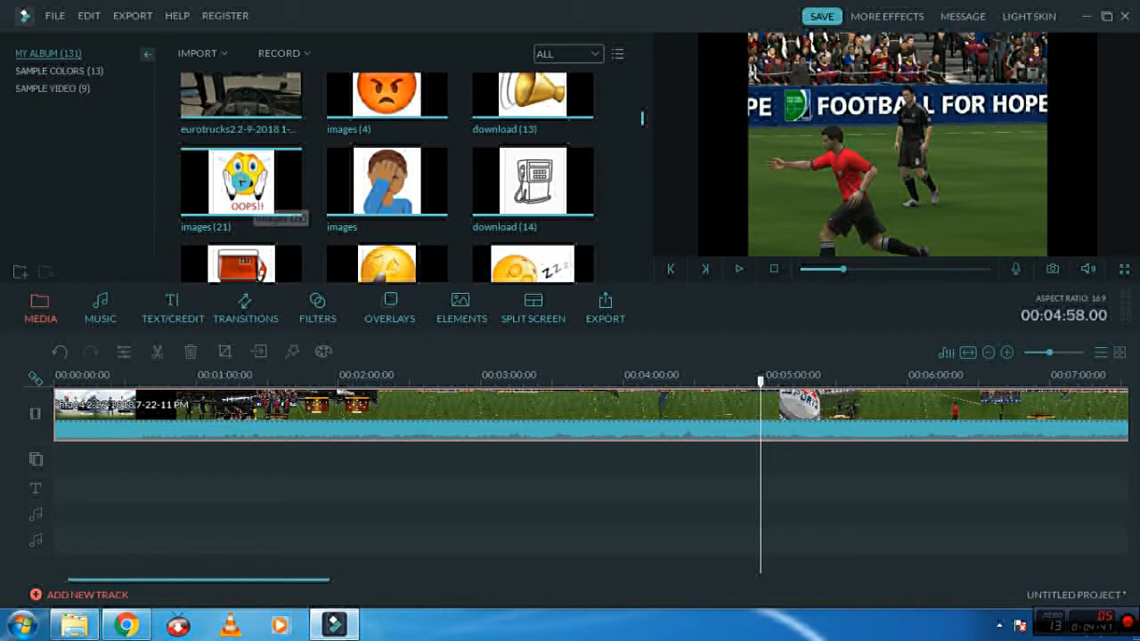
click(240, 181)
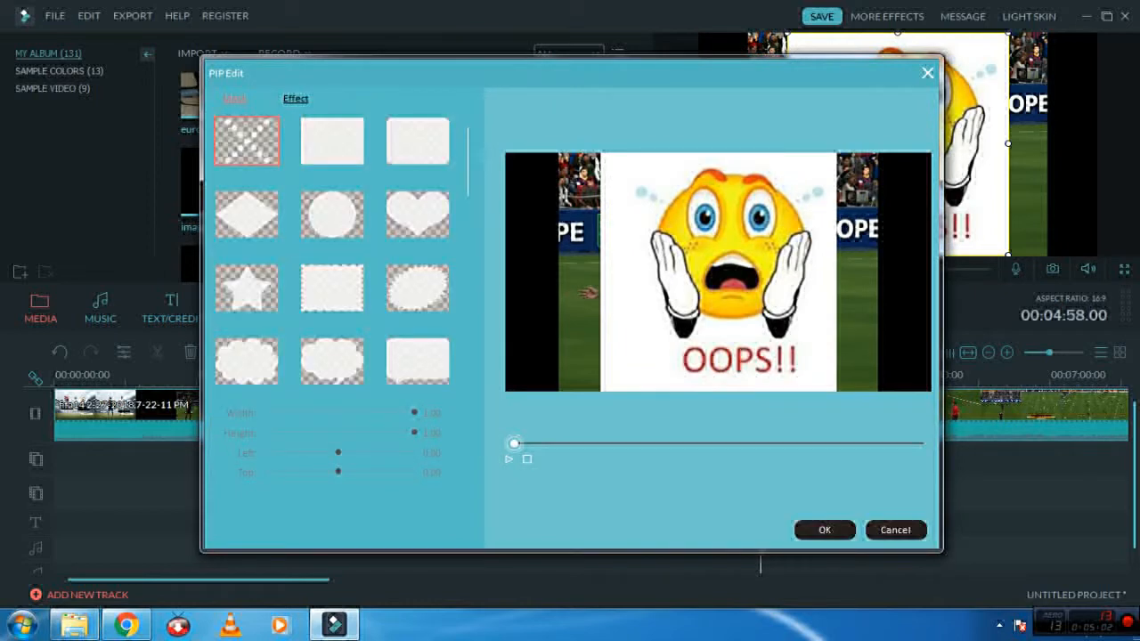
Chroma-key the OOPS emoji so its white background becomes transparent, keeping intensity at minimum, and apply.
click(295, 98)
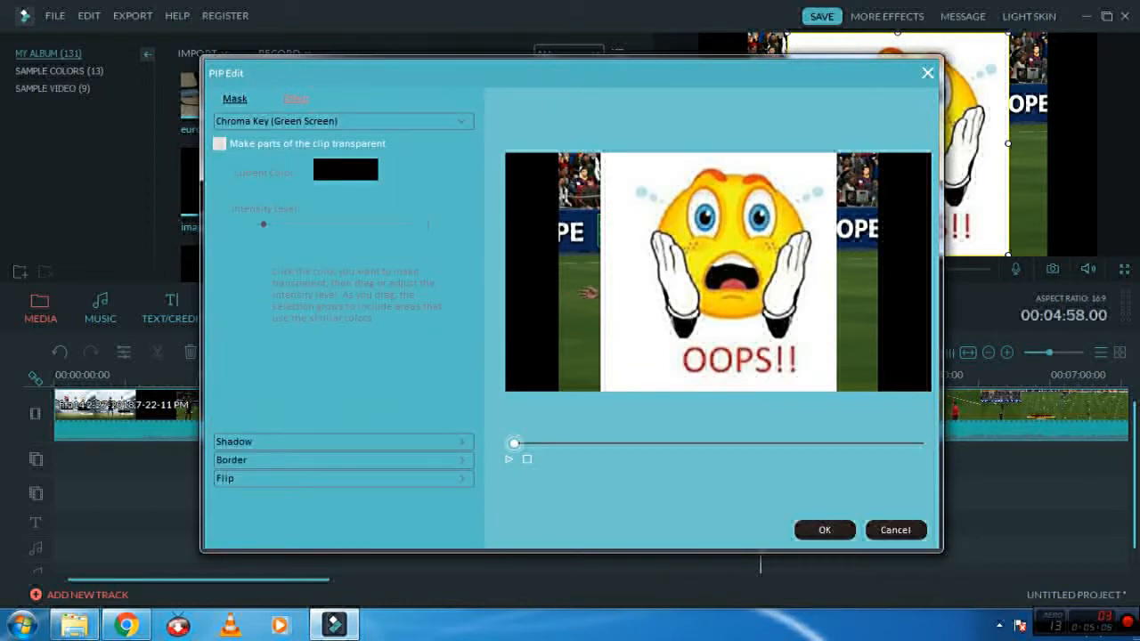
click(219, 142)
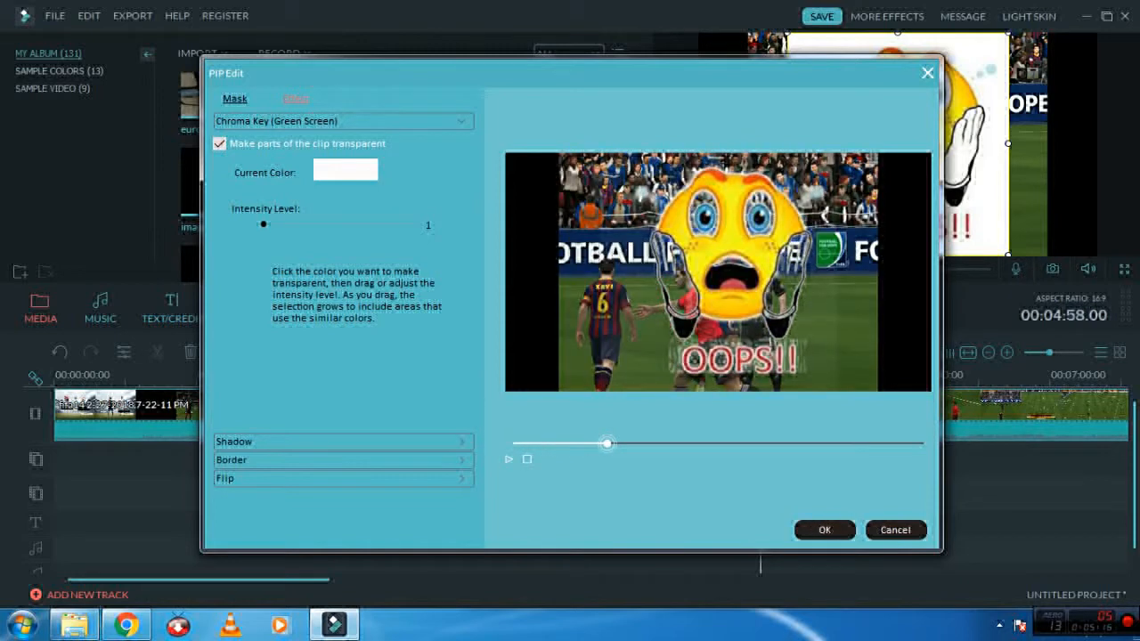
drag(605, 444, 513, 443)
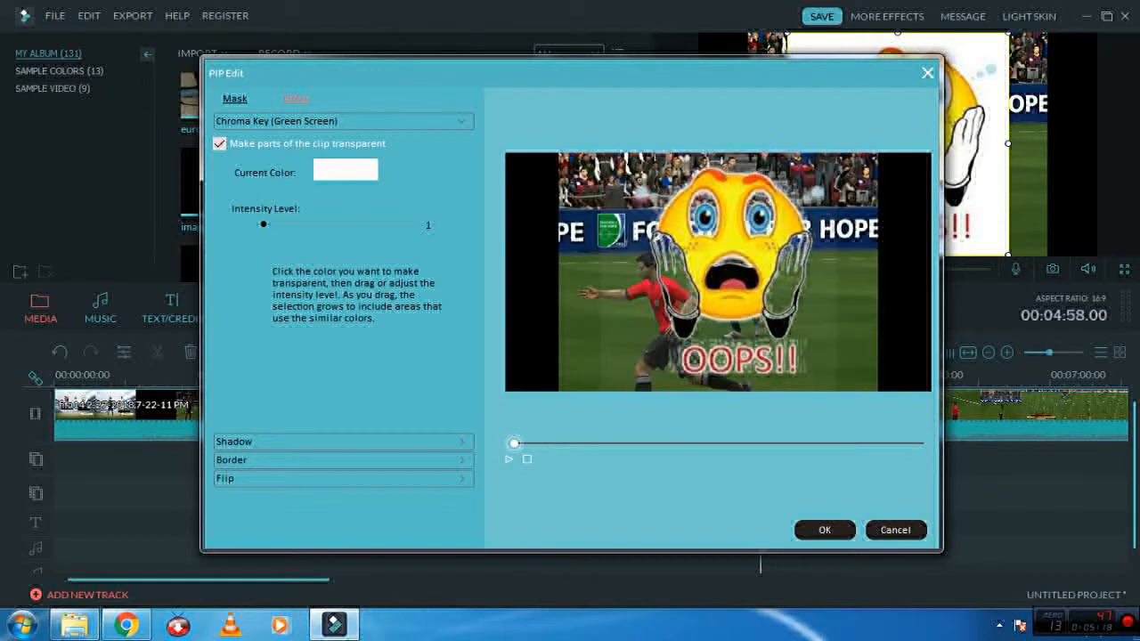
drag(263, 224, 303, 225)
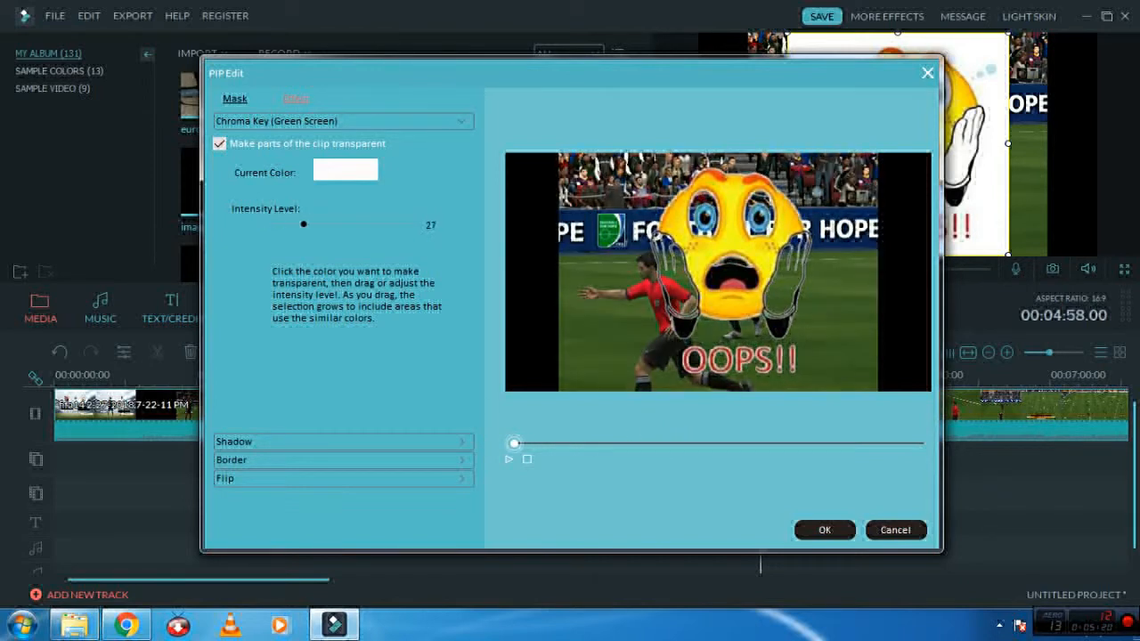
drag(303, 224, 263, 225)
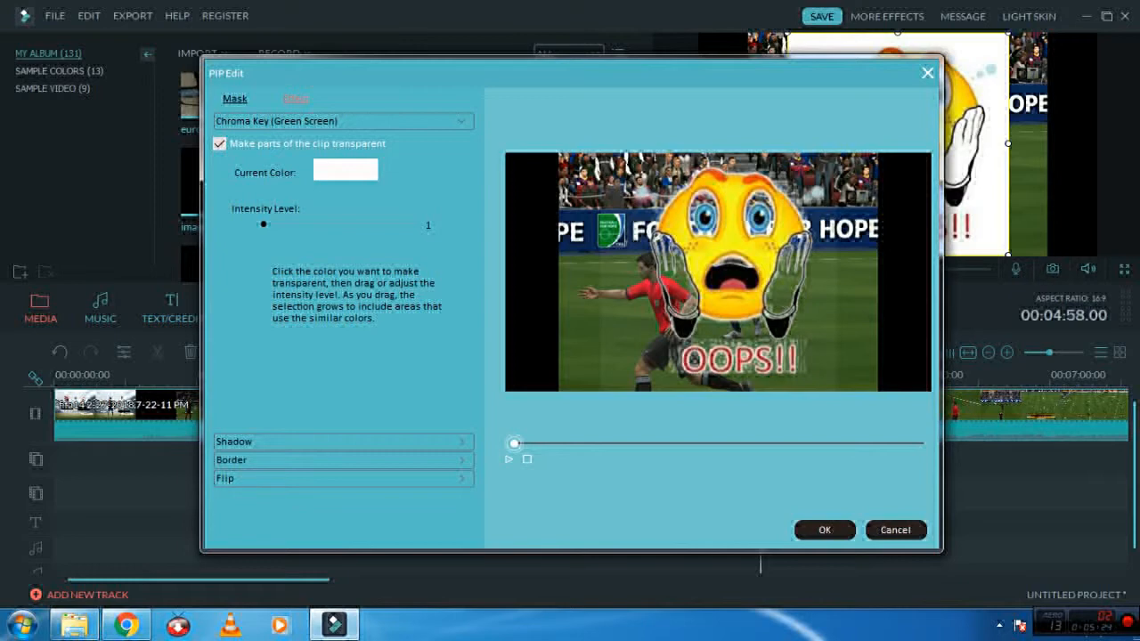
click(823, 531)
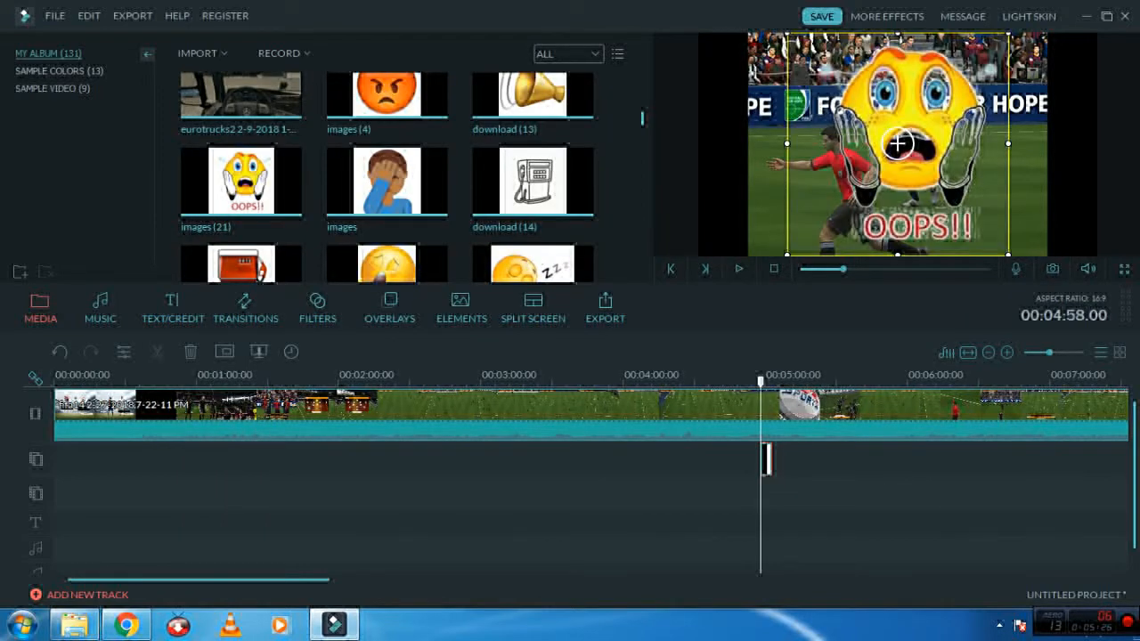
Shrink the OOPS emoji into a small badge in the top-right corner and bring up its motion presets.
drag(898, 142, 823, 218)
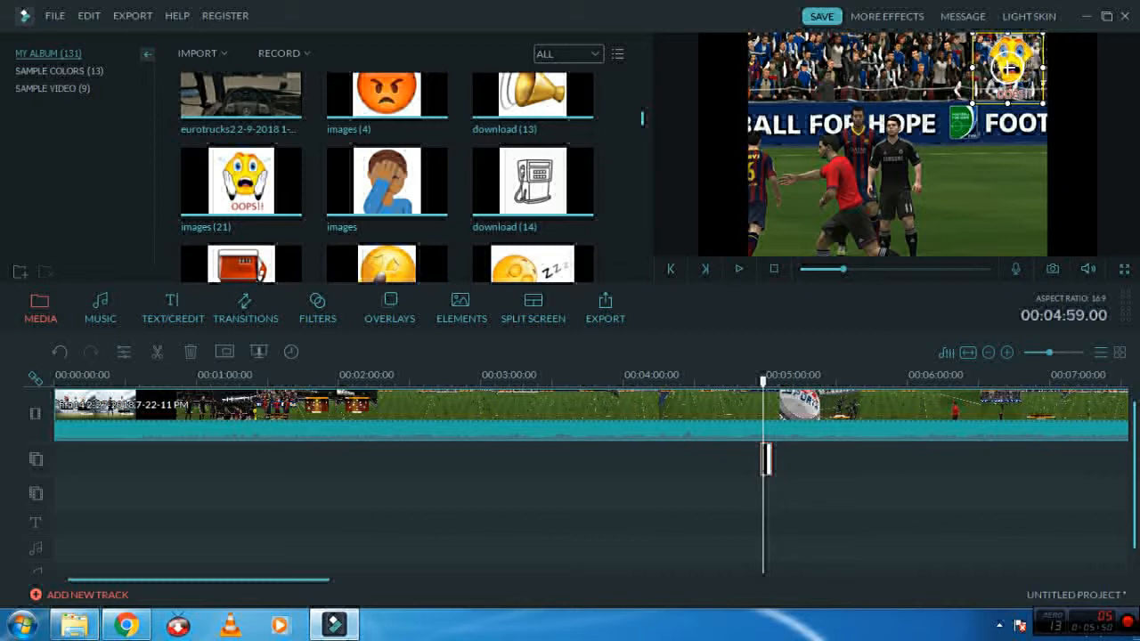
click(738, 267)
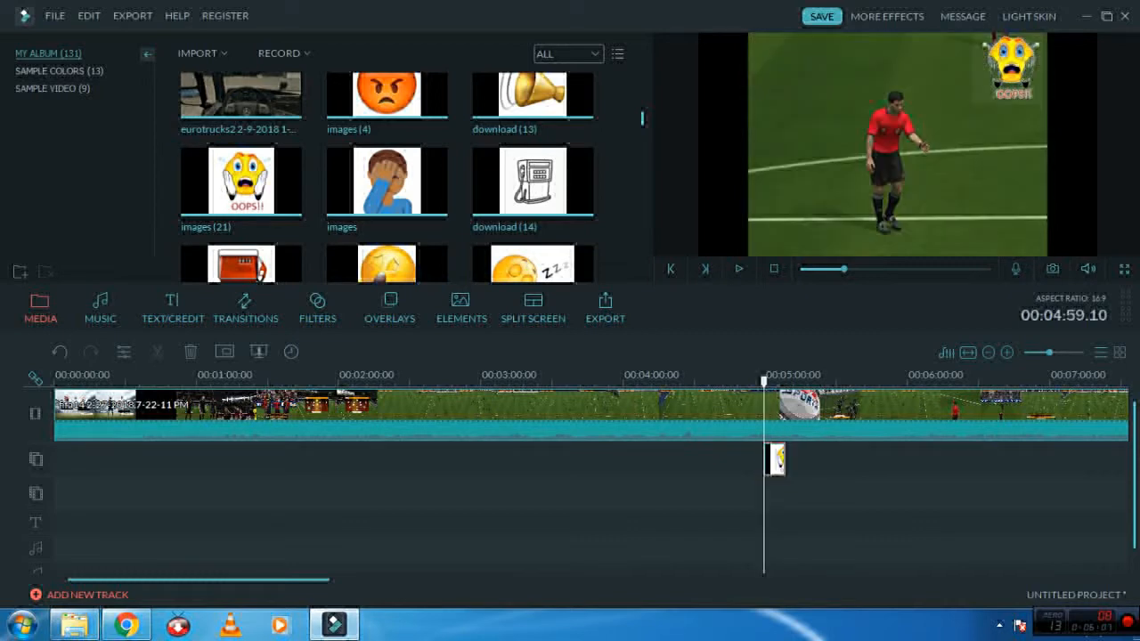
click(1008, 68)
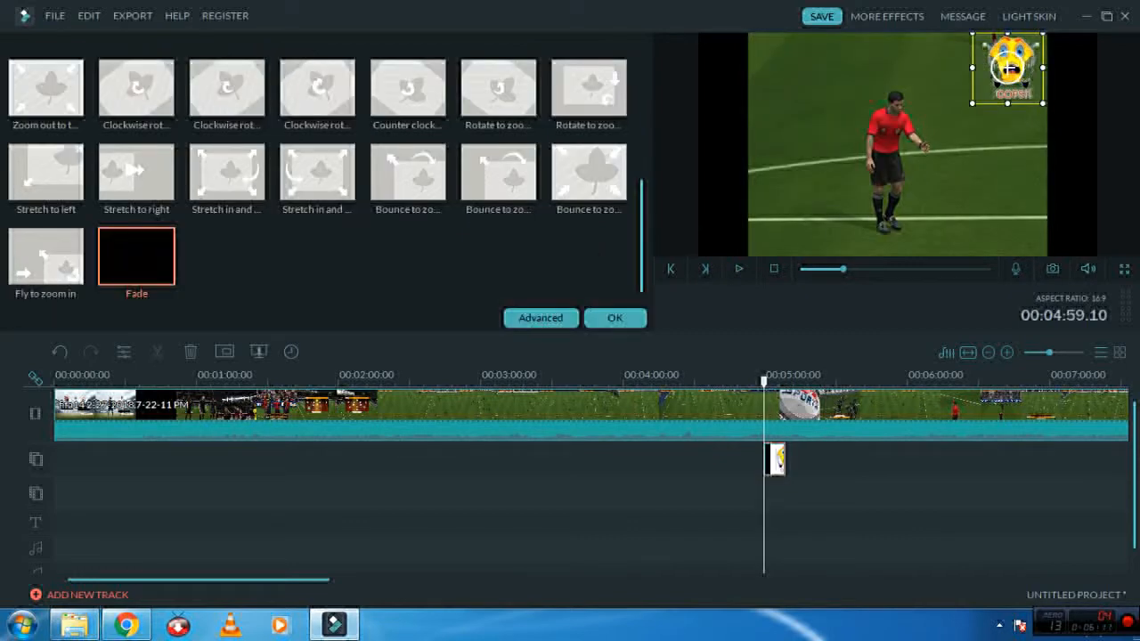
Apply the Fade motion preset and reposition the emoji small in the top-right corner.
click(135, 257)
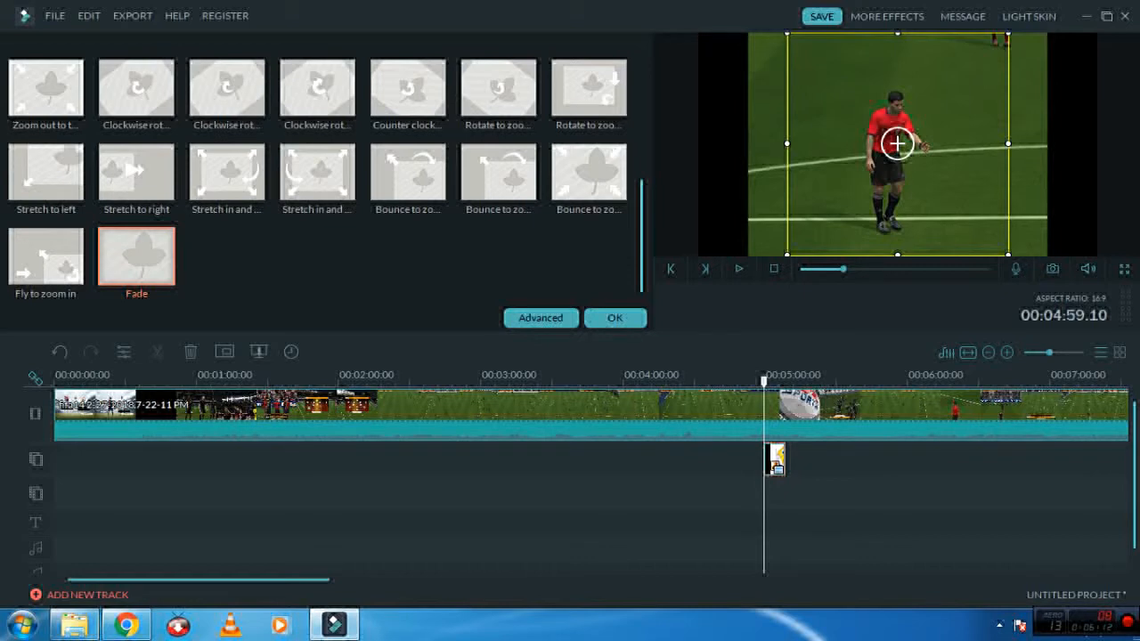
drag(898, 144, 922, 145)
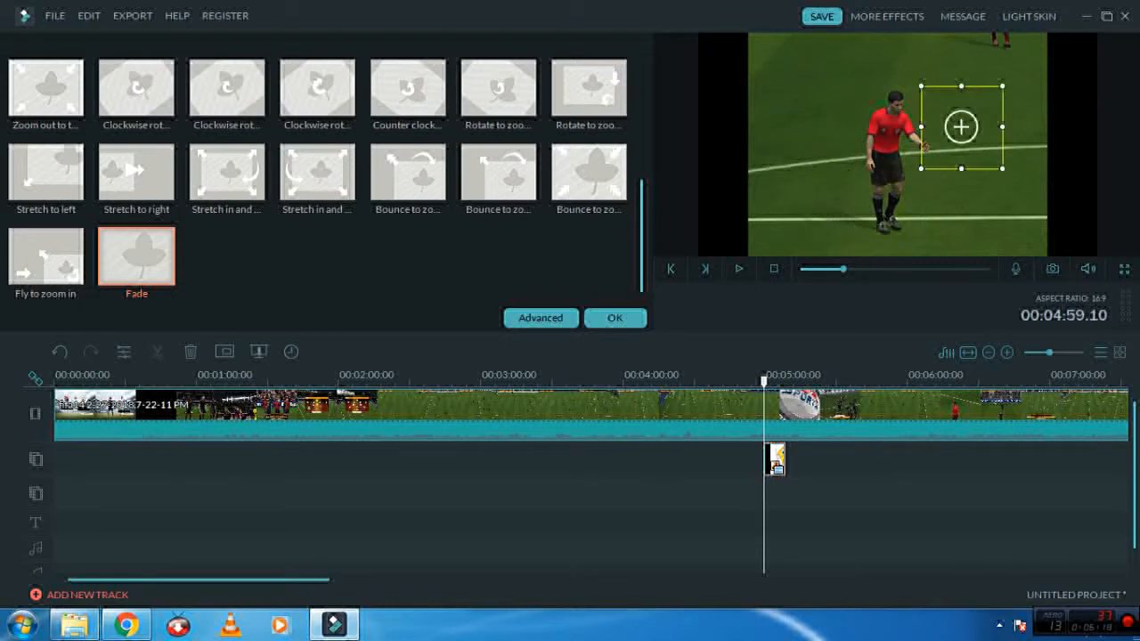
drag(960, 126, 994, 85)
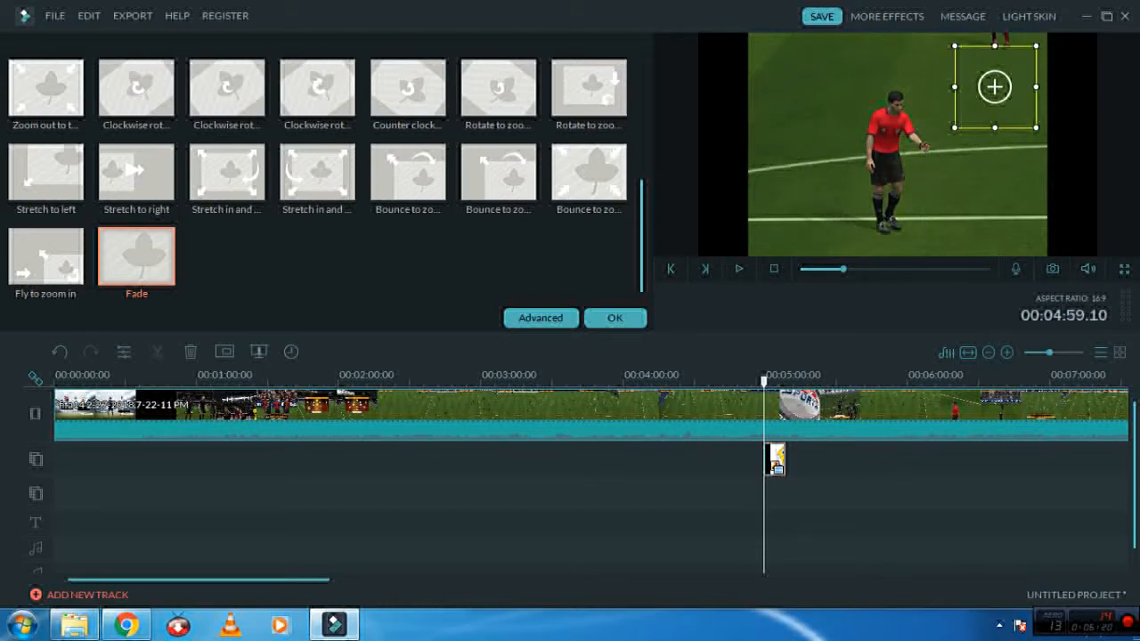
Play the overlay to check the fade, then jump back near the start of the match.
click(737, 269)
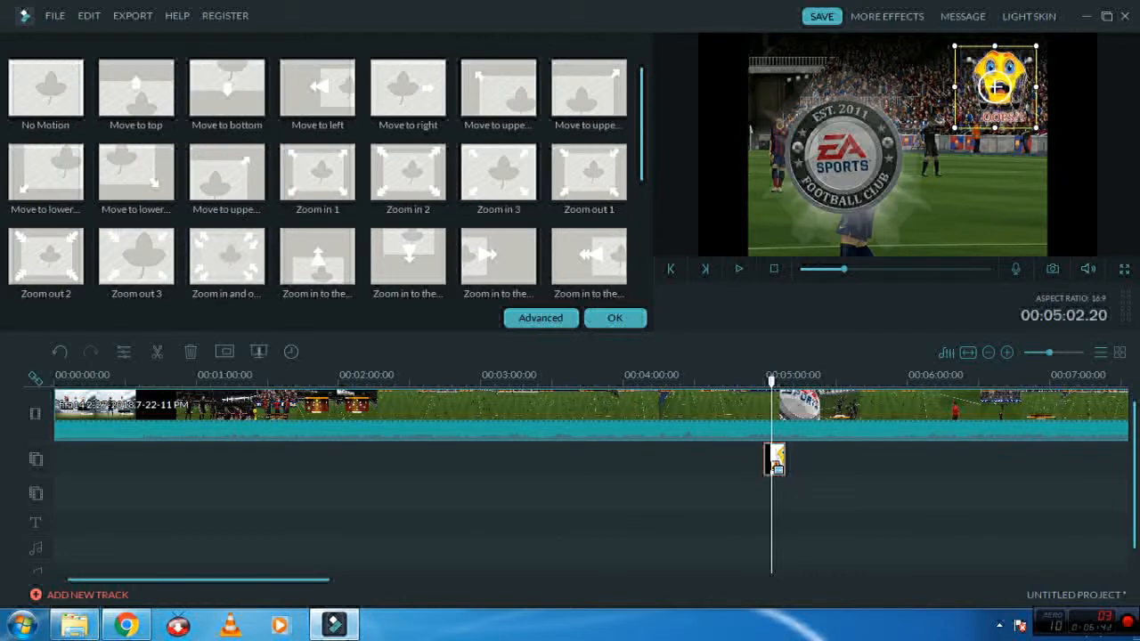
click(537, 374)
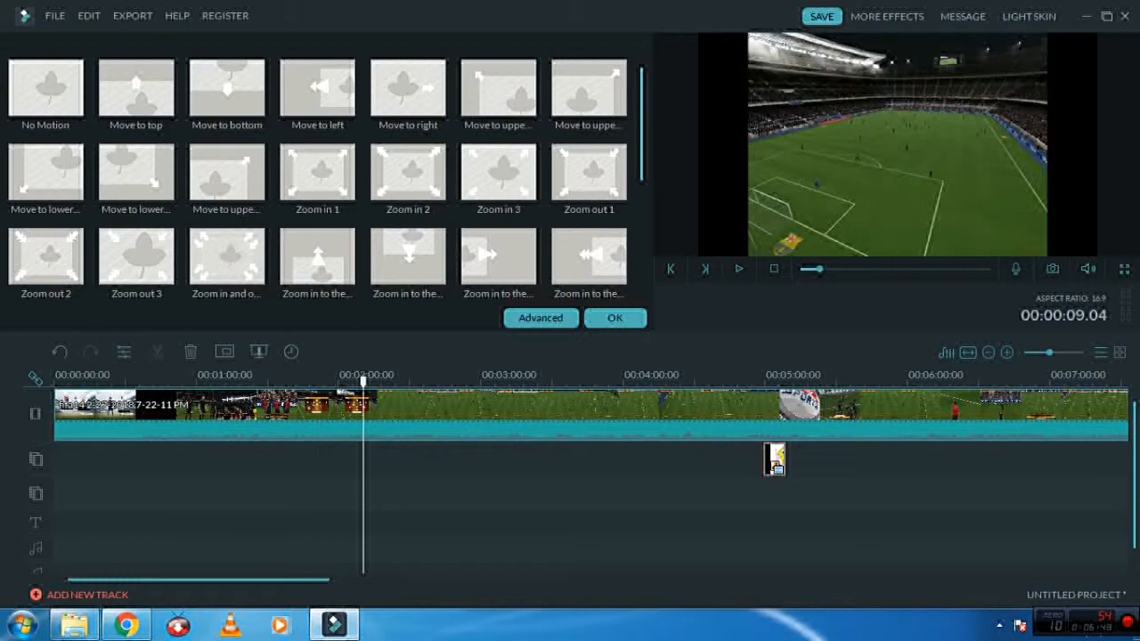
Confirm the motion settings, preview the social handles clip, and open Import Media Files.
click(399, 374)
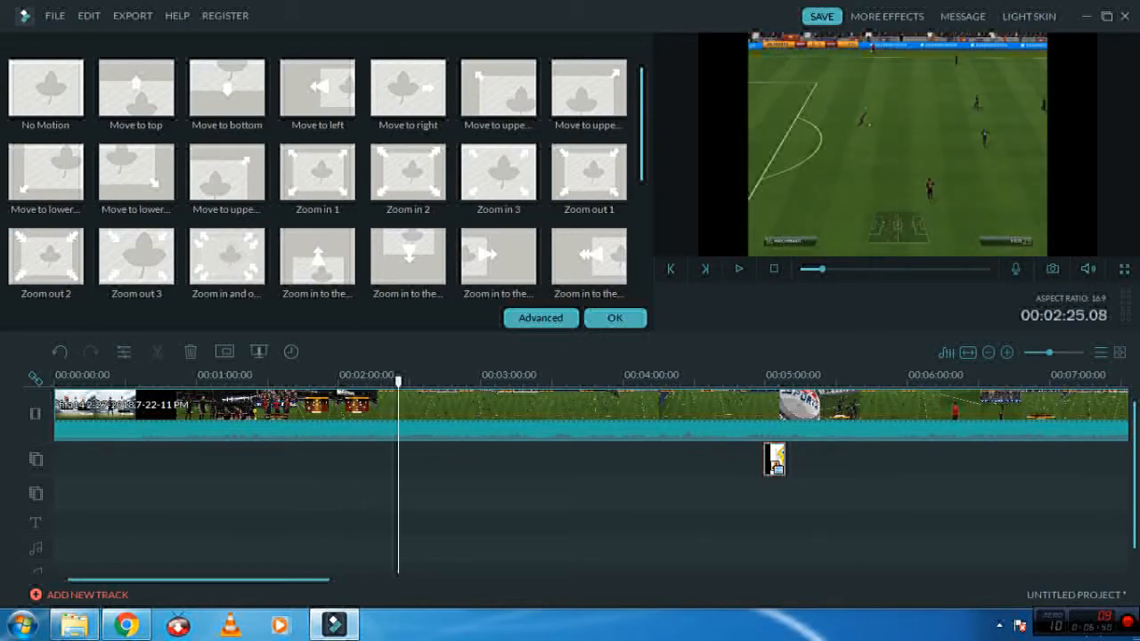
click(39, 306)
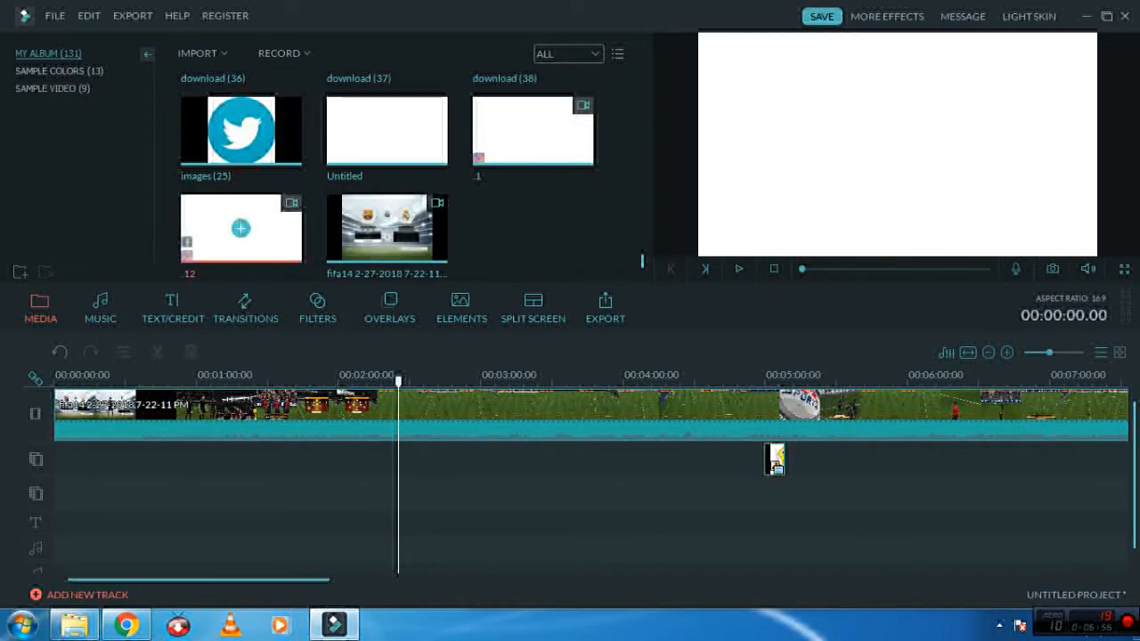
click(737, 267)
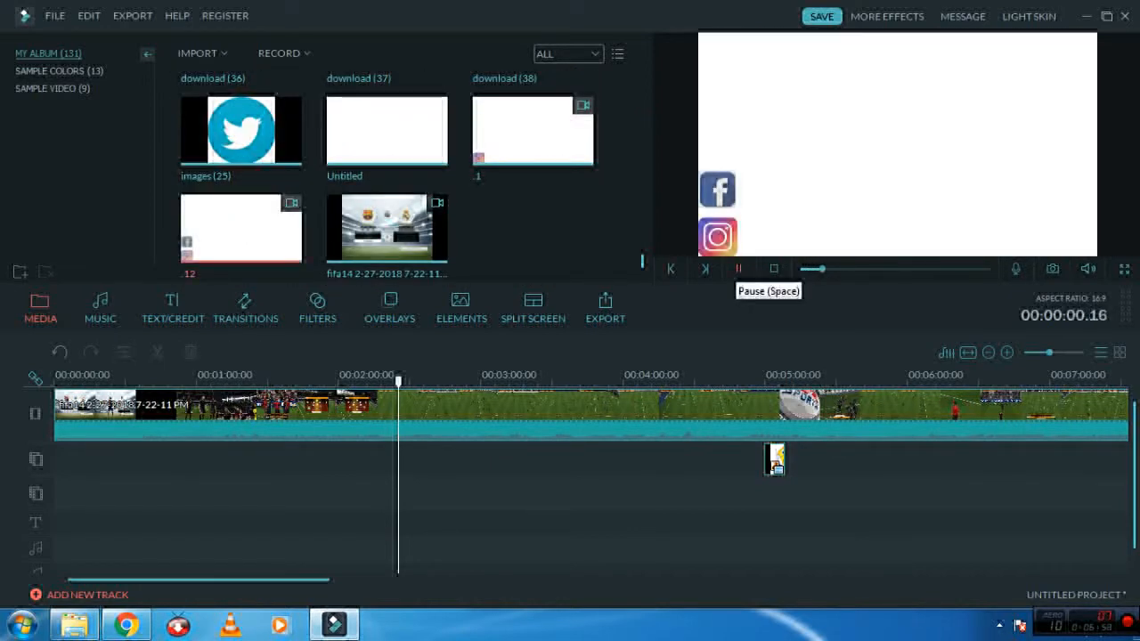
click(739, 268)
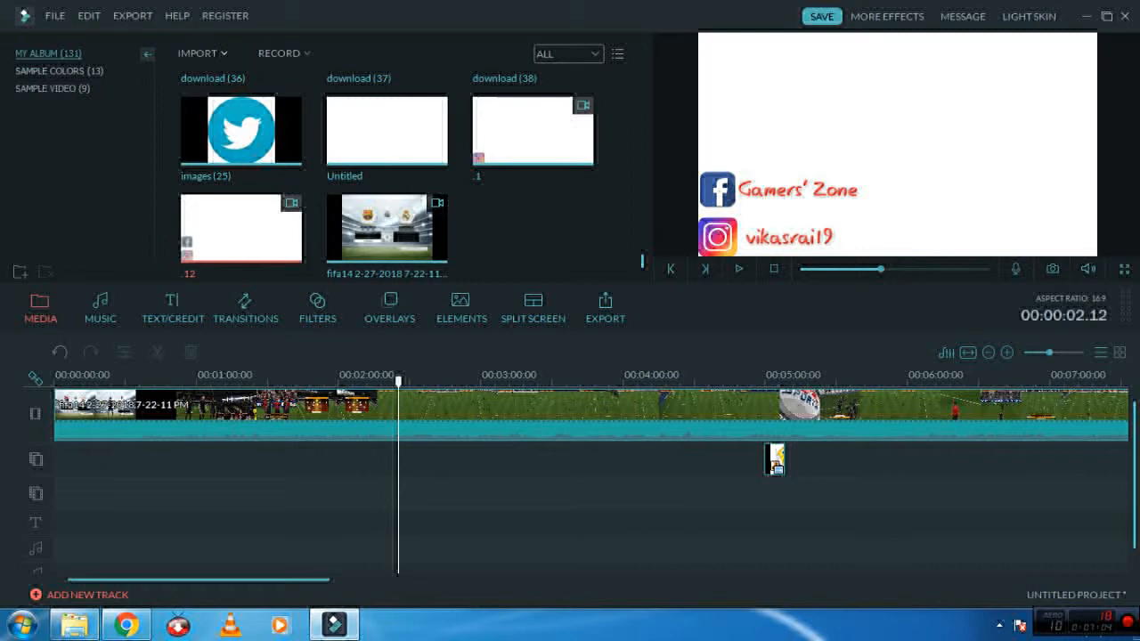
click(198, 53)
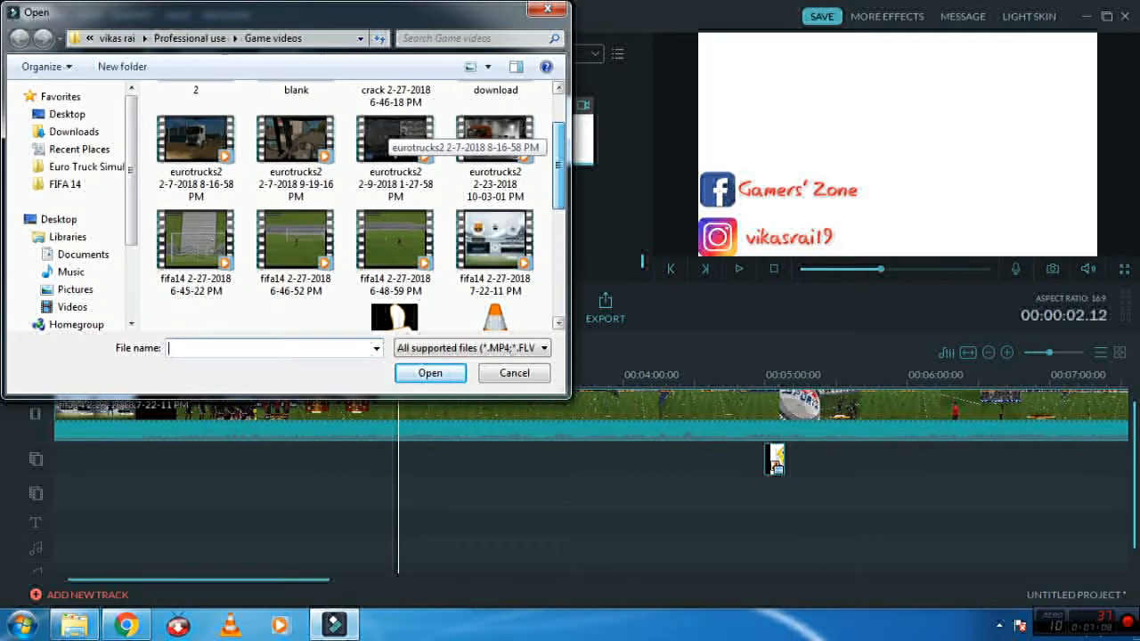
Import the 'social of gamers zone' video from the gaming zone folder into the media library.
scroll(down, 3)
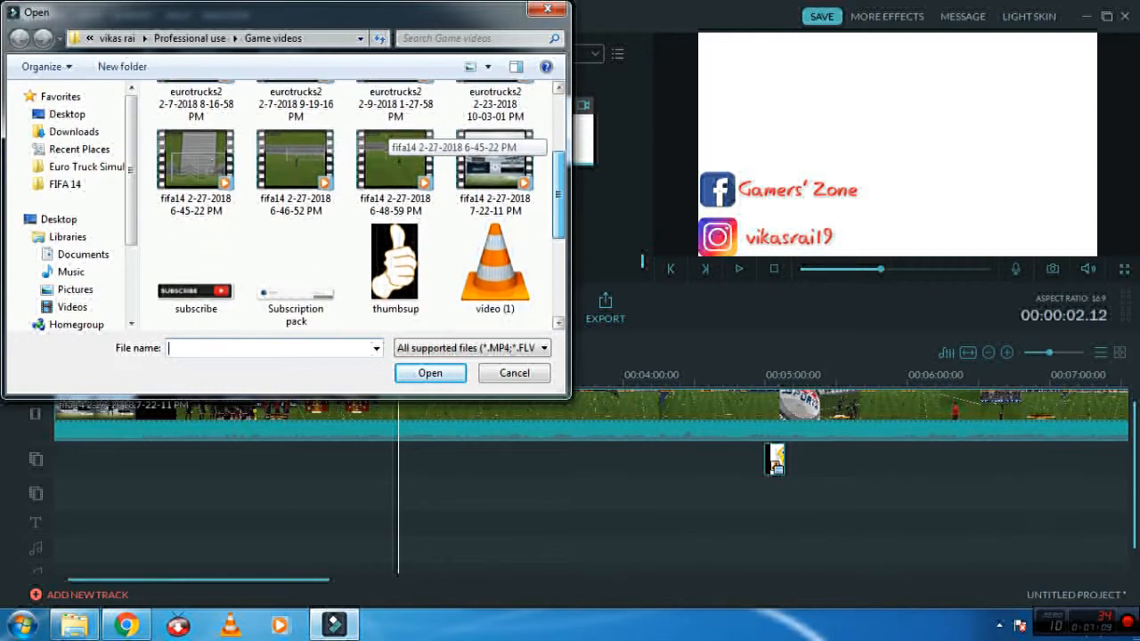
scroll(down, 3)
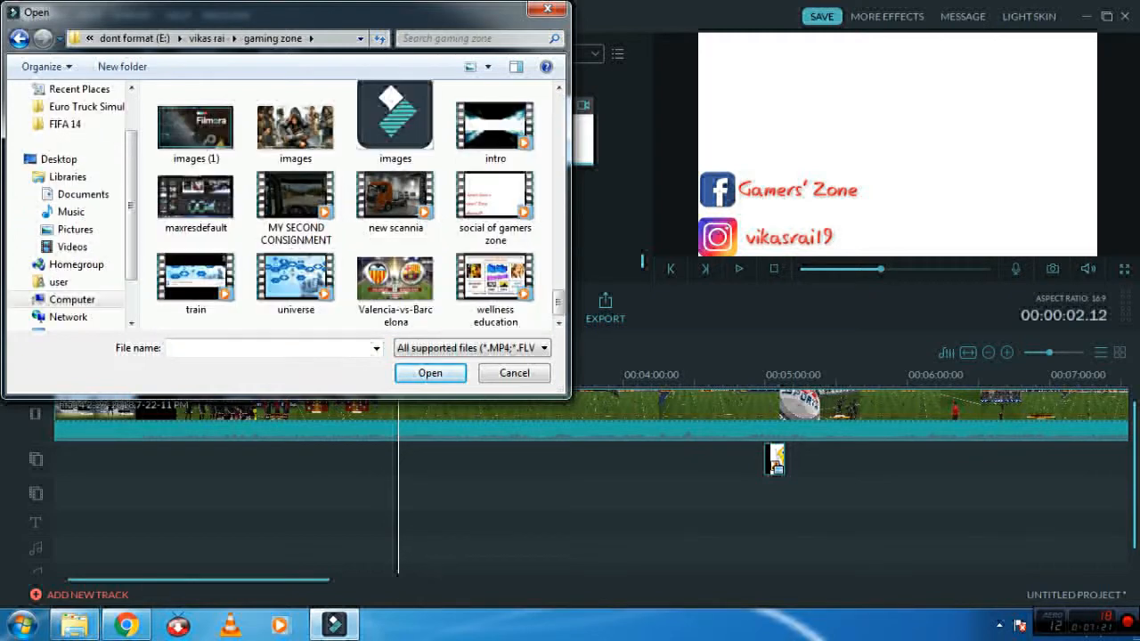
click(495, 199)
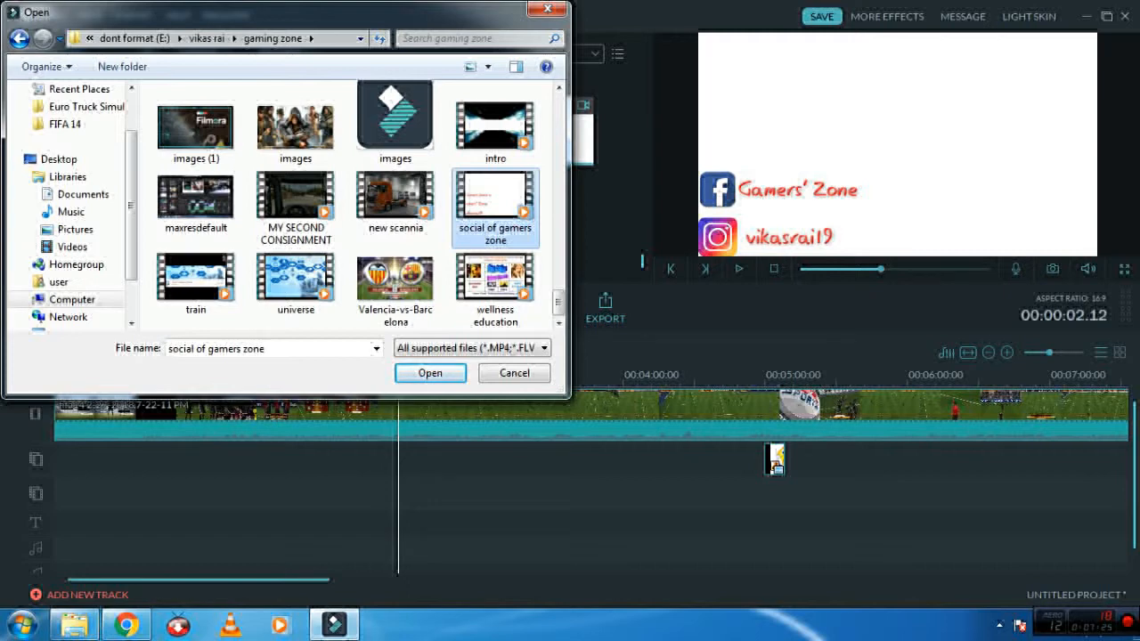
click(429, 372)
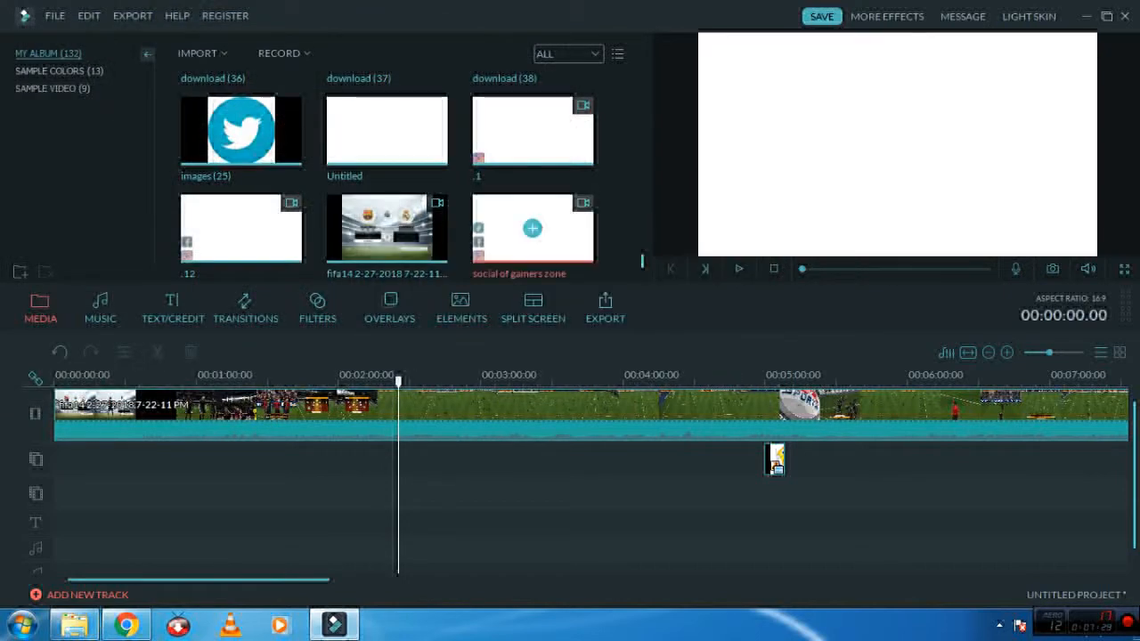
Preview the imported social handles clip and open PIP Edit for its overlay at about 2:25.
click(738, 267)
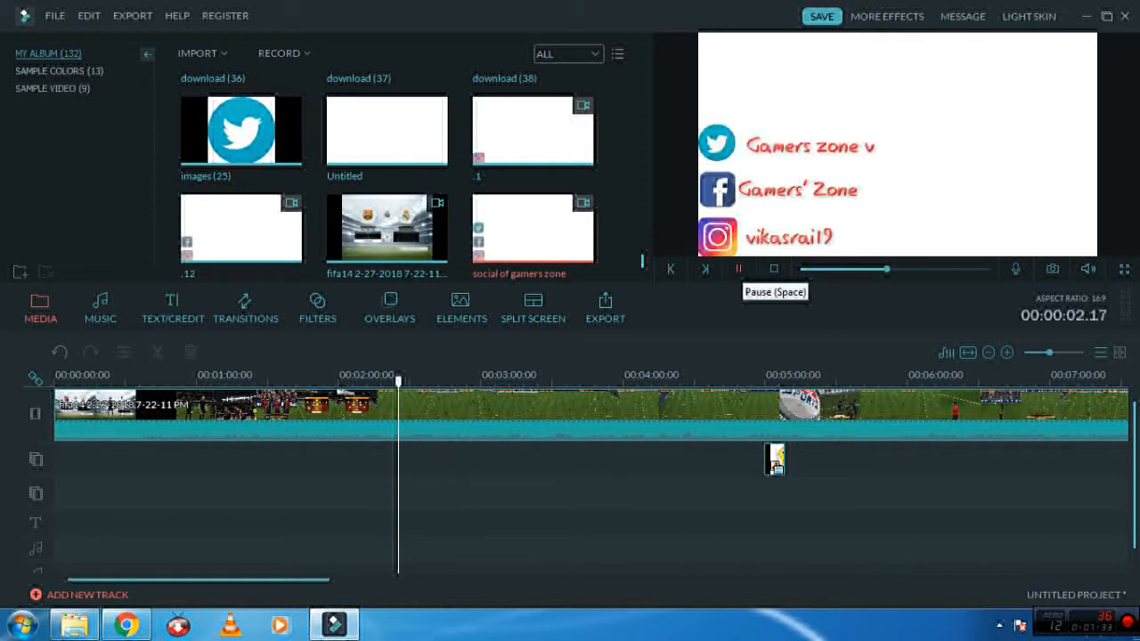
click(738, 269)
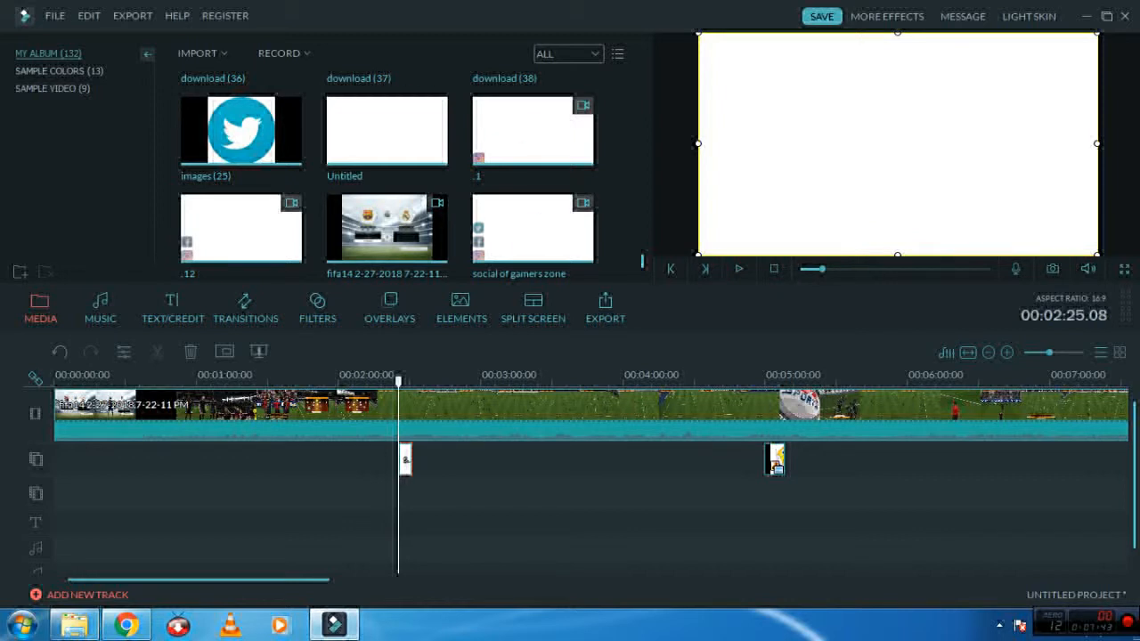
click(738, 269)
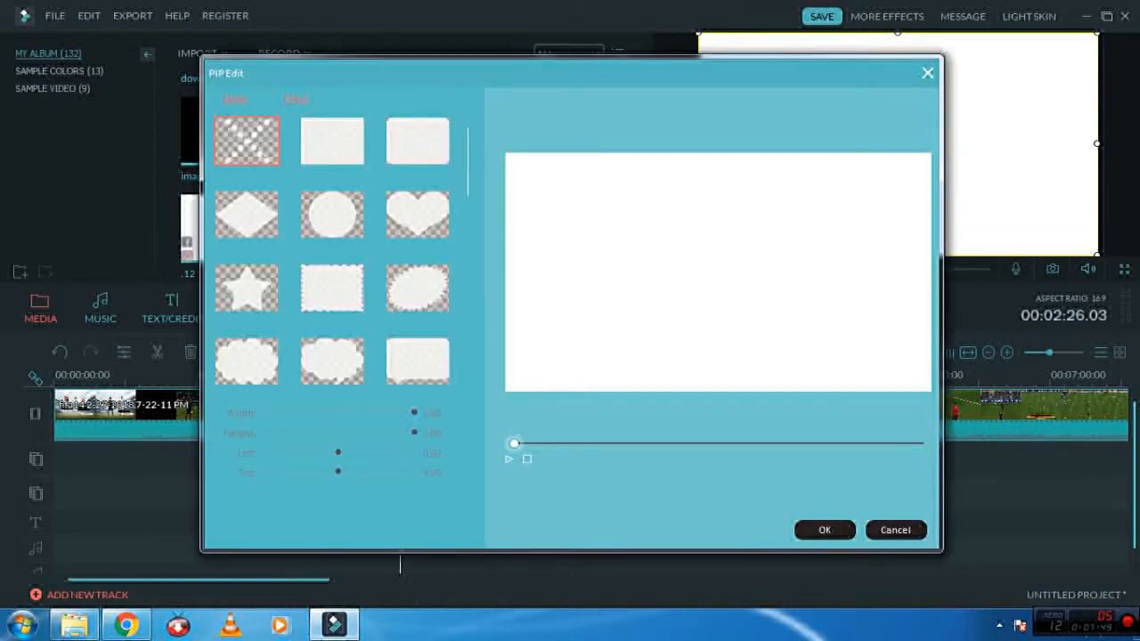
Key out white with the eyedropper so the Twitter, Facebook and Instagram icons float over the match.
click(296, 98)
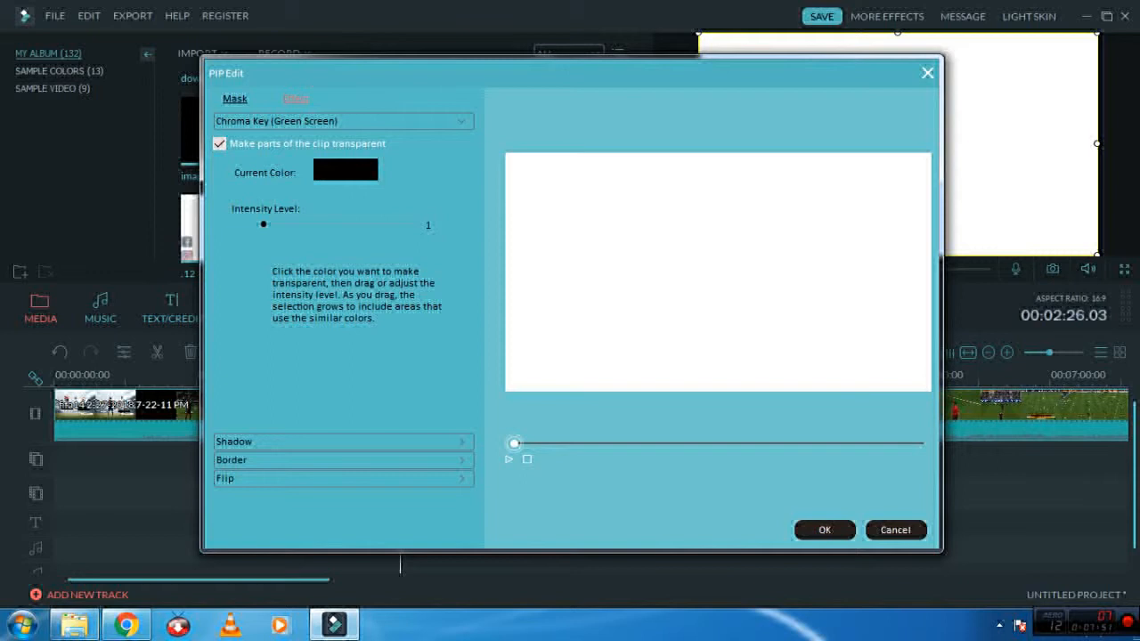
click(509, 459)
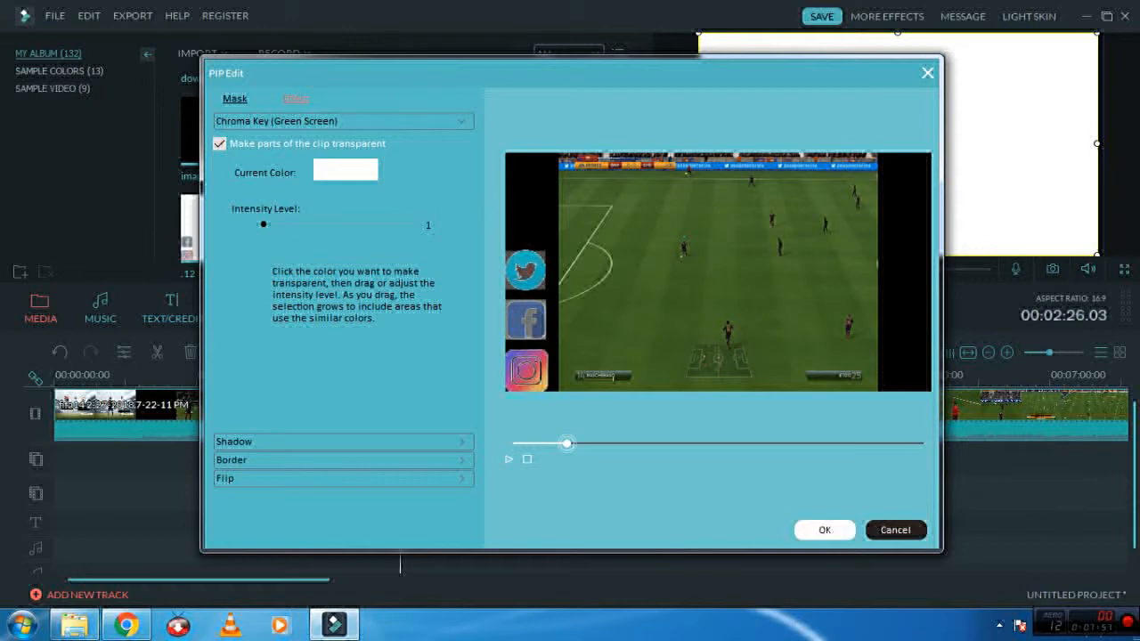
click(823, 531)
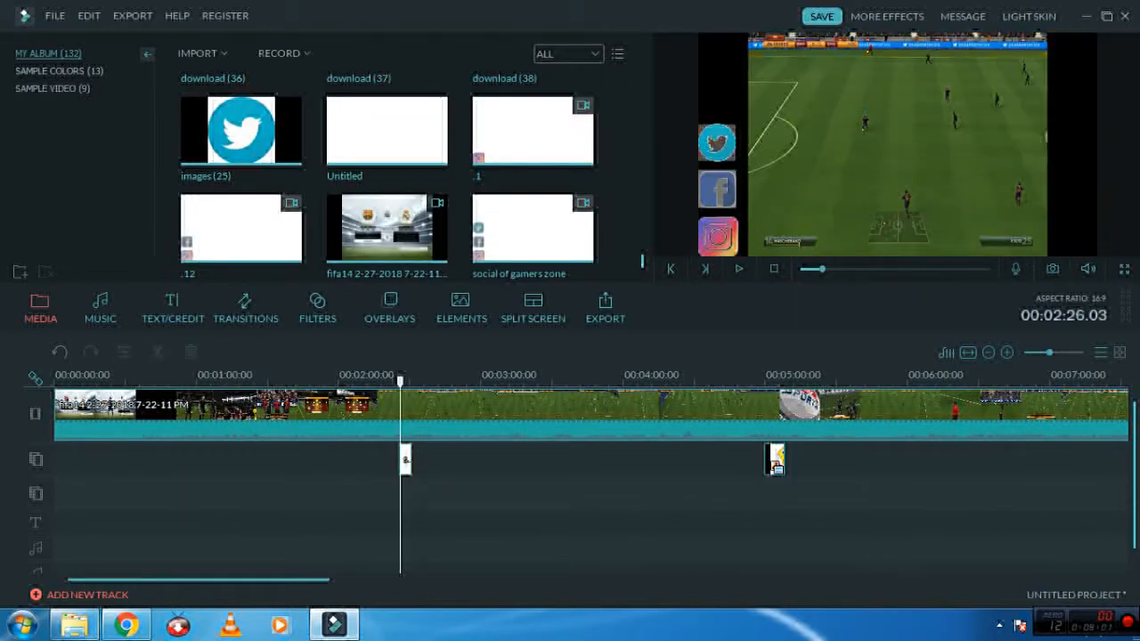
click(737, 269)
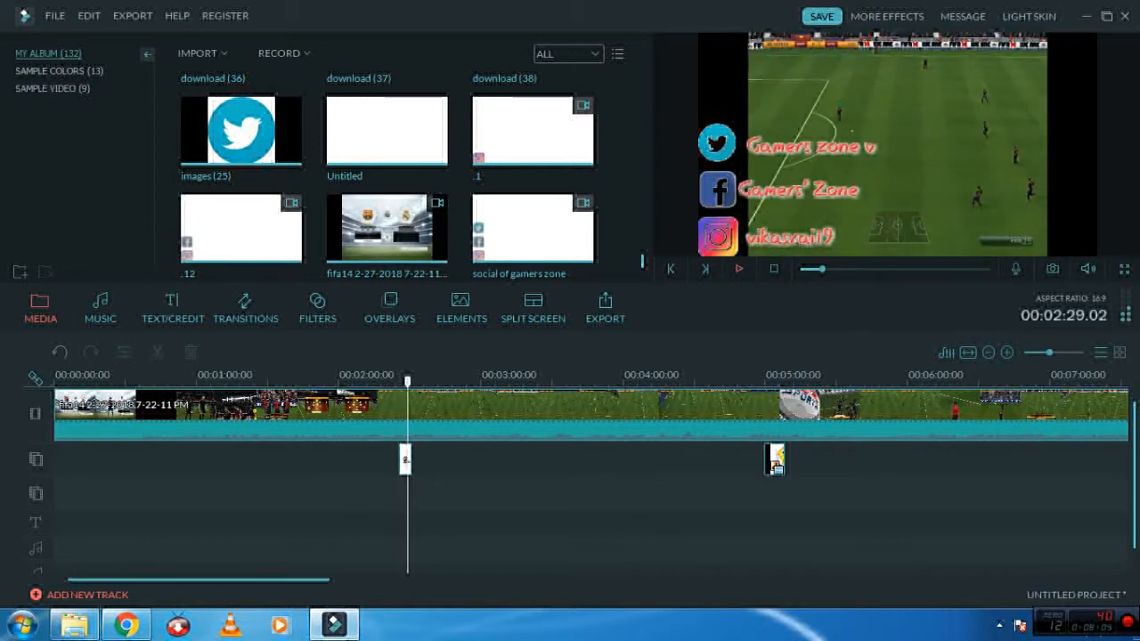
mouse_move(740, 269)
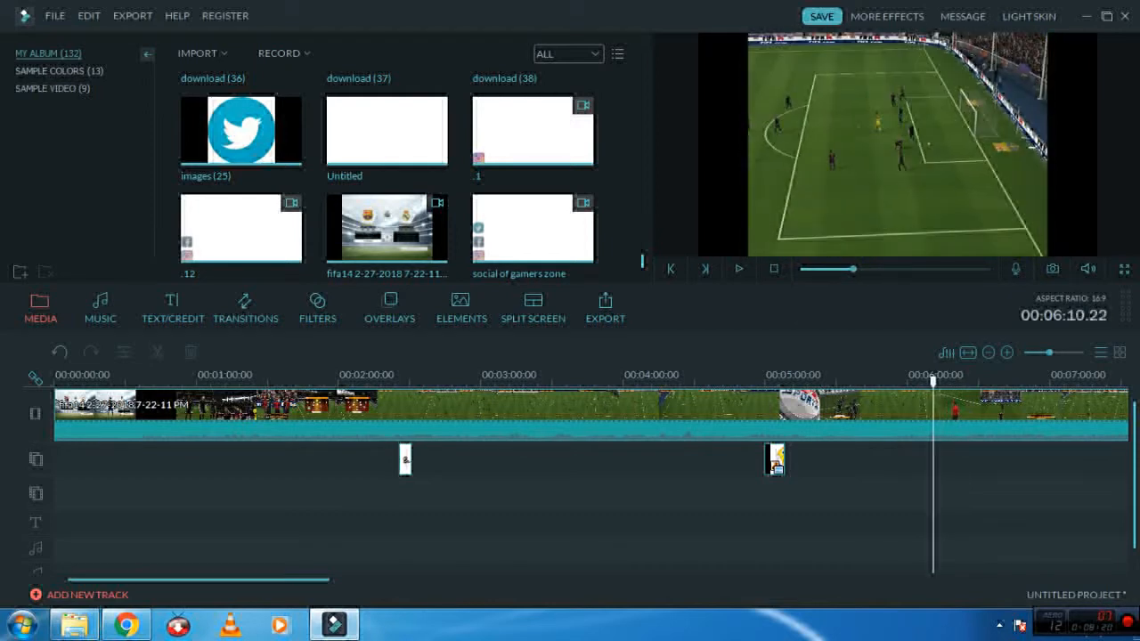
click(737, 269)
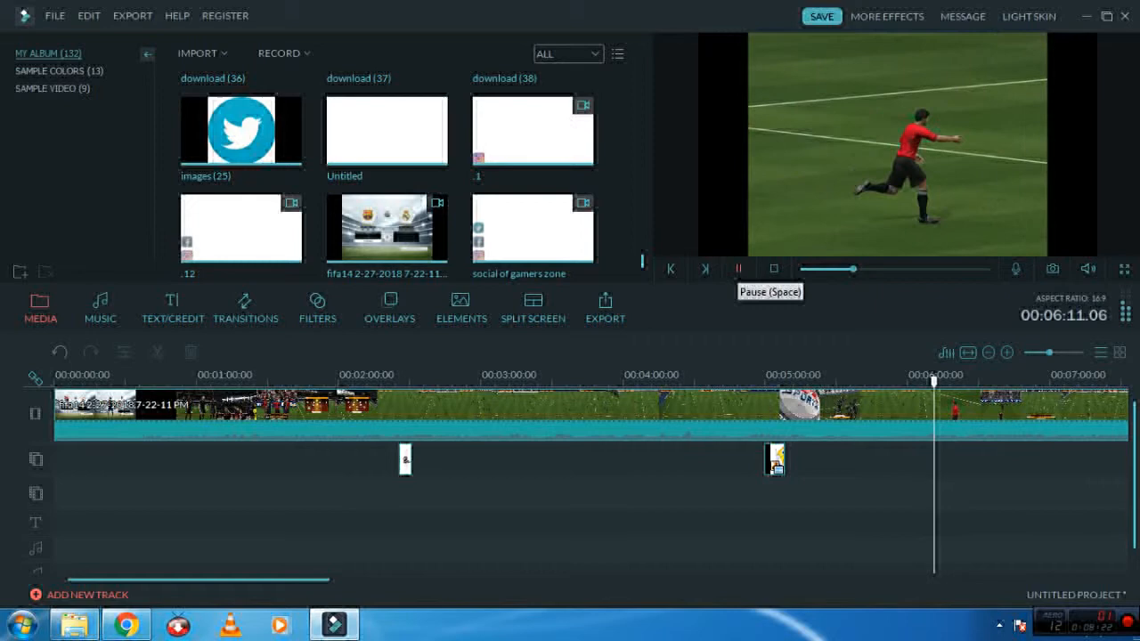
click(737, 268)
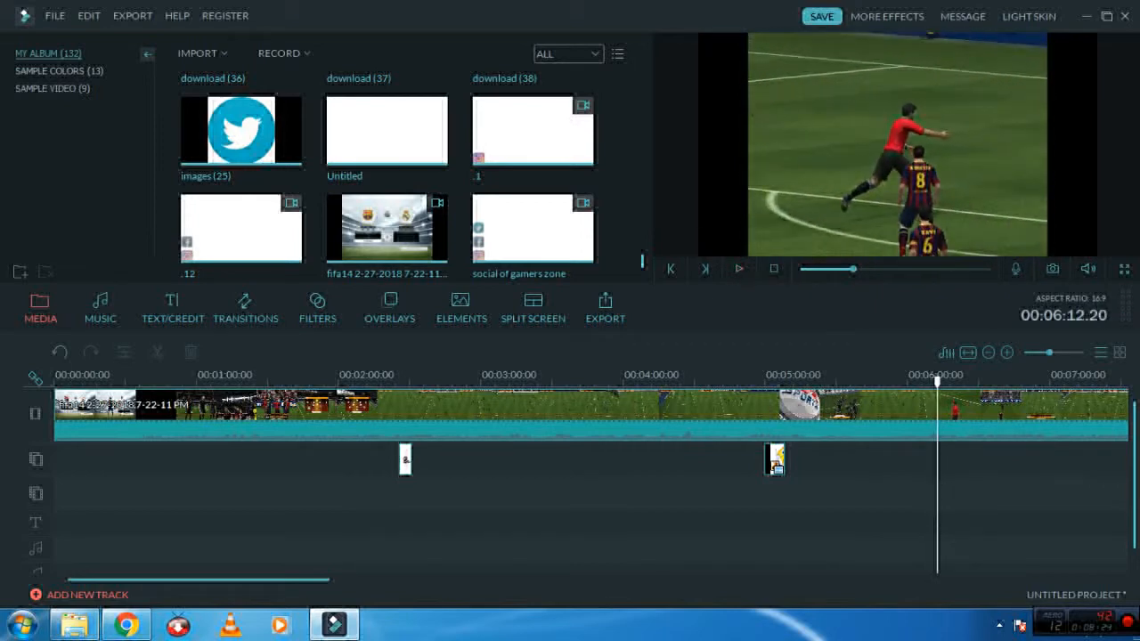
Place the emoji image on the PIP track at 6:12 with Fade motion, shrunk into the top-right corner.
scroll(down, 3)
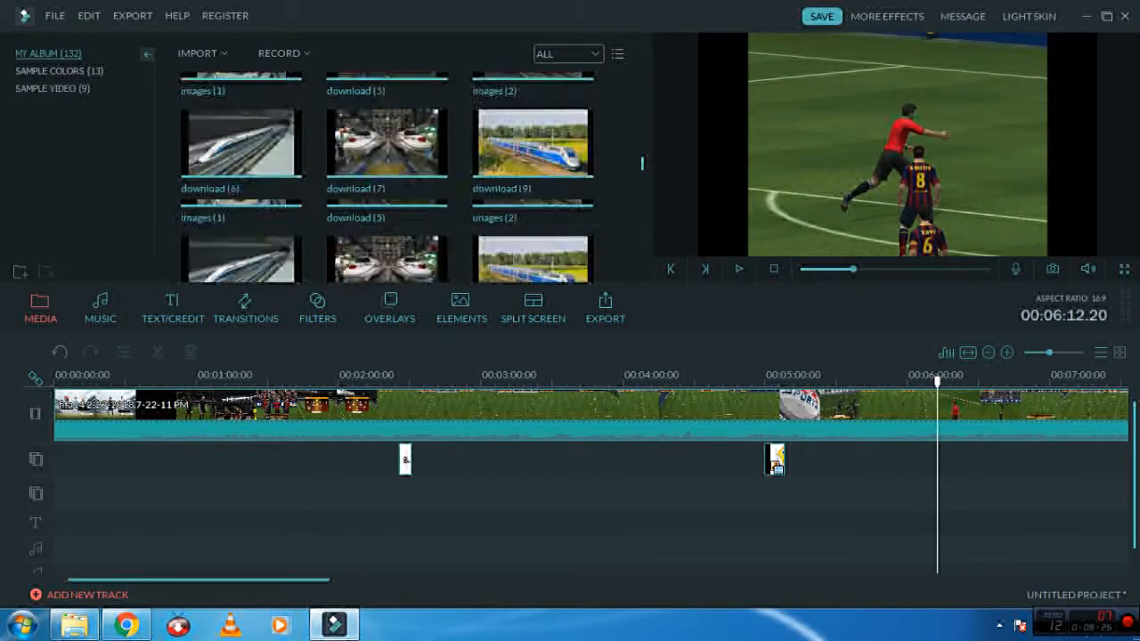
scroll(down, 3)
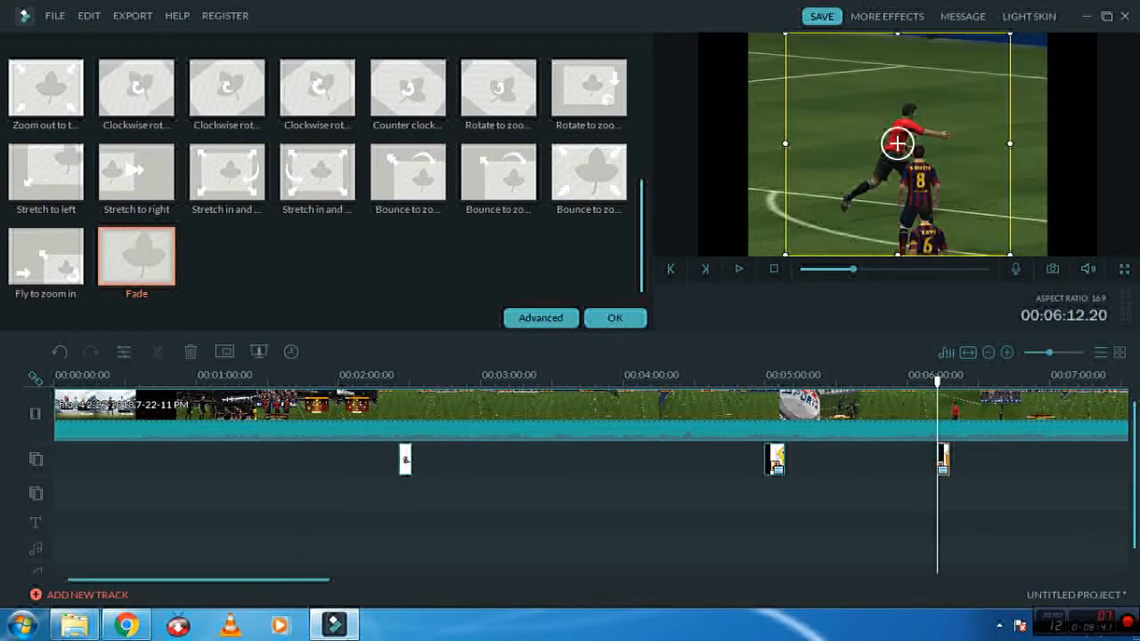
drag(898, 143, 872, 167)
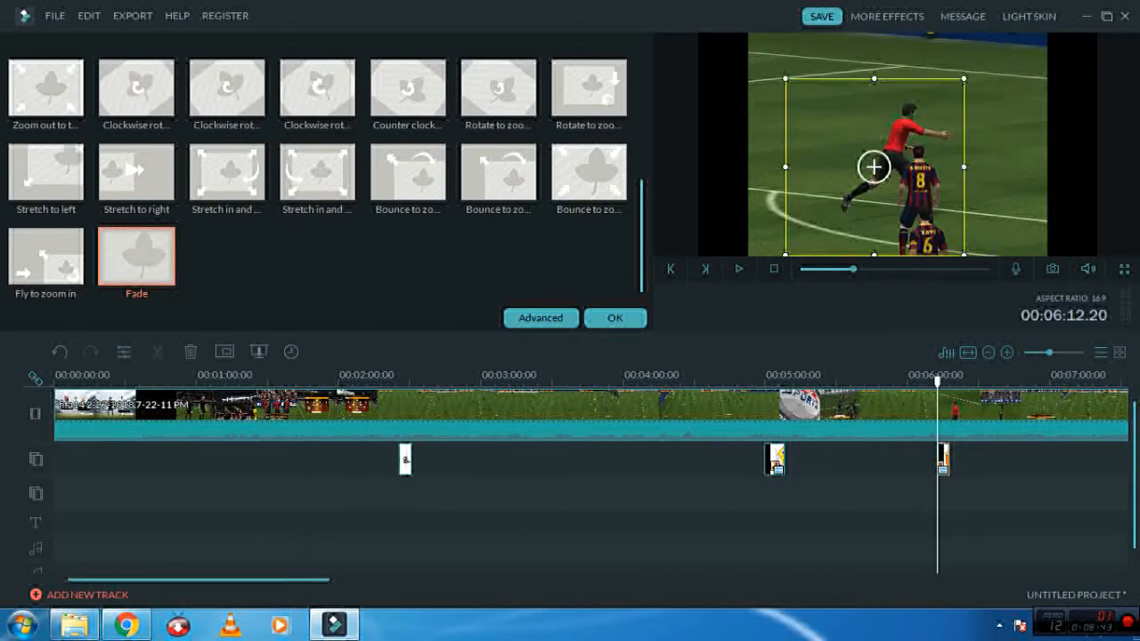
drag(872, 167, 1008, 64)
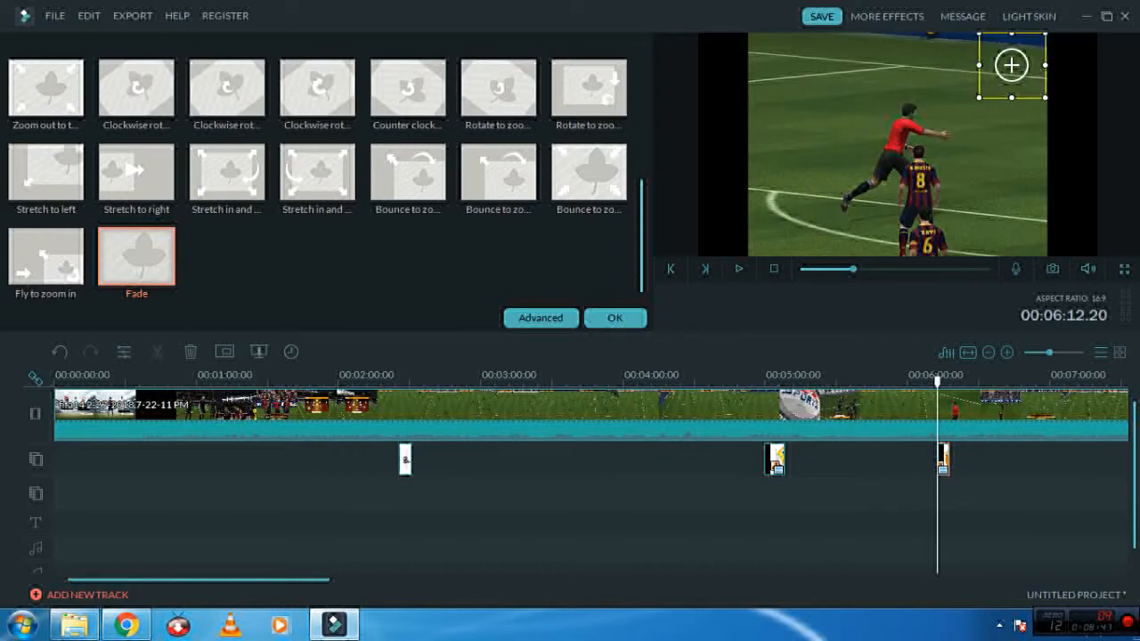
Play back to check the emoji placement, then select the emoji clip on the overlay track.
click(738, 267)
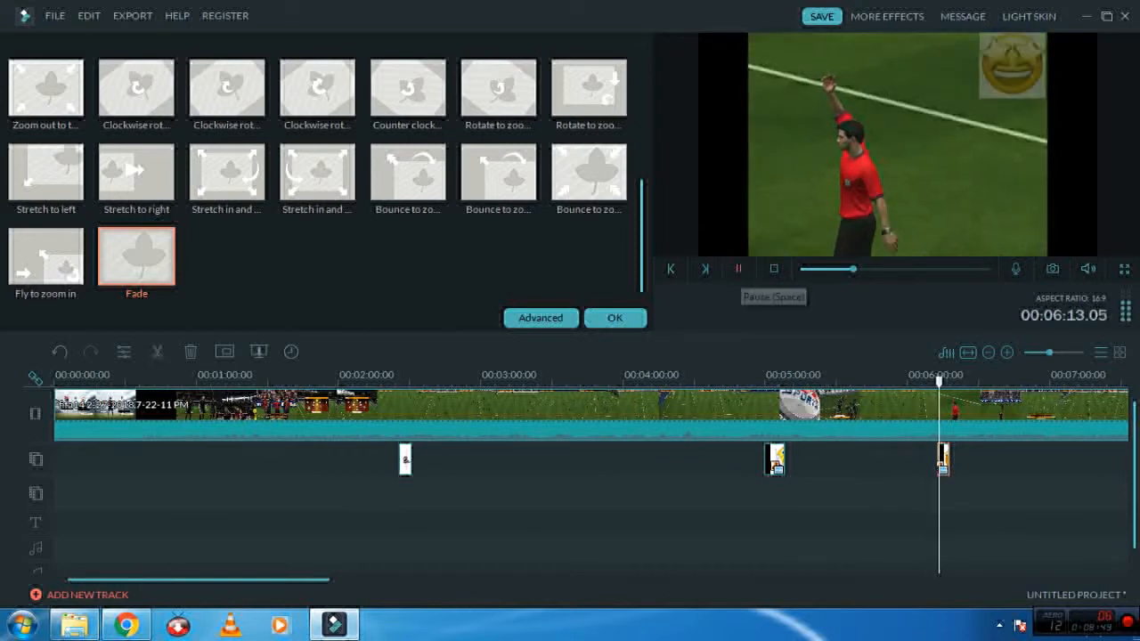
click(738, 267)
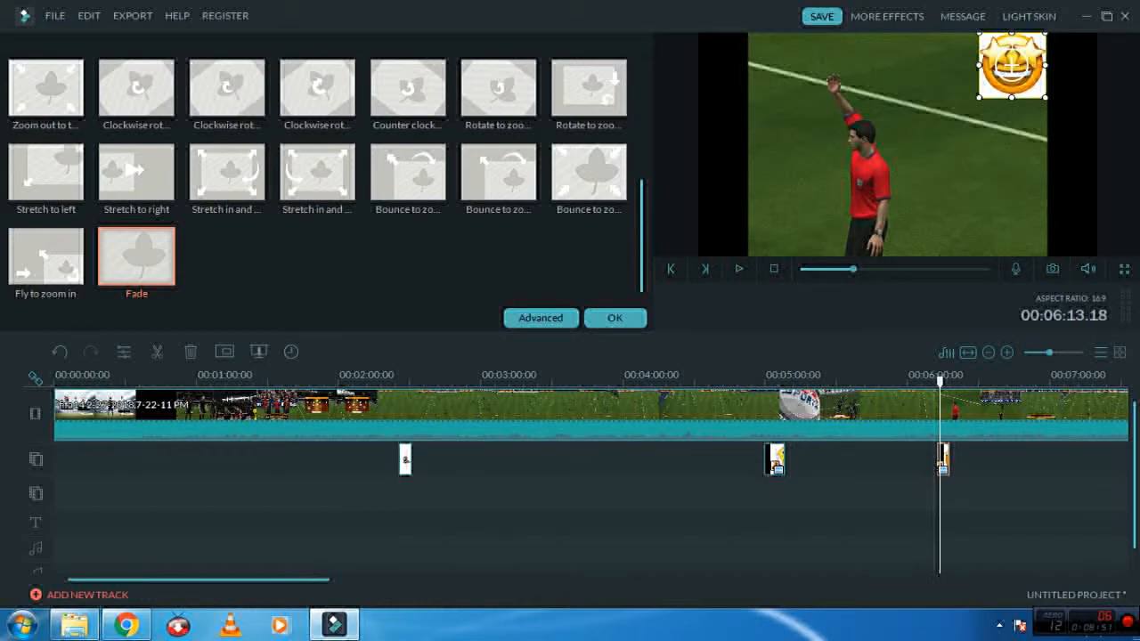
click(540, 317)
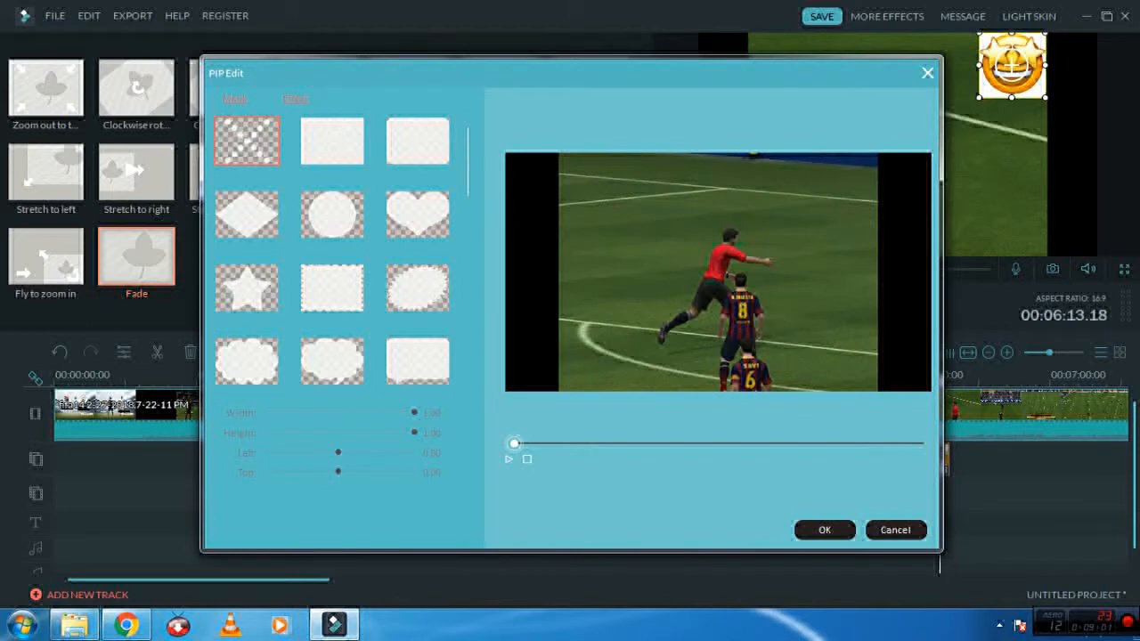
Enable Chroma Key transparency on the grinning emoji with Intensity raised to 21 and apply it.
click(296, 98)
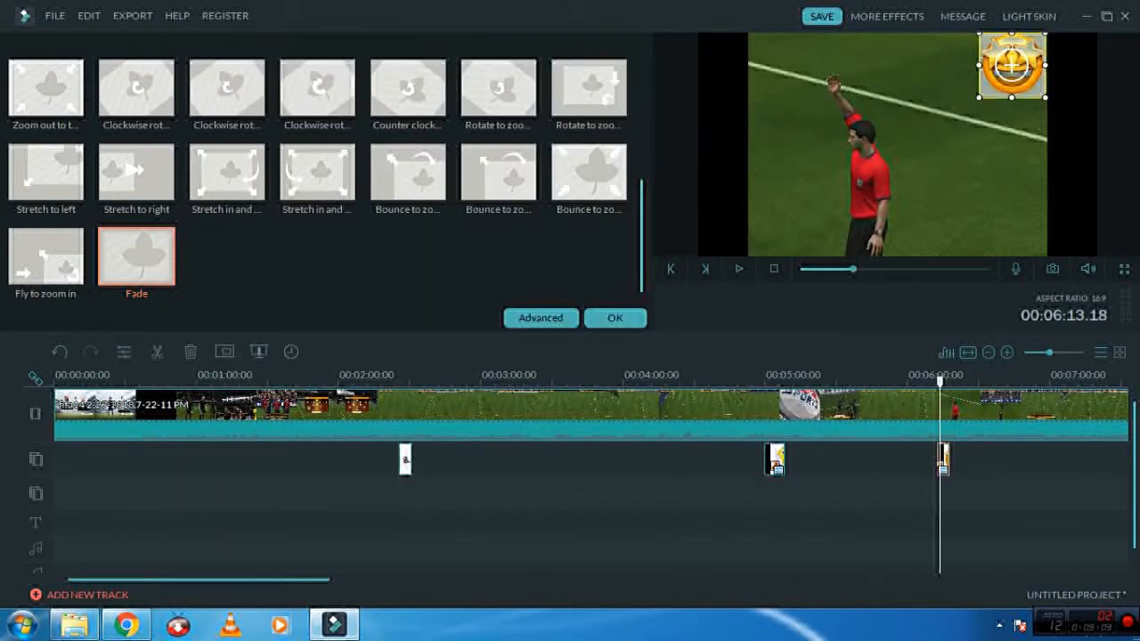
click(737, 267)
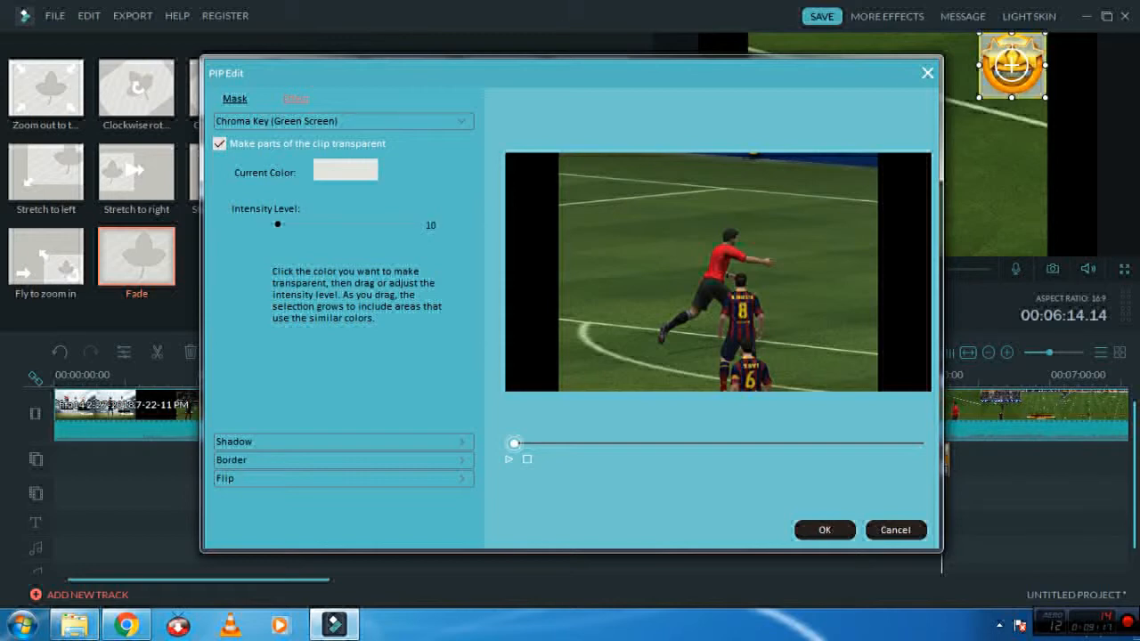
drag(513, 444, 561, 444)
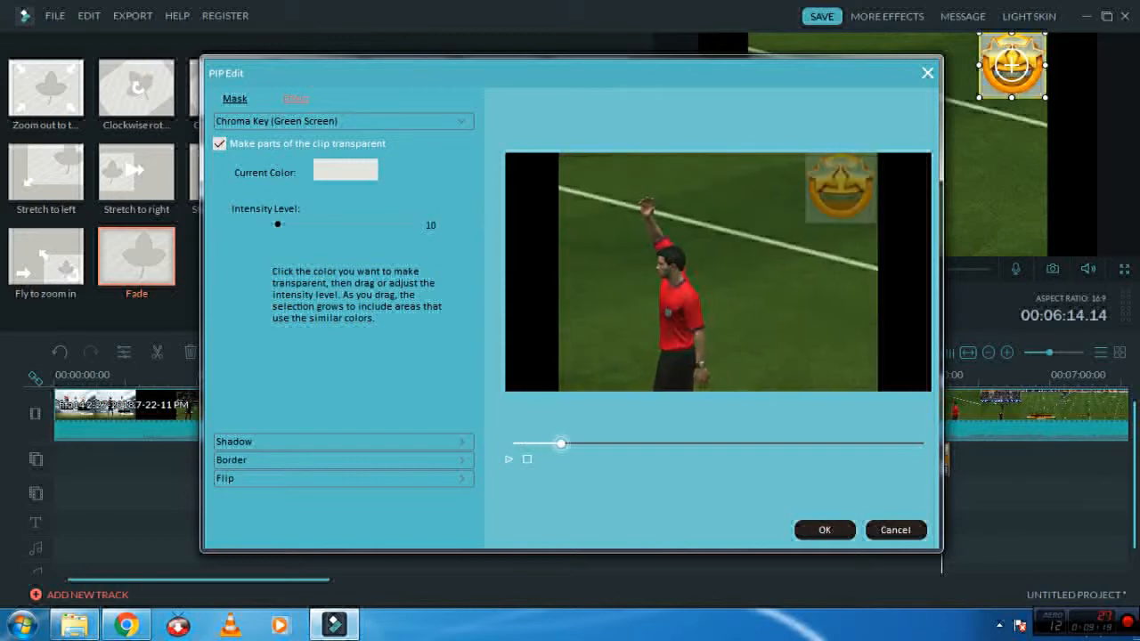
drag(278, 224, 328, 225)
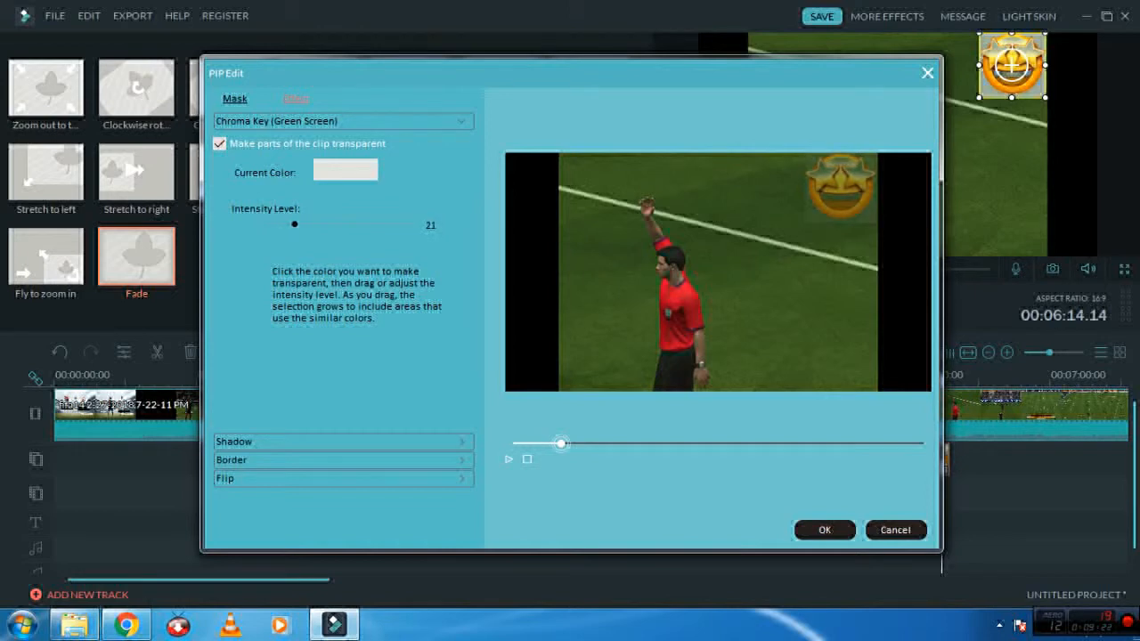
click(823, 531)
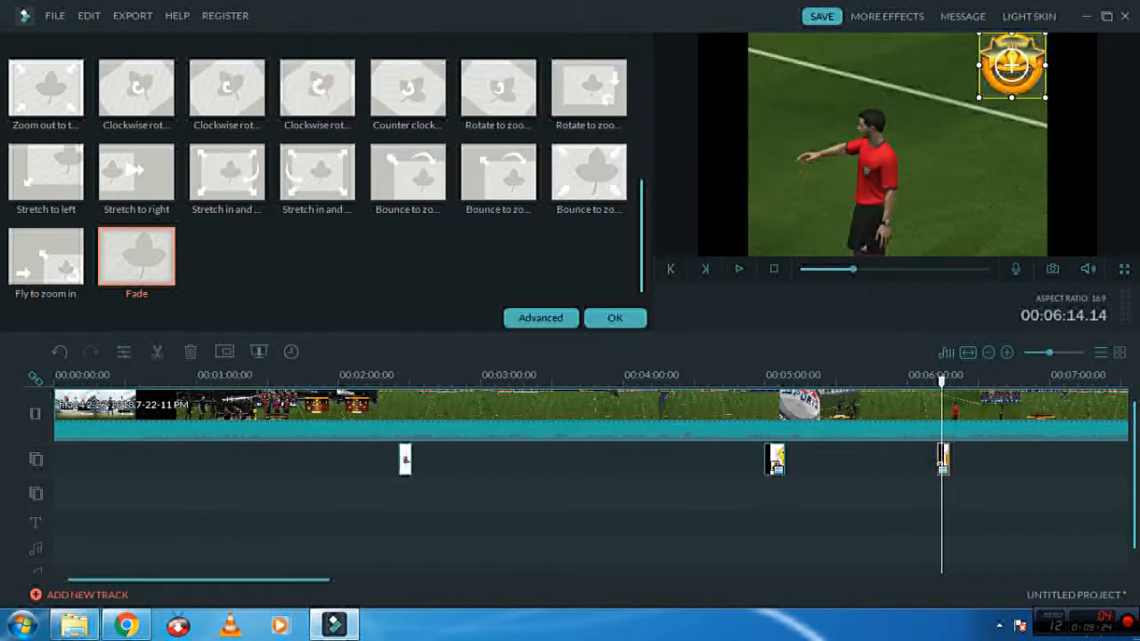
Play the match past 6:20 to check the keyed emoji overlay.
click(737, 267)
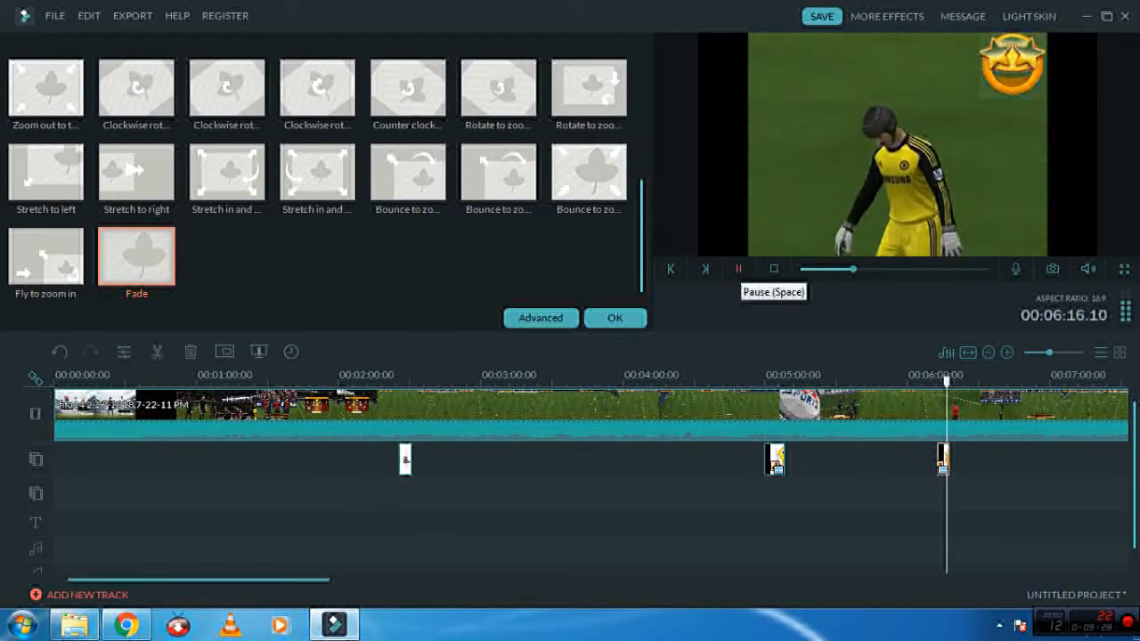
click(737, 269)
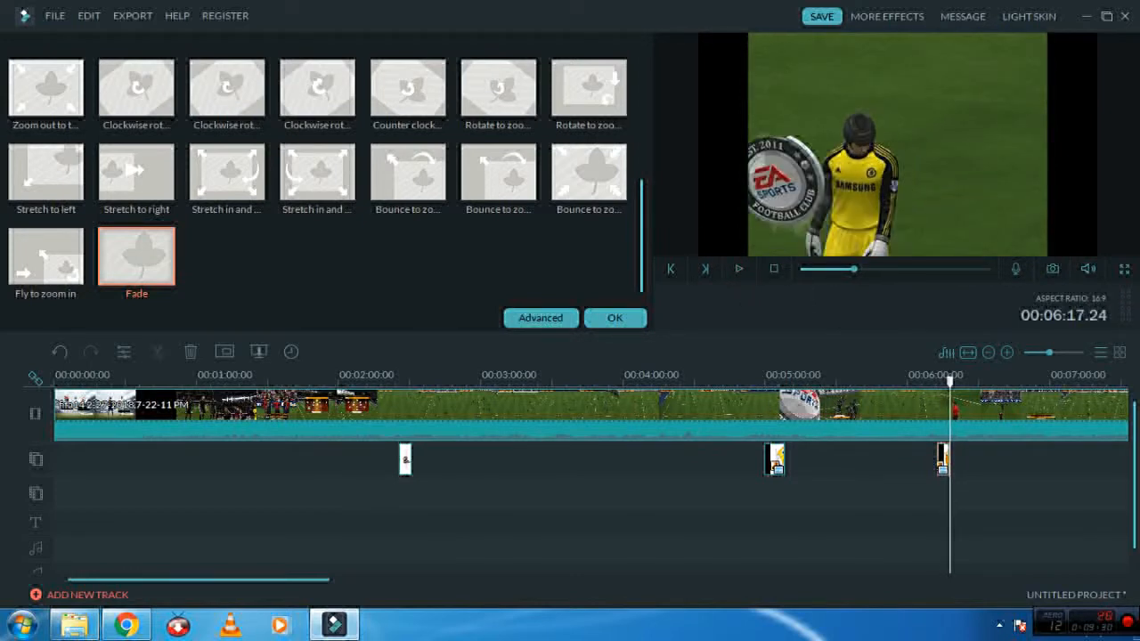
click(738, 268)
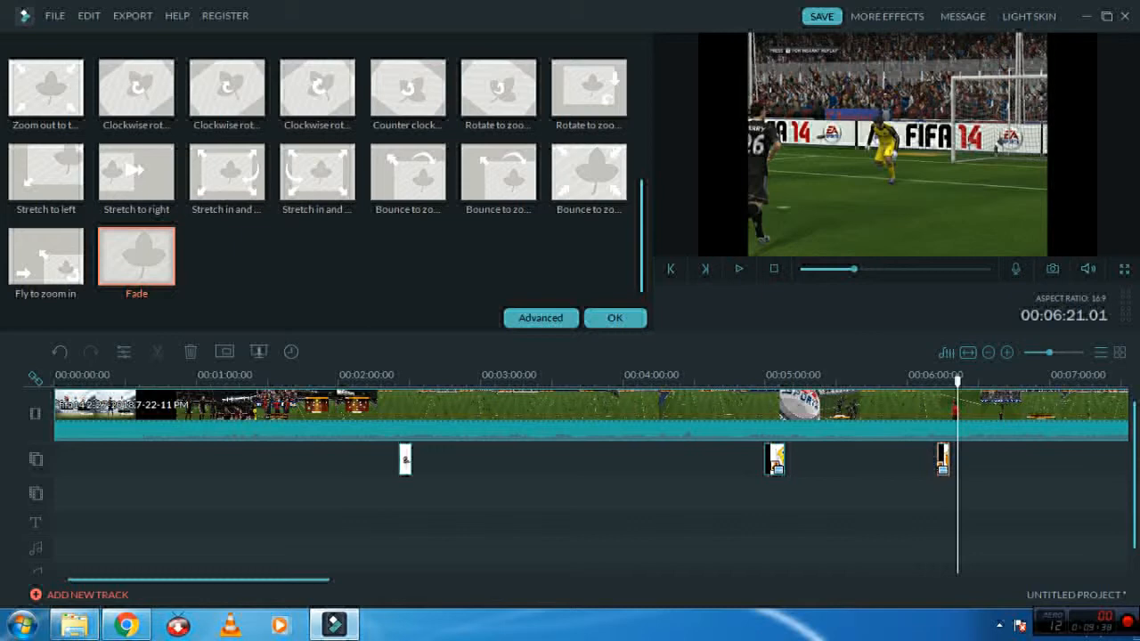
mouse_move(614, 317)
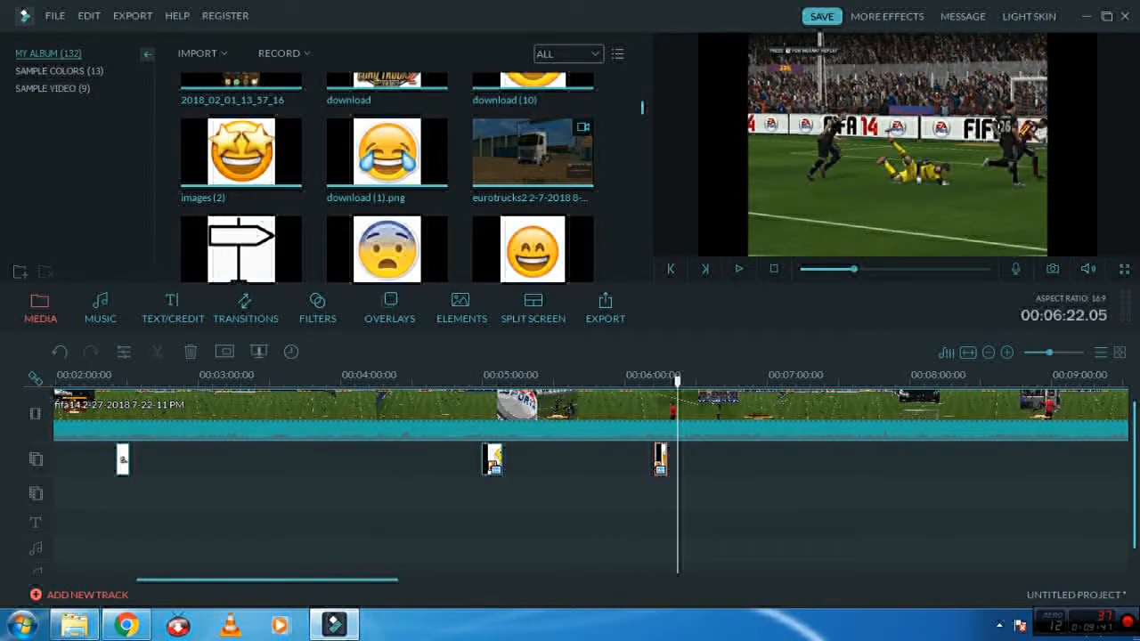
Scroll My Album in the Media library and pick the heart-eyes emoji image.
click(738, 268)
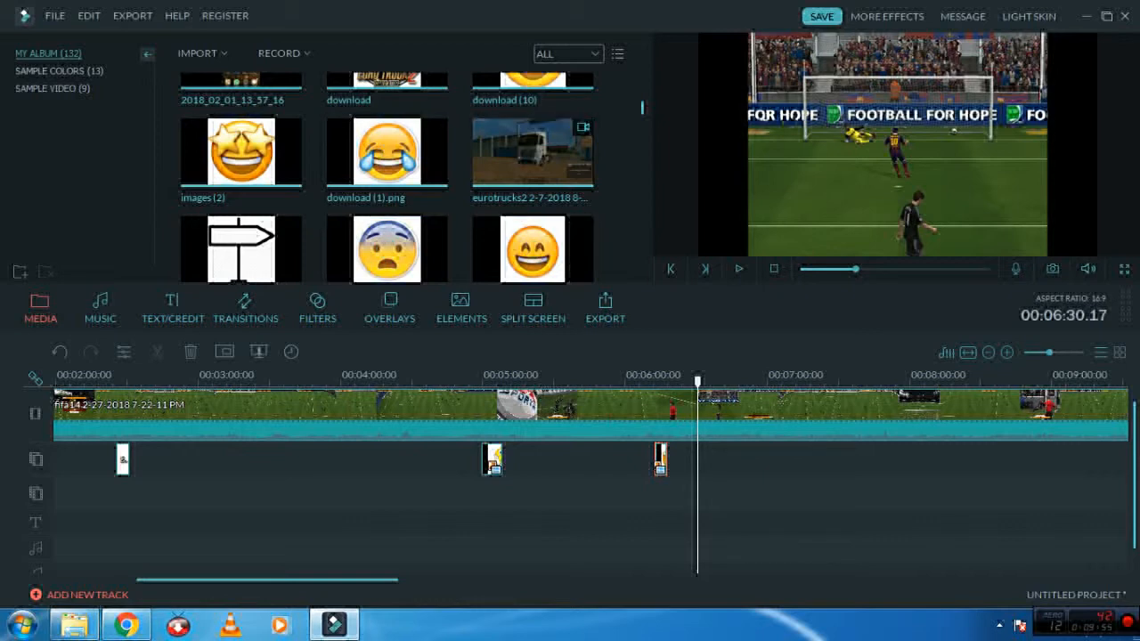
scroll(down, 3)
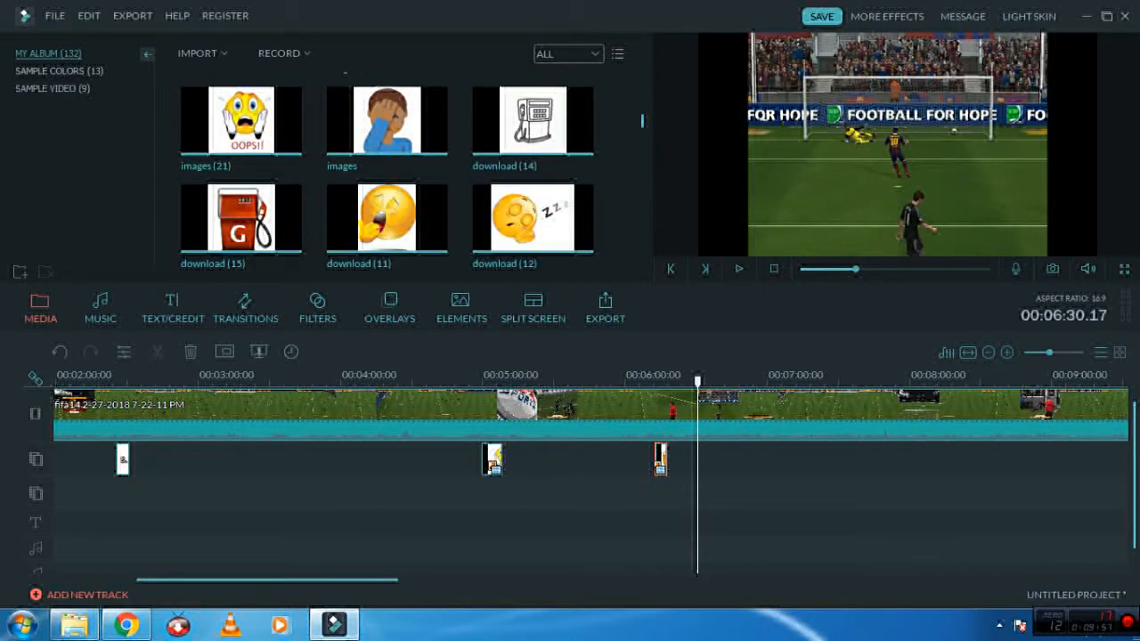
scroll(down, 3)
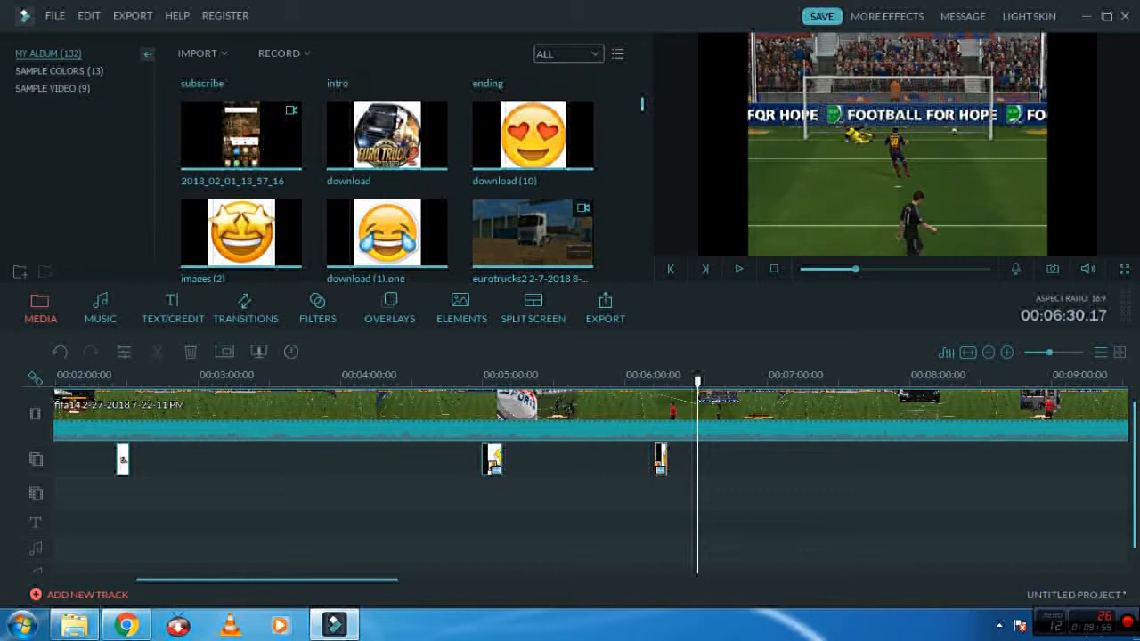
scroll(down, 3)
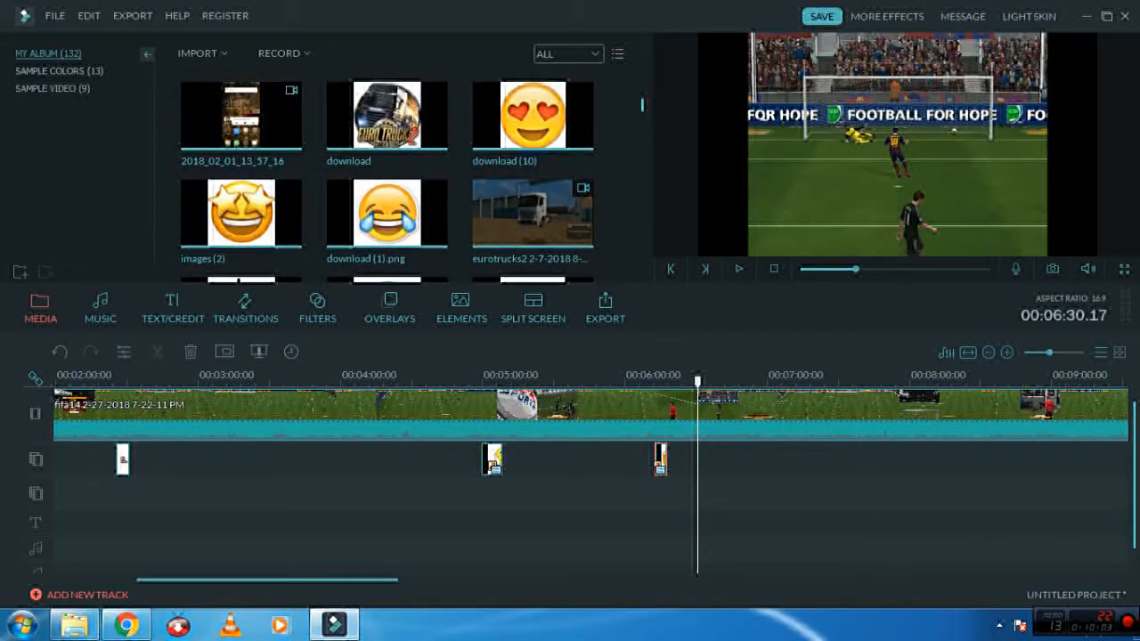
click(530, 114)
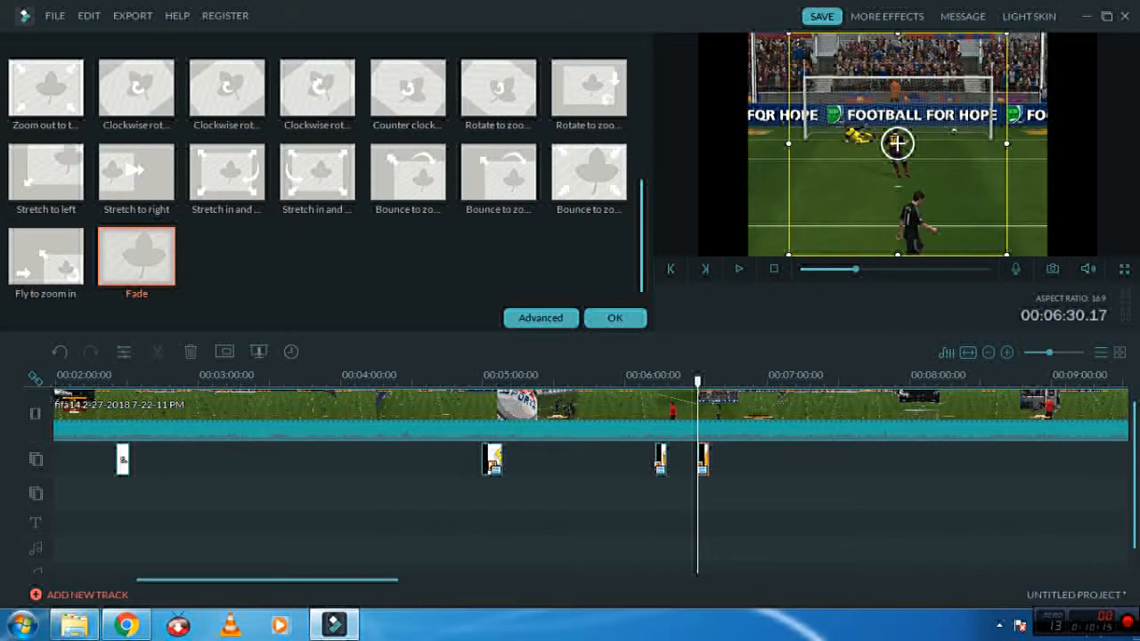
Shrink the heart-eyes overlay and move it to the frame's top-right corner near 6:31.
drag(897, 142, 968, 217)
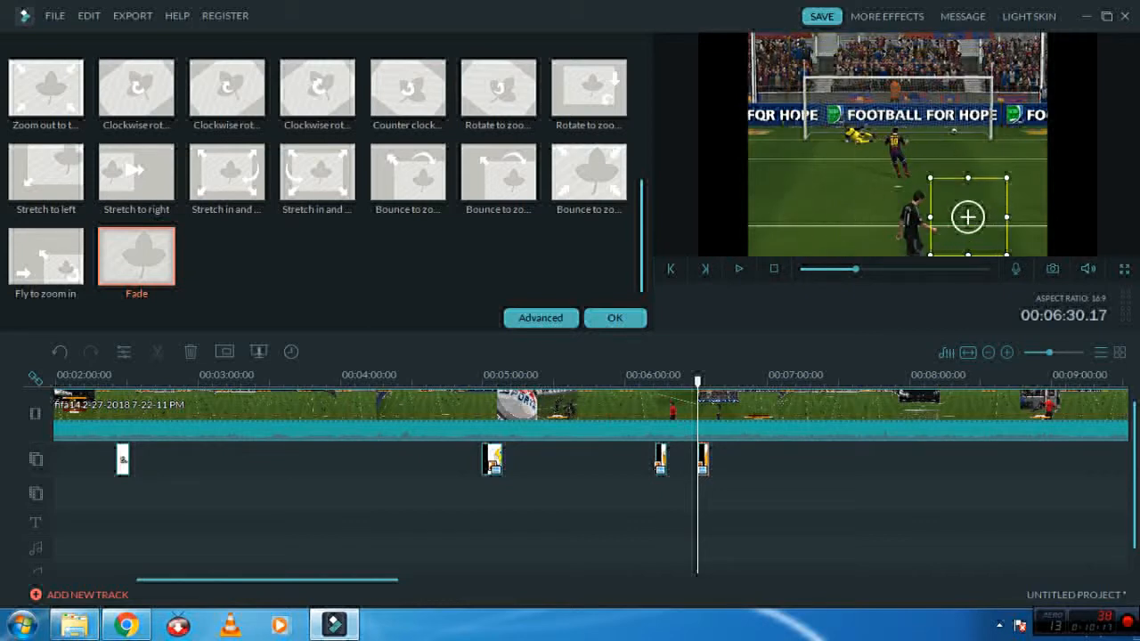
drag(969, 217, 1006, 85)
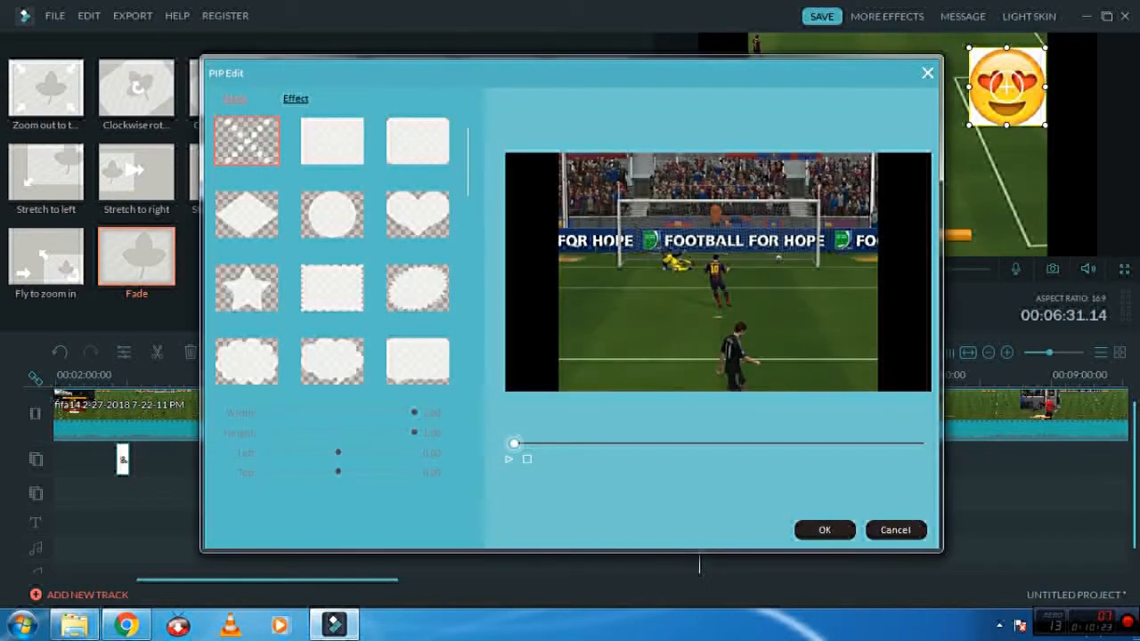
Apply Chroma Key transparency on the heart-eyes emoji's white background and scrub to review it.
drag(513, 441, 549, 442)
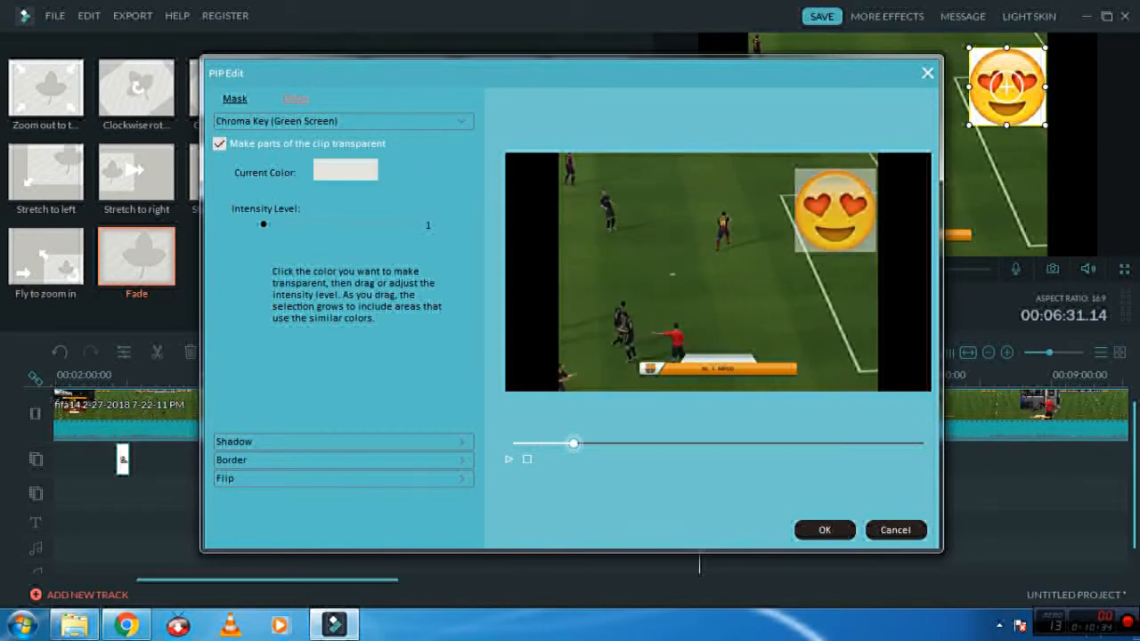
click(833, 207)
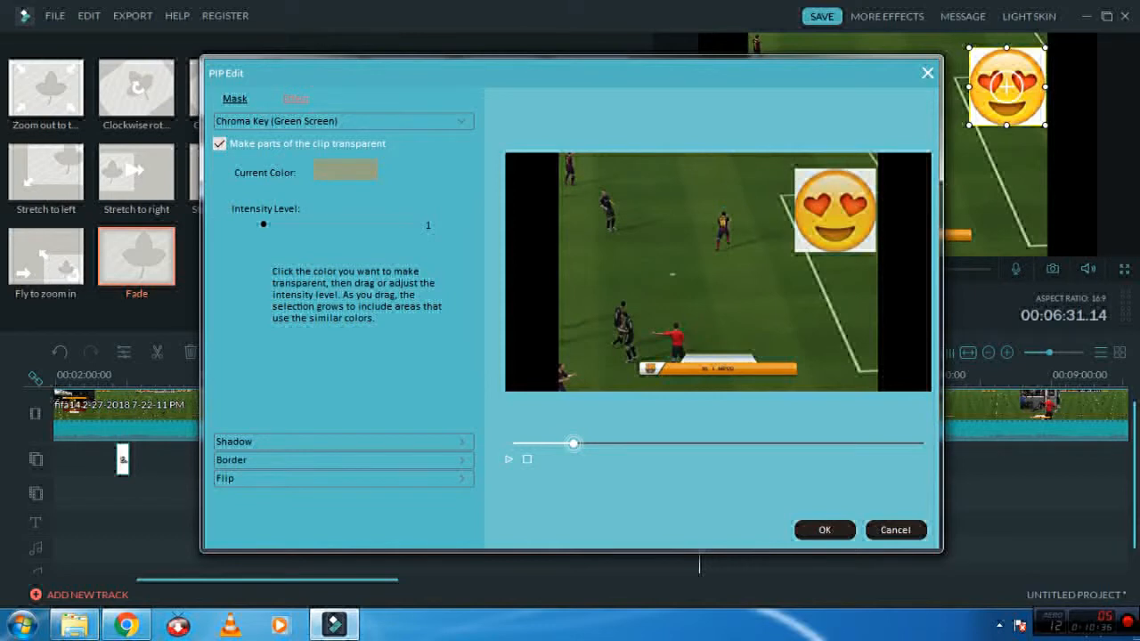
click(823, 530)
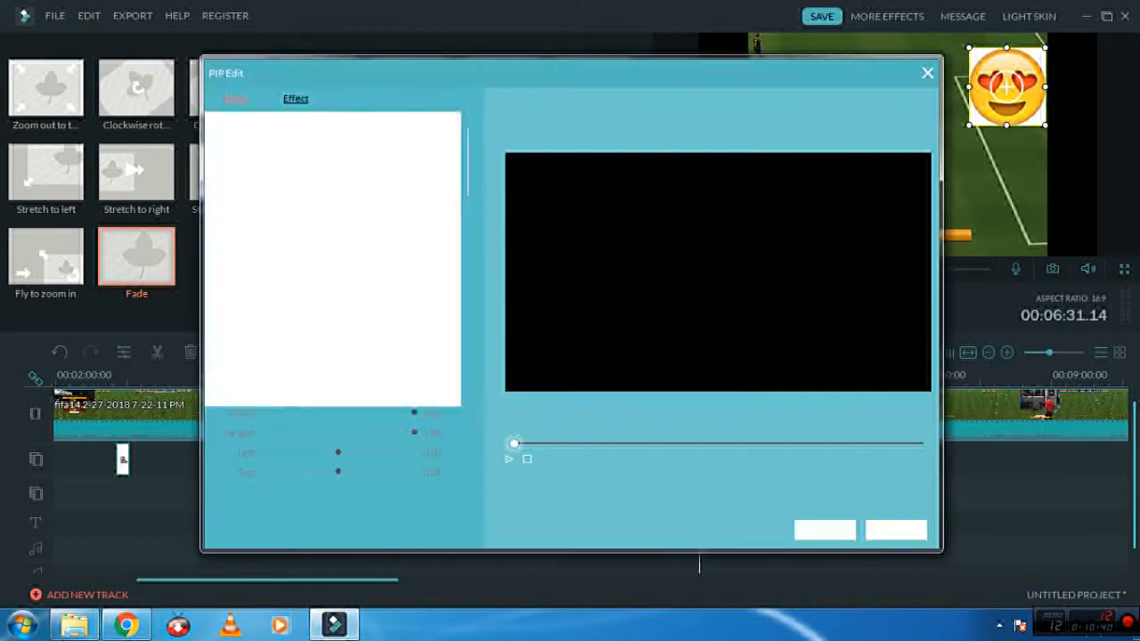
click(235, 98)
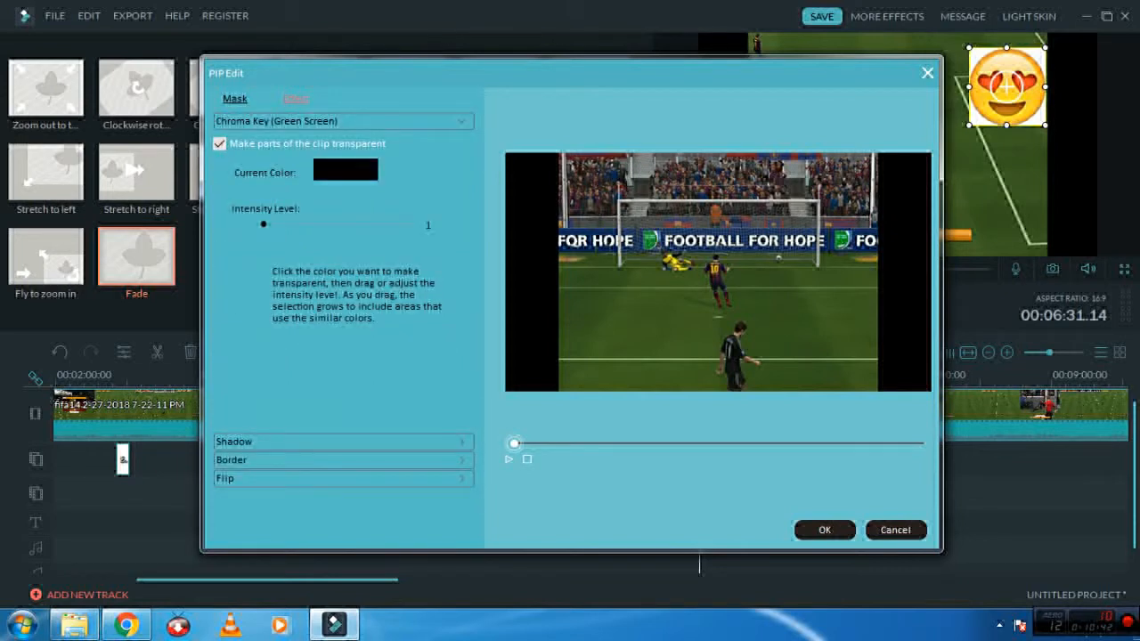
drag(513, 443, 597, 444)
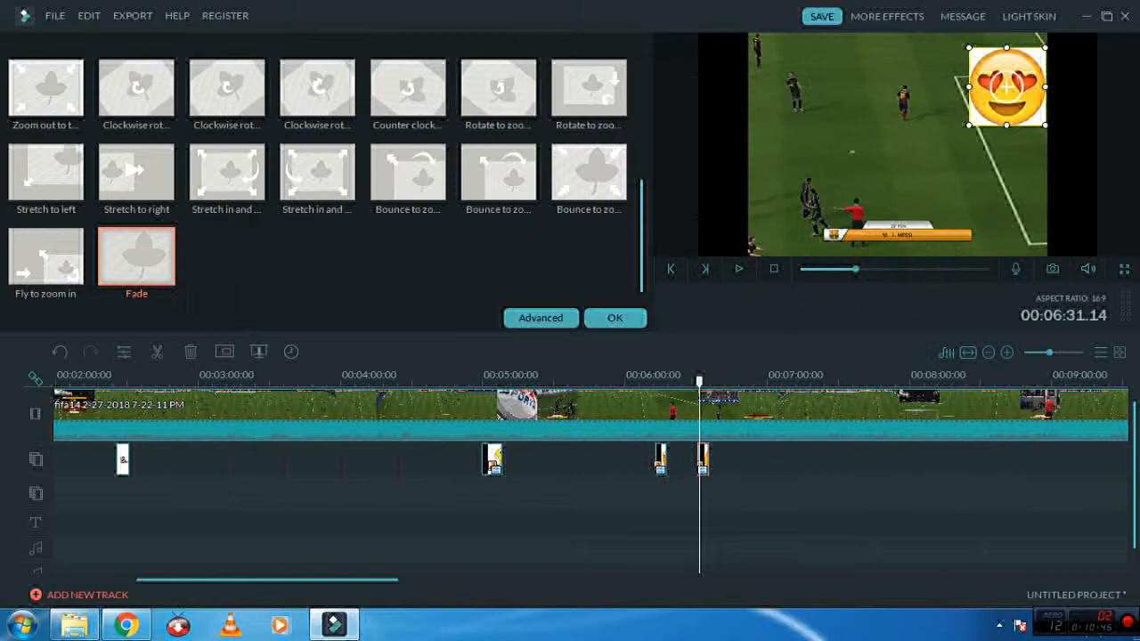
Preview the transparent heart-eyes overlay, then jump to the social handles clip near 2:27.
click(737, 269)
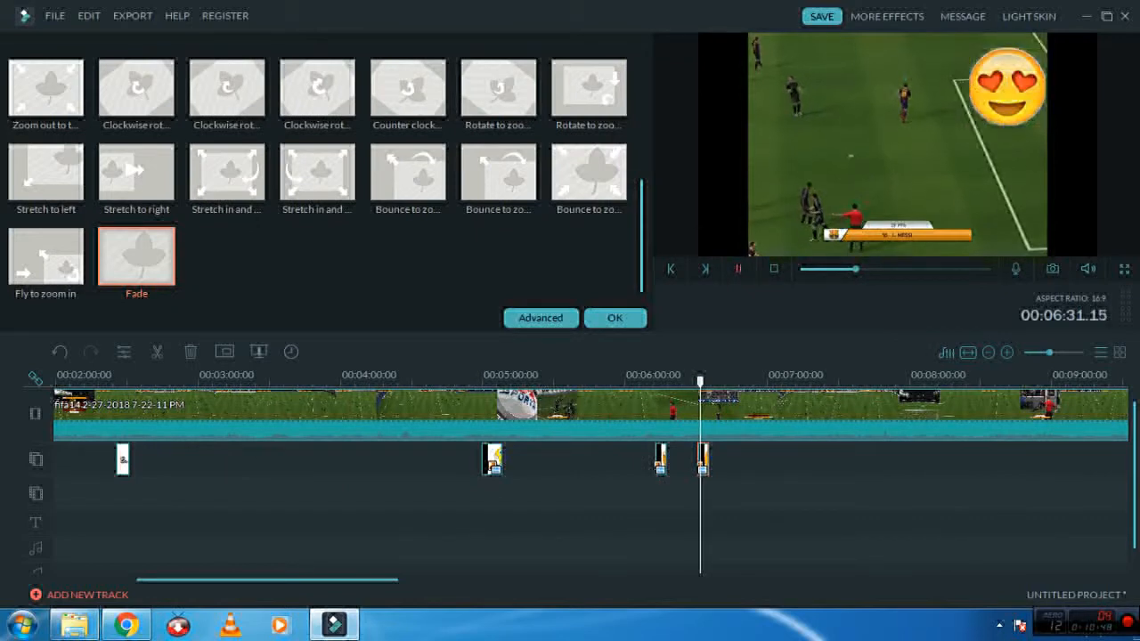
mouse_move(737, 269)
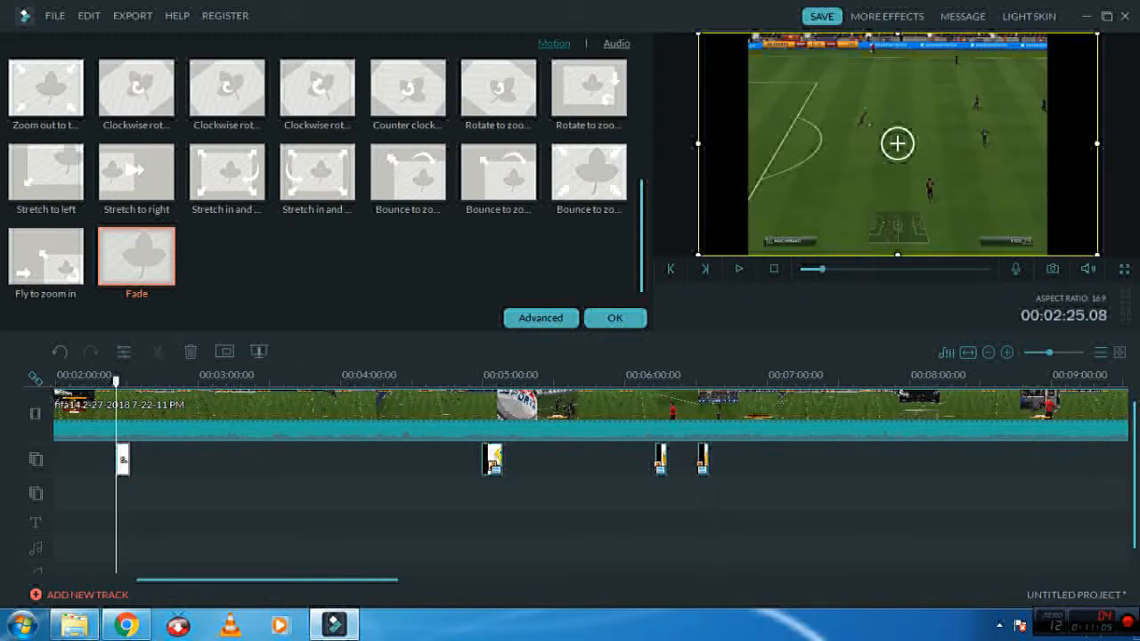
click(738, 268)
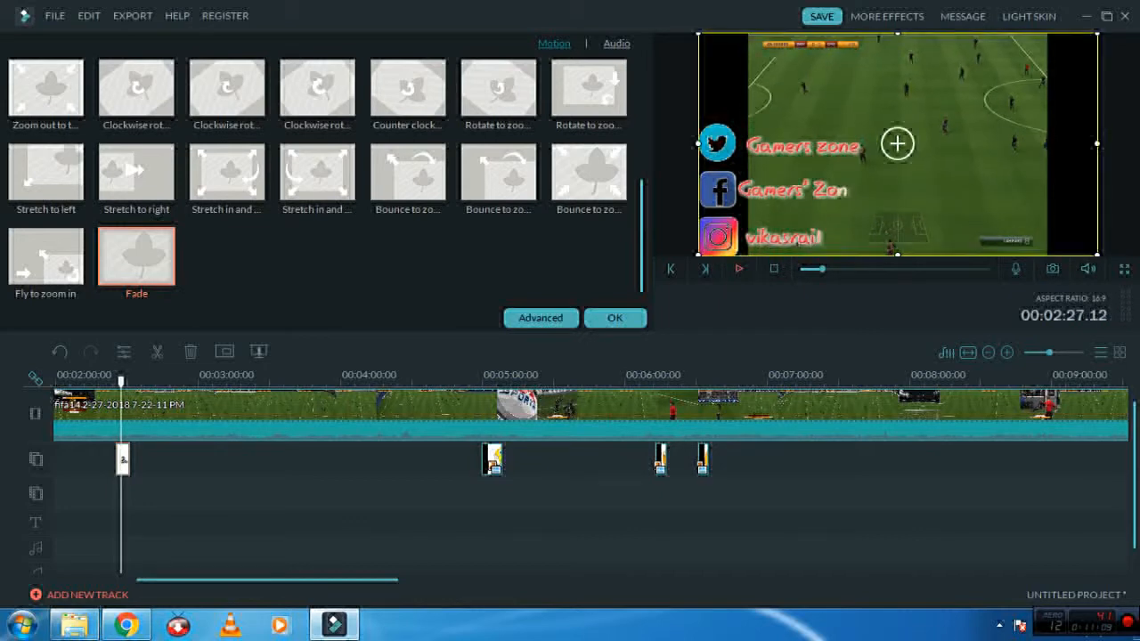
mouse_move(739, 269)
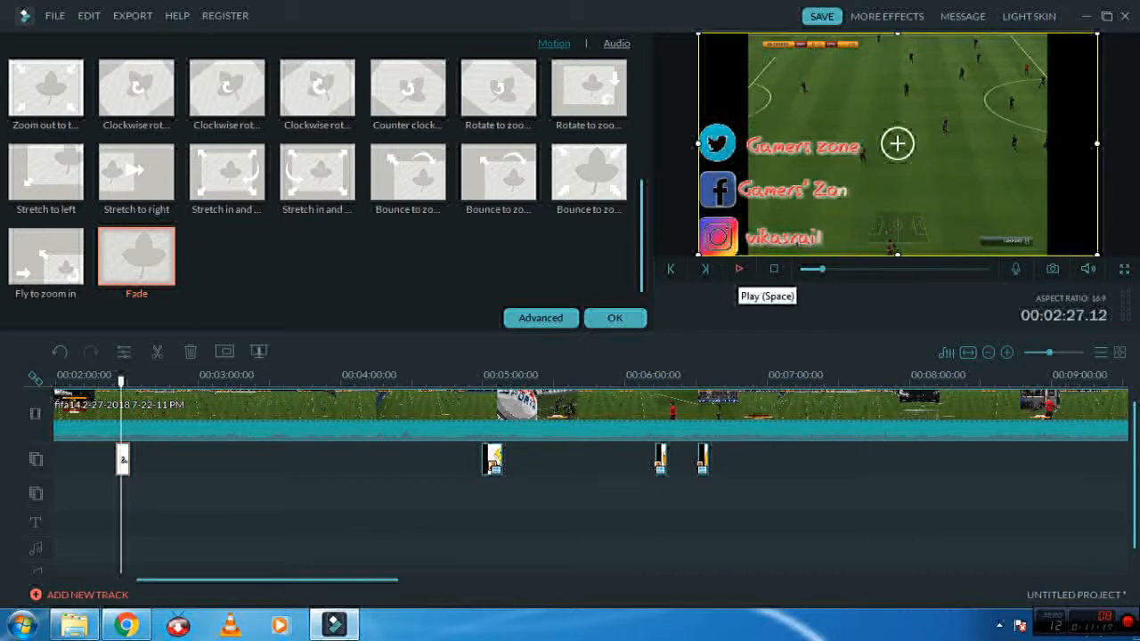